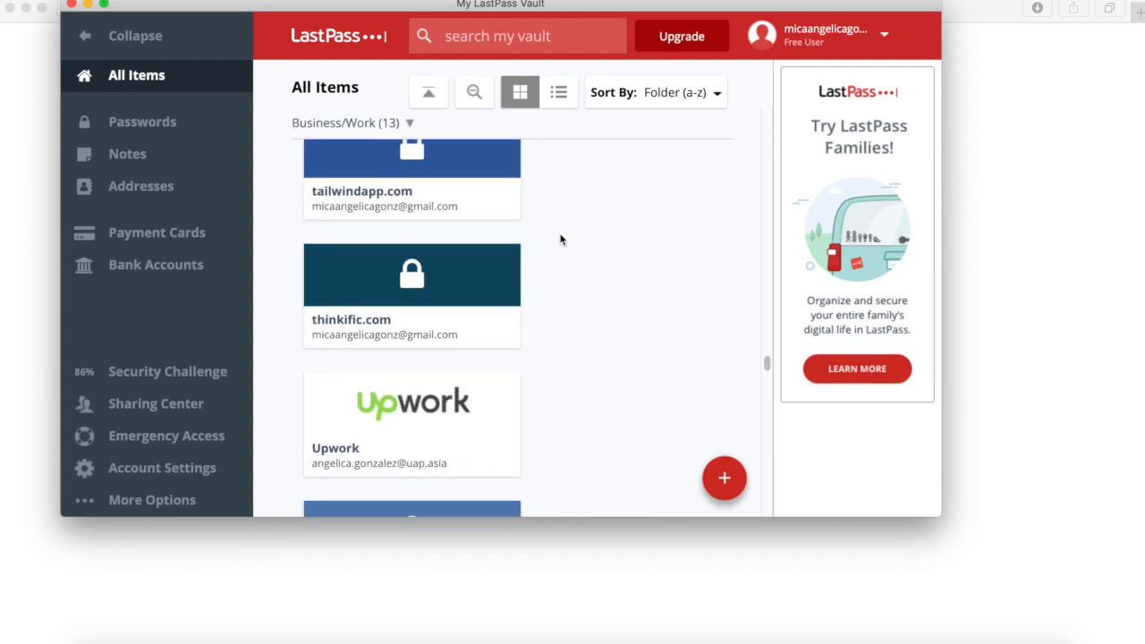
Scroll through the vault's saved logins, then open the LastPass Safari extension menu.
{"action": "scroll", "scroll_direction": "down", "scroll_amount": 3}
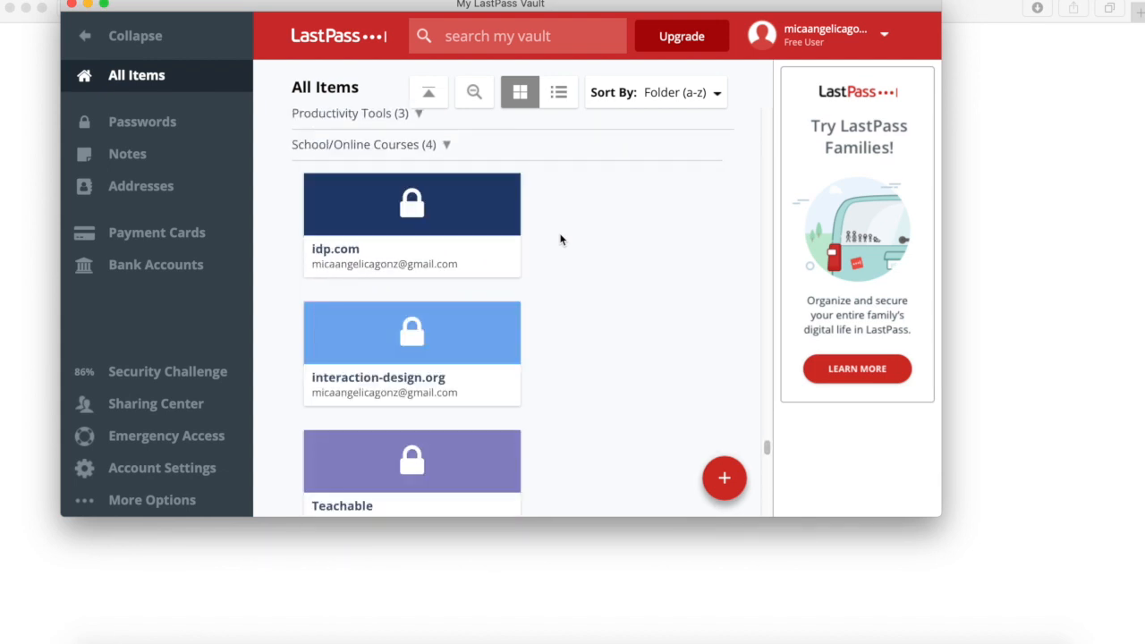
{"action": "left_click", "coordinate": [713, 24]}
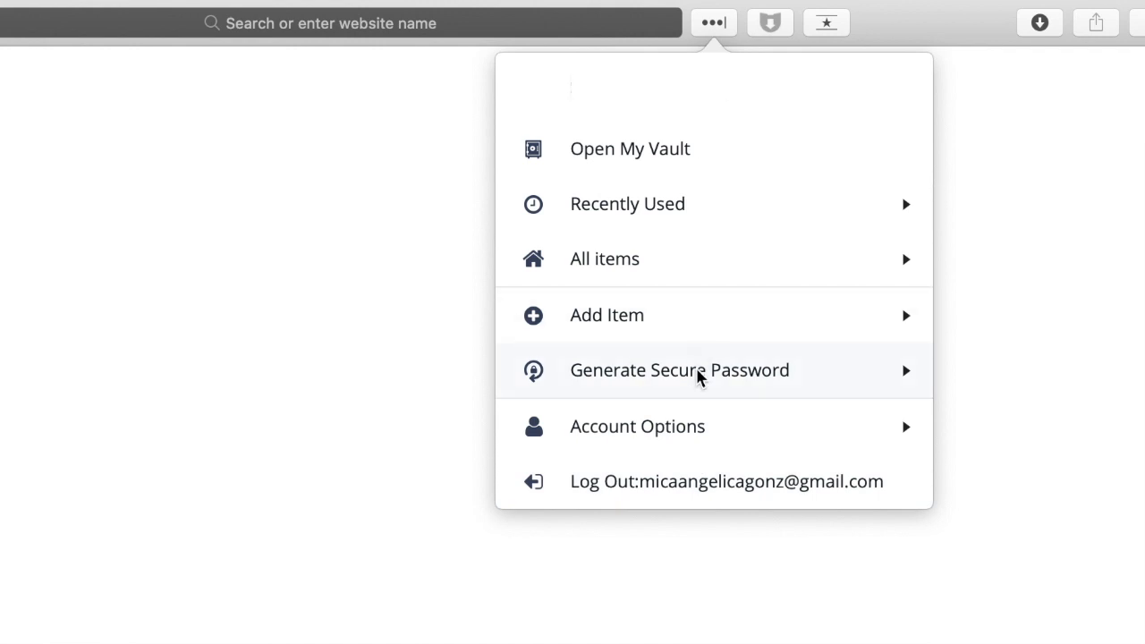
Generate a fresh 16-character password using uppercase, lowercase, numbers and symbols.
{"action": "left_click", "coordinate": [680, 371]}
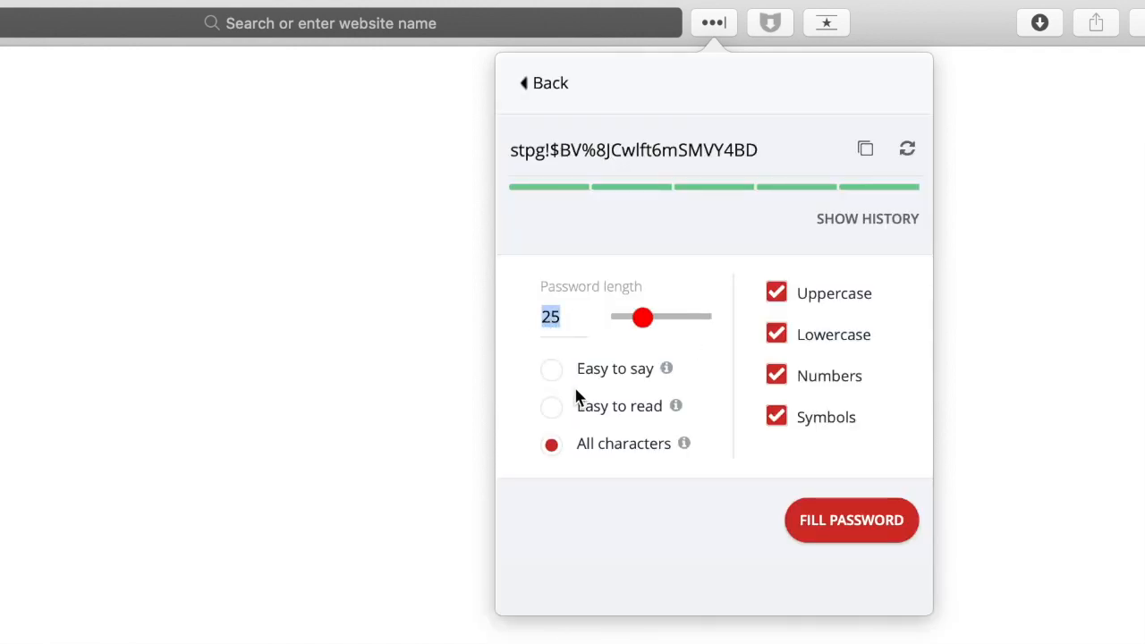
{"action": "left_click", "coordinate": [907, 149]}
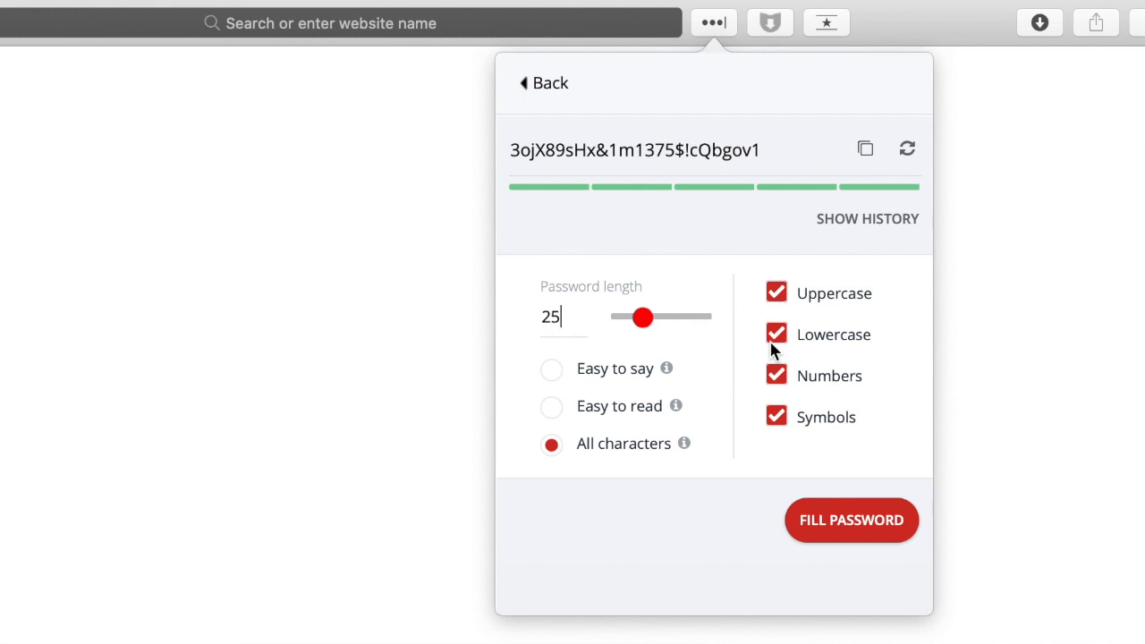
{"action": "left_click", "coordinate": [774, 375]}
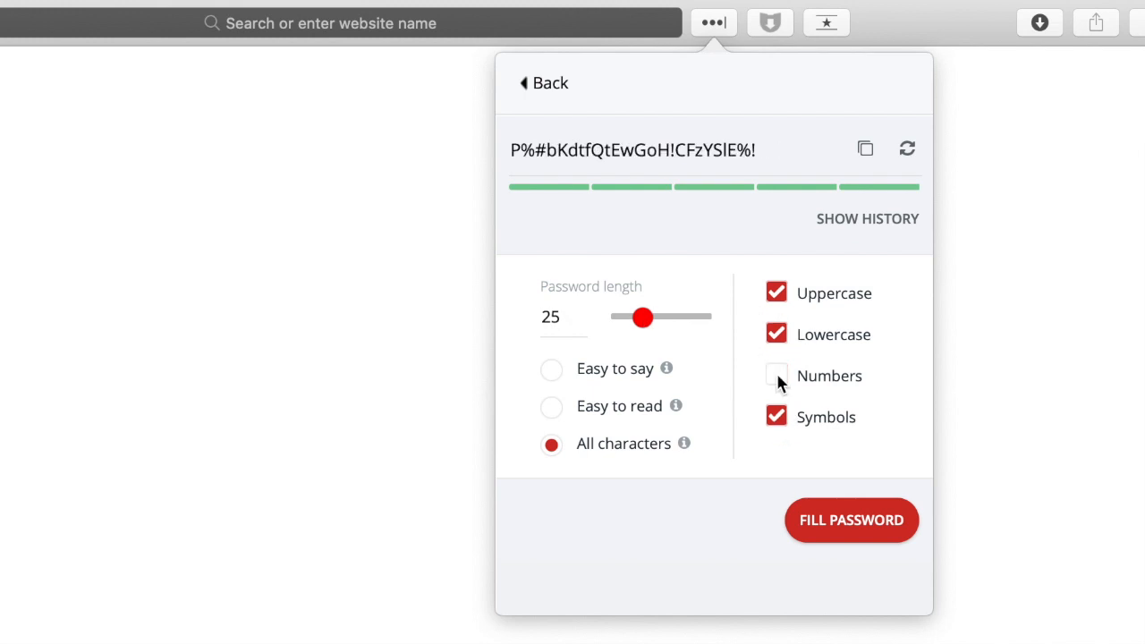
{"action": "left_click", "coordinate": [773, 376]}
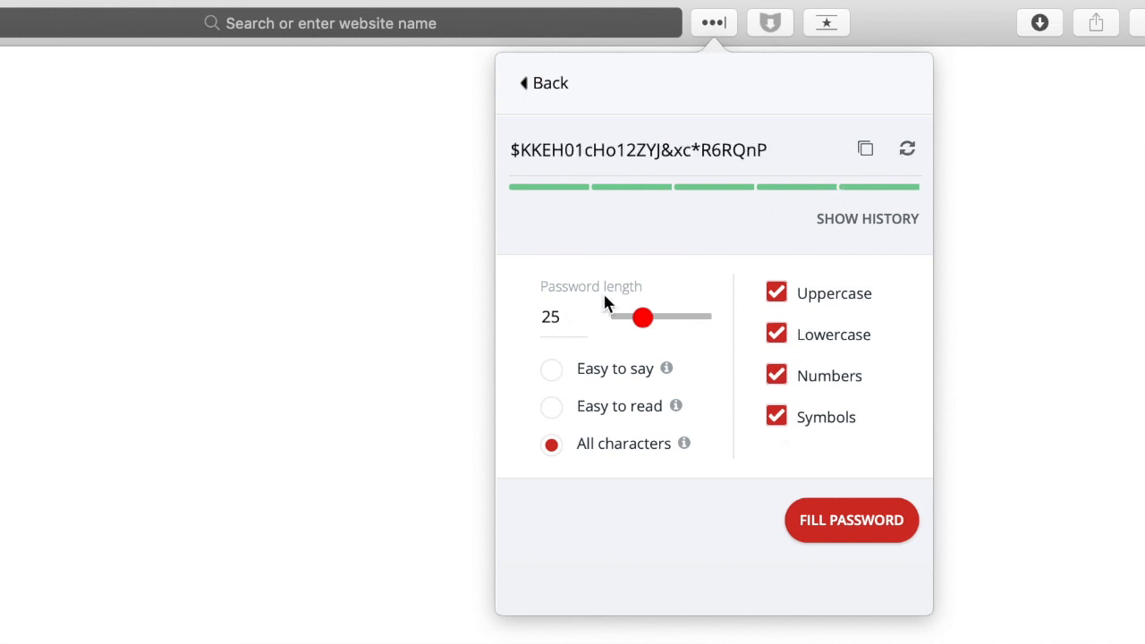
{"action": "left_click", "coordinate": [907, 148]}
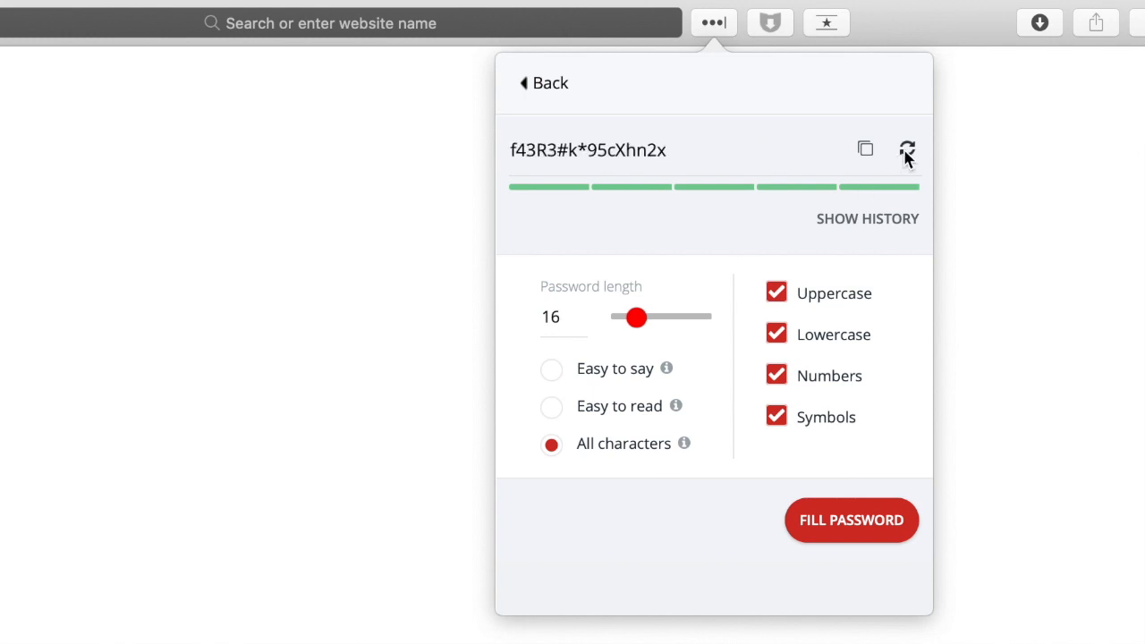
{"action": "left_click", "coordinate": [851, 521]}
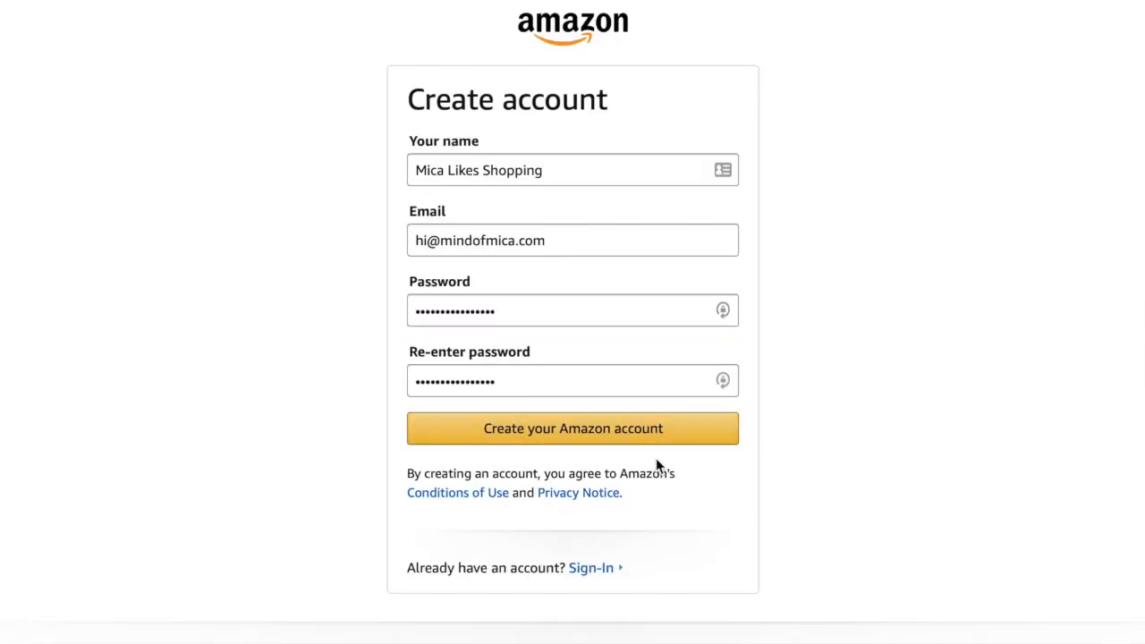
Autofill the saved Zoho Mail email and password, then sign in.
{"action": "left_click", "coordinate": [573, 429]}
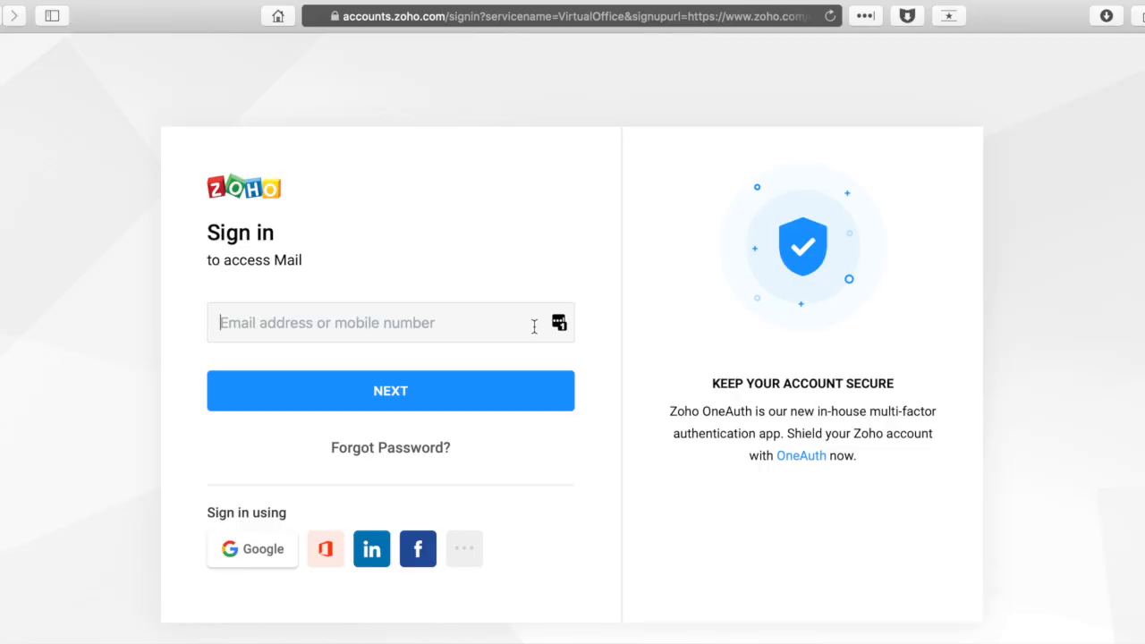
{"action": "left_click", "coordinate": [559, 324]}
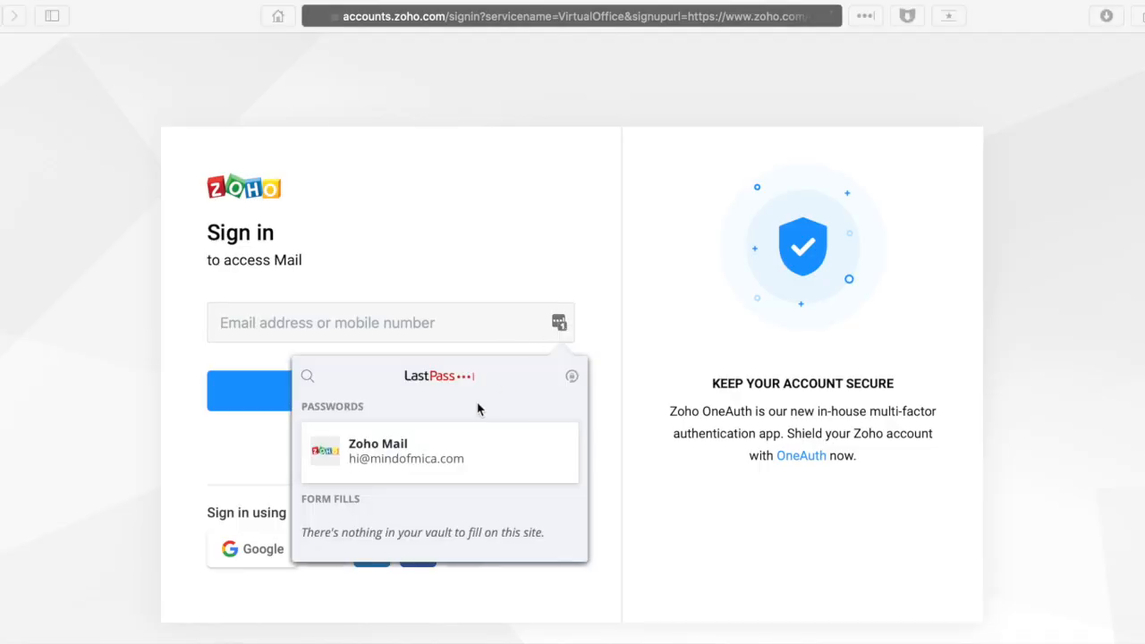
{"action": "left_click", "coordinate": [406, 453]}
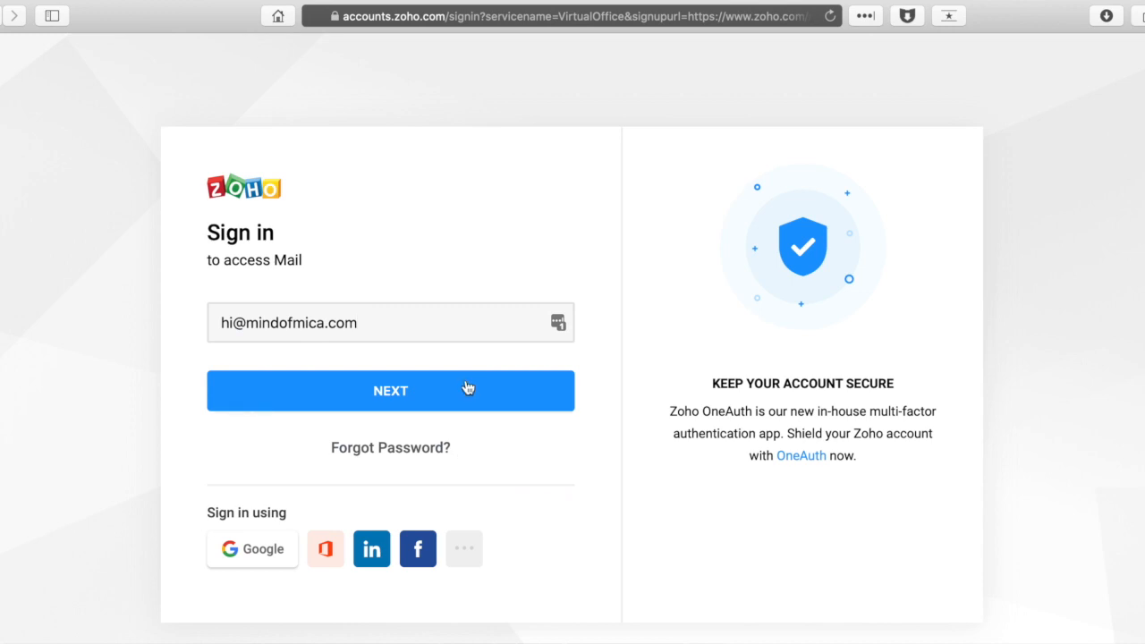
{"action": "left_click", "coordinate": [390, 391]}
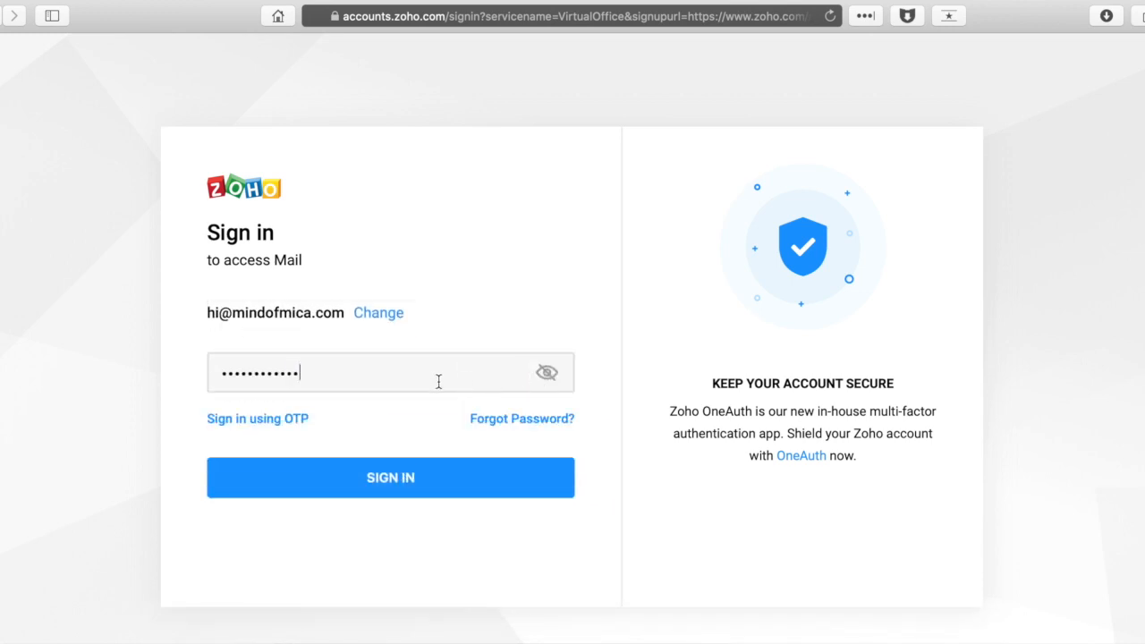
{"action": "left_click", "coordinate": [390, 477]}
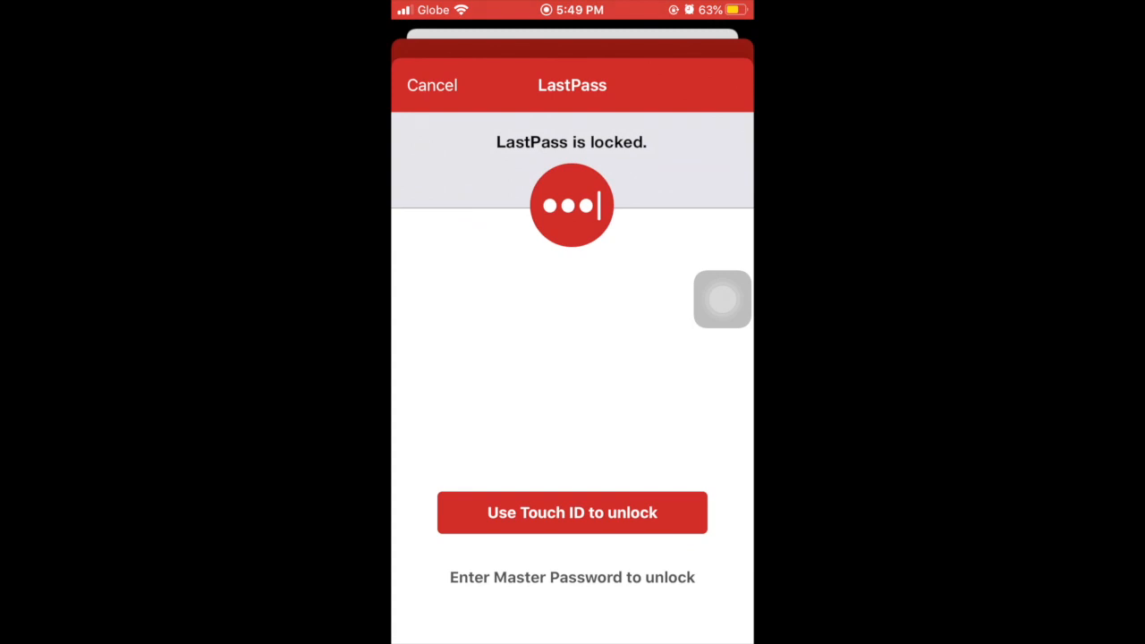
Unlock with Touch ID, fill the saved Hootsuite login, then download LastPass for Safari.
{"action": "left_click", "coordinate": [572, 513]}
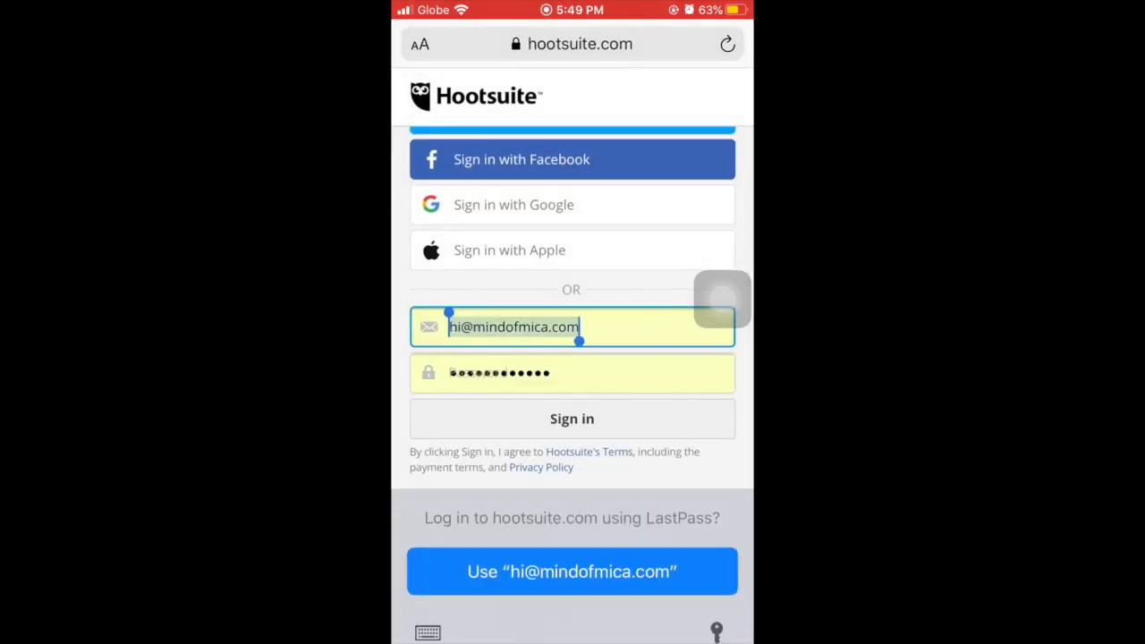
{"action": "left_click", "coordinate": [572, 419]}
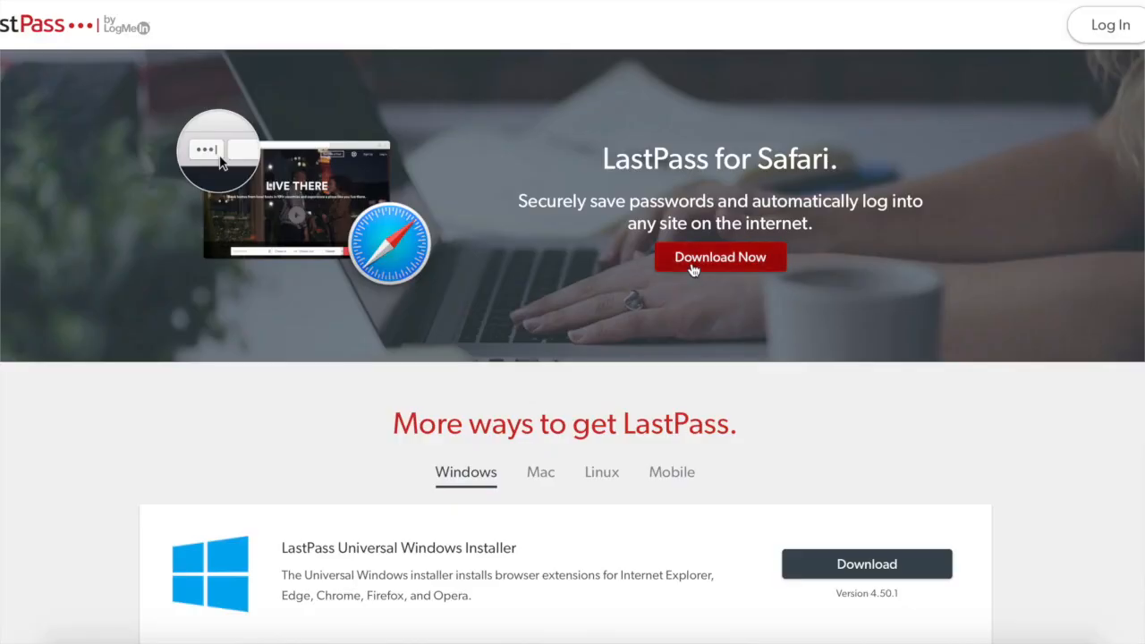
{"action": "left_click", "coordinate": [541, 473]}
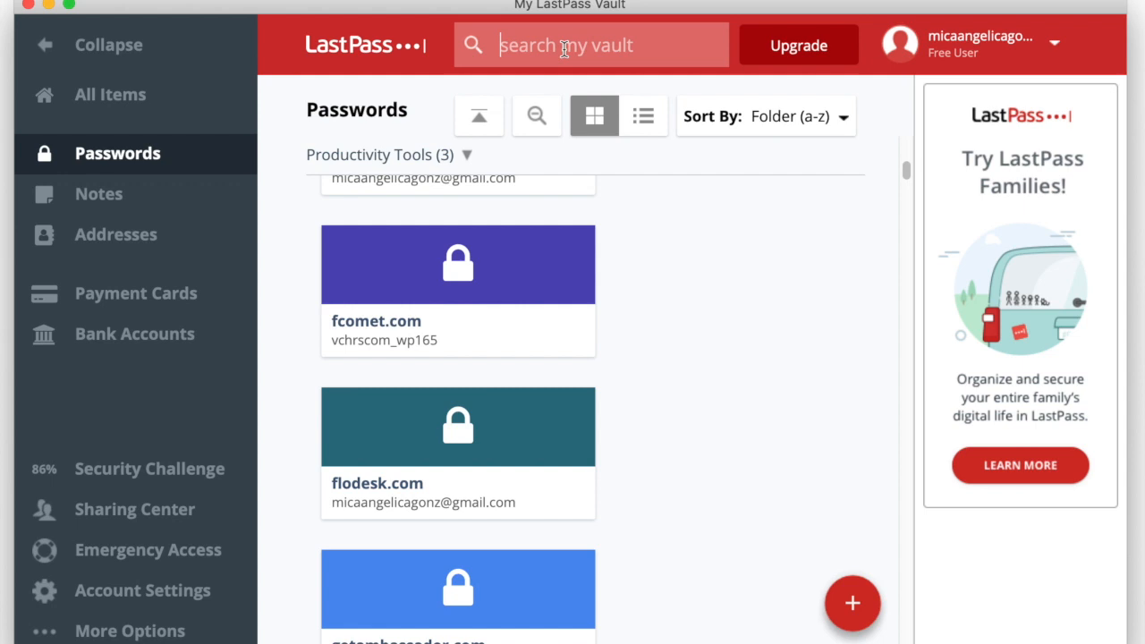
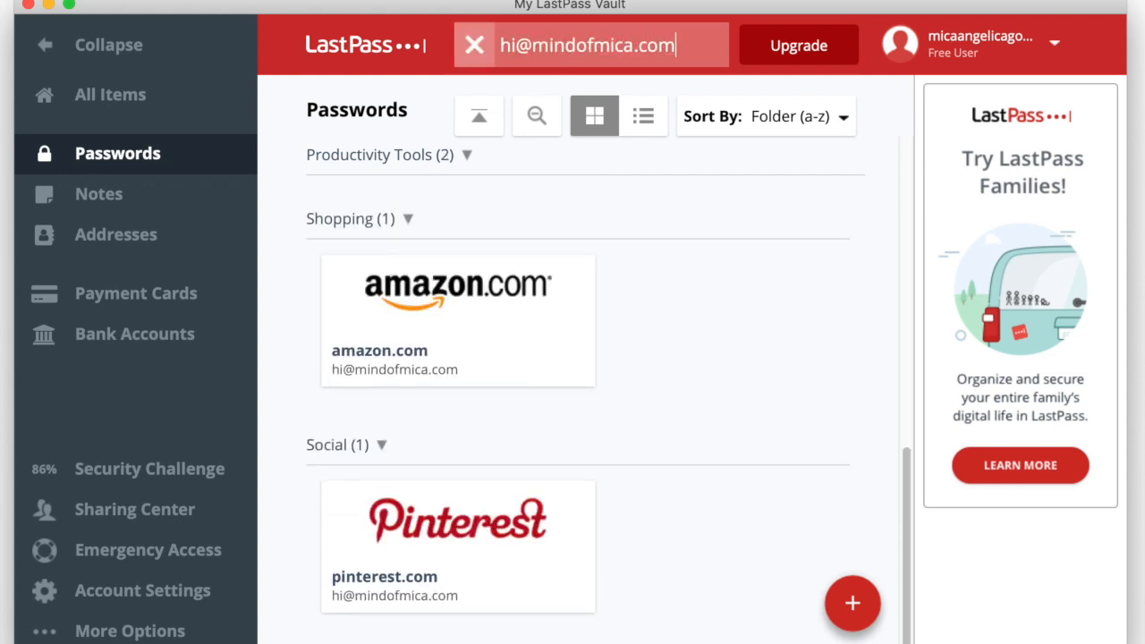
Search the vault for 'hi@min', log in, and draft a secure note ending 'but a private one...'.
{"action": "mouse_move", "coordinate": [464, 484]}
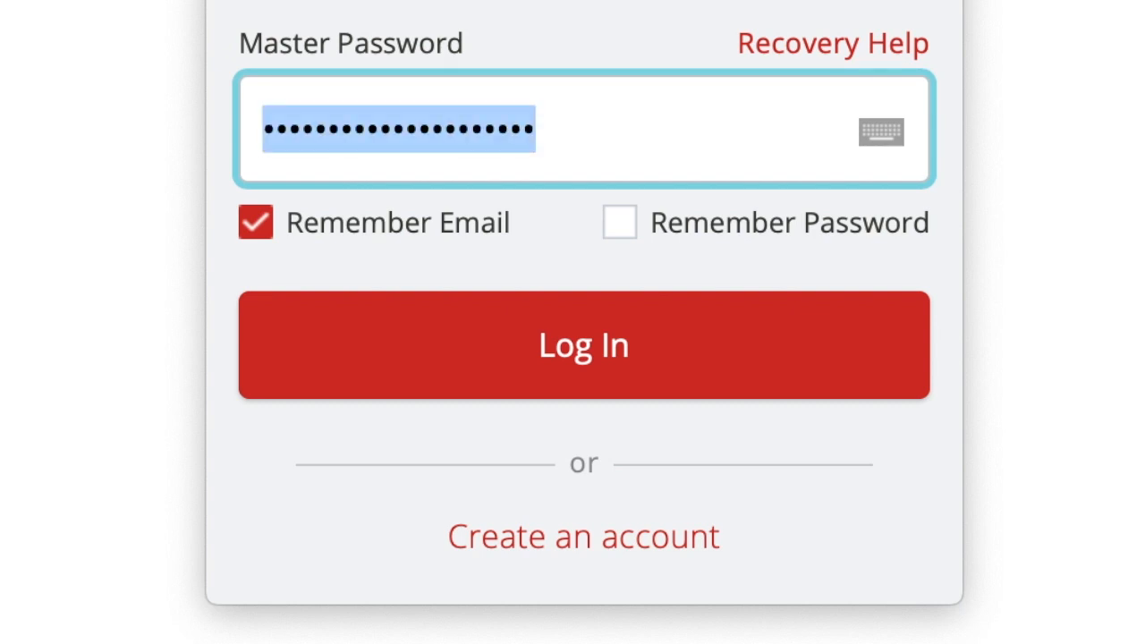
{"action": "left_click", "coordinate": [583, 345]}
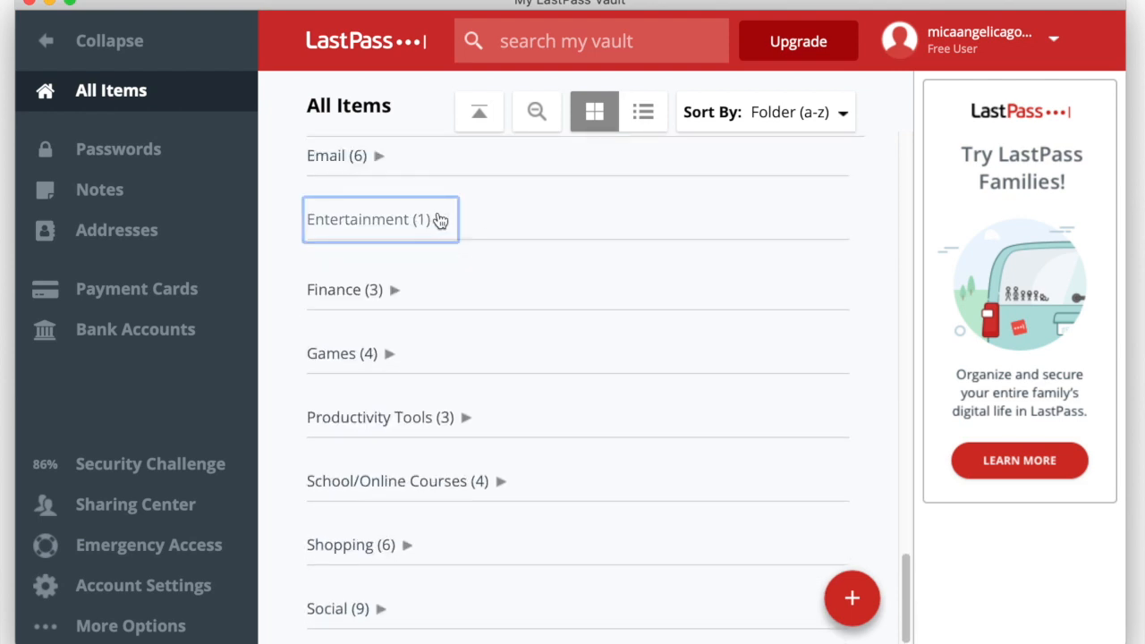
{"action": "left_click", "coordinate": [342, 353]}
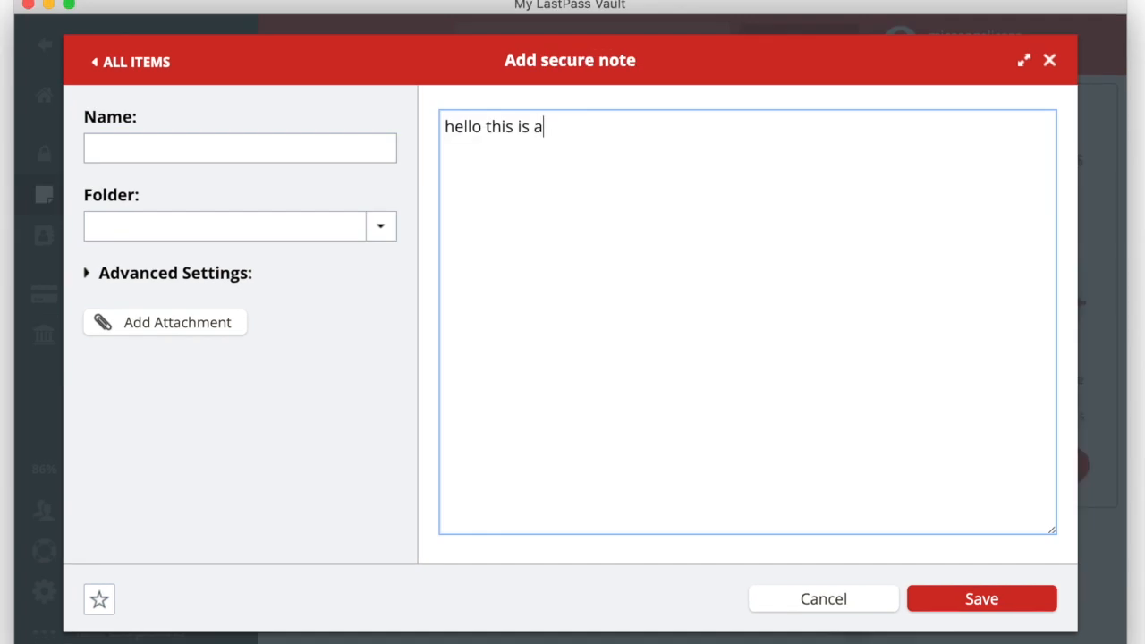
{"action": "type", "text": "note!"}
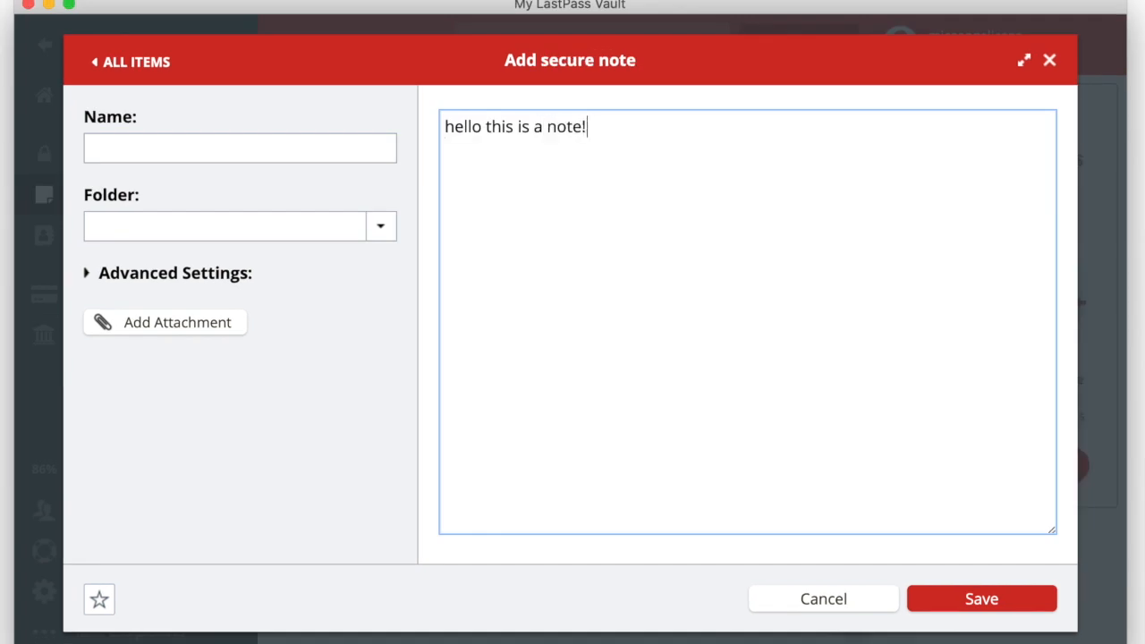
{"action": "type", "text": "but a pri"}
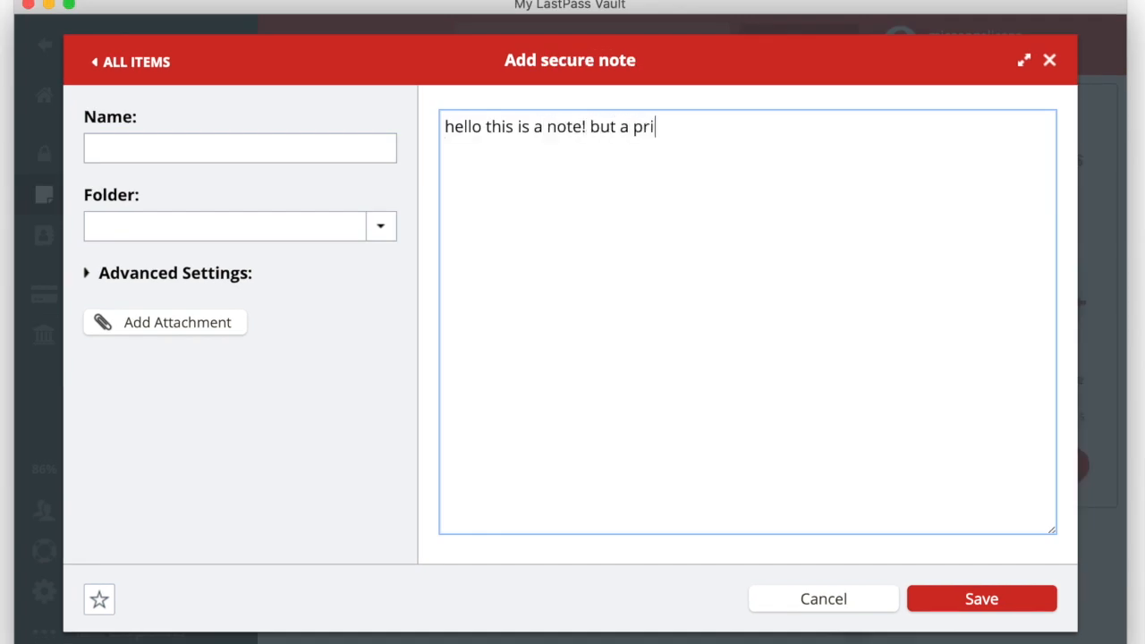
{"action": "type", "text": "vate one..."}
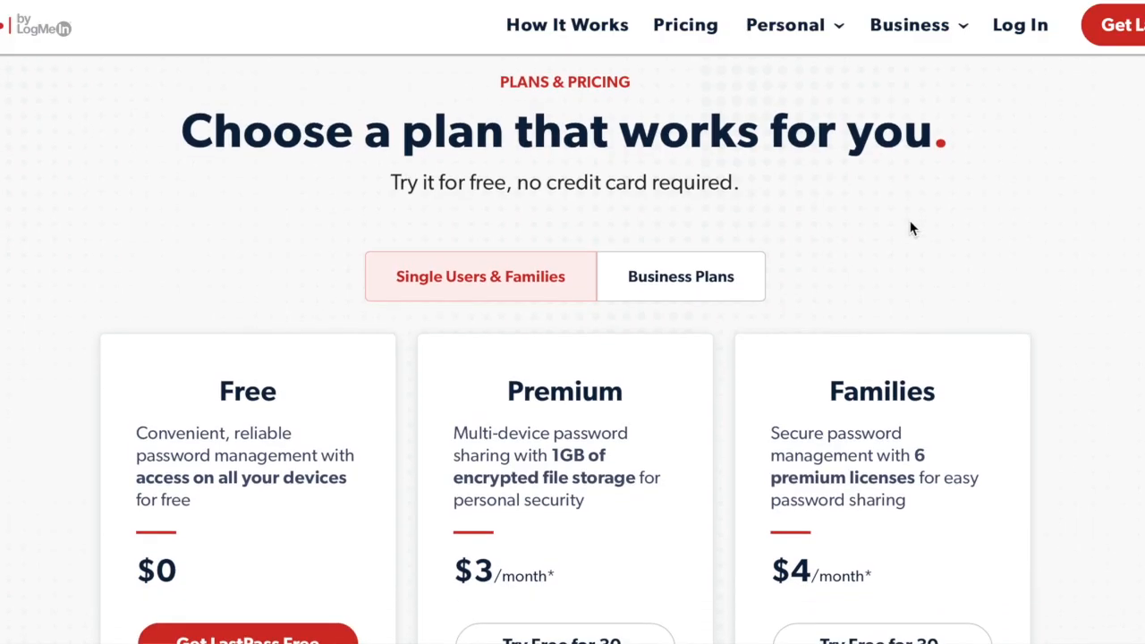
{"action": "scroll", "scroll_direction": "down", "scroll_amount": 3}
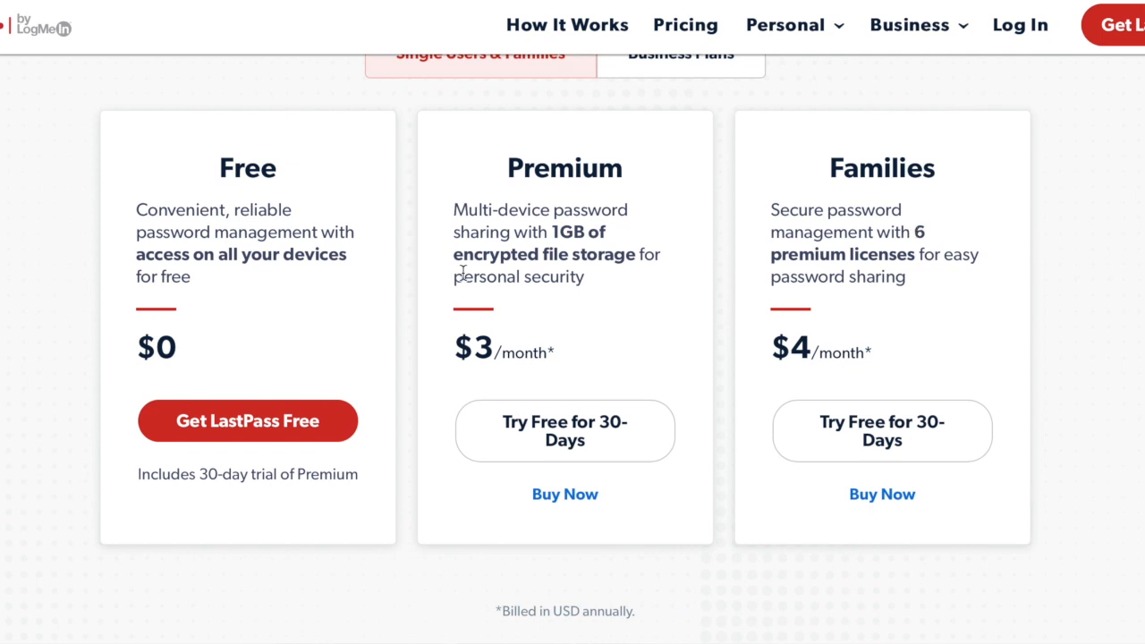
{"action": "mouse_move", "coordinate": [528, 391]}
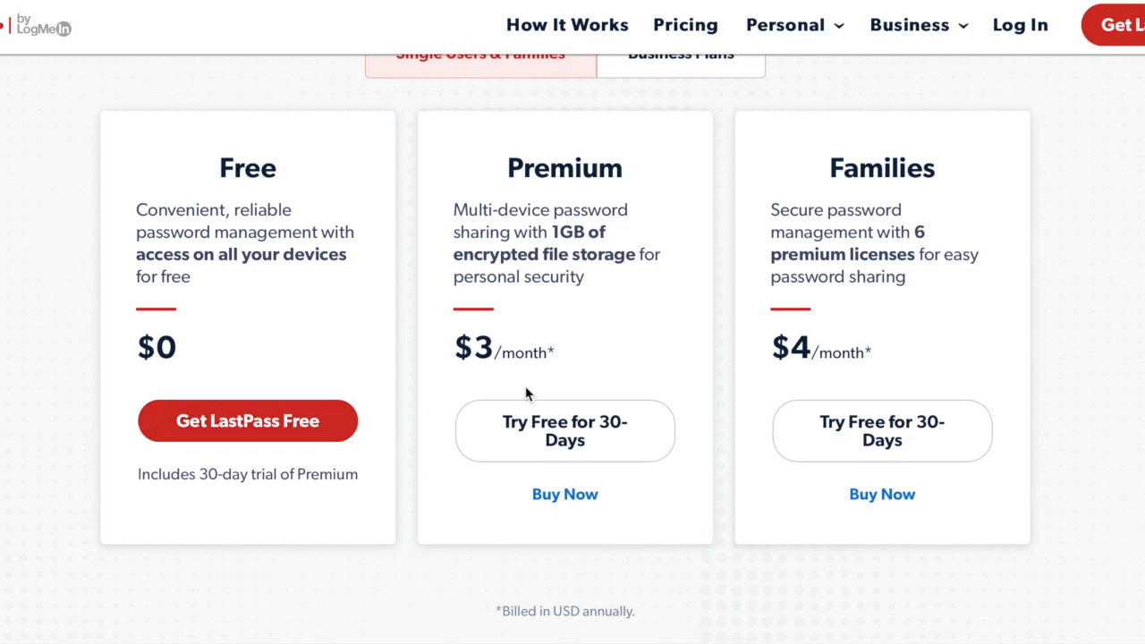
{"action": "mouse_move", "coordinate": [1016, 415]}
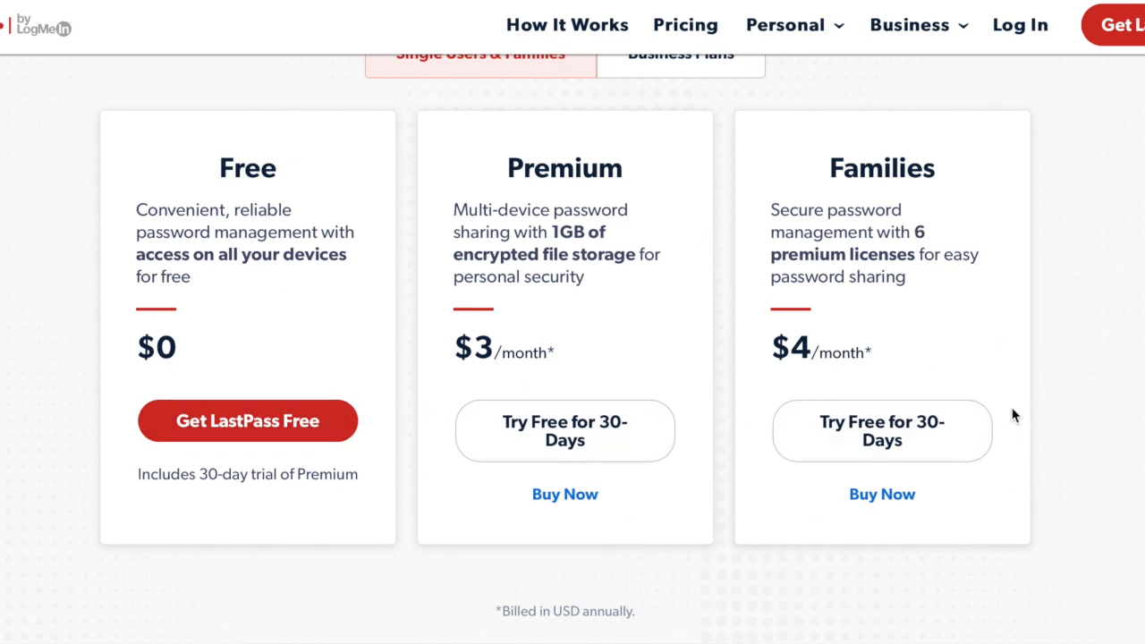
{"action": "scroll", "scroll_direction": "down", "scroll_amount": 3}
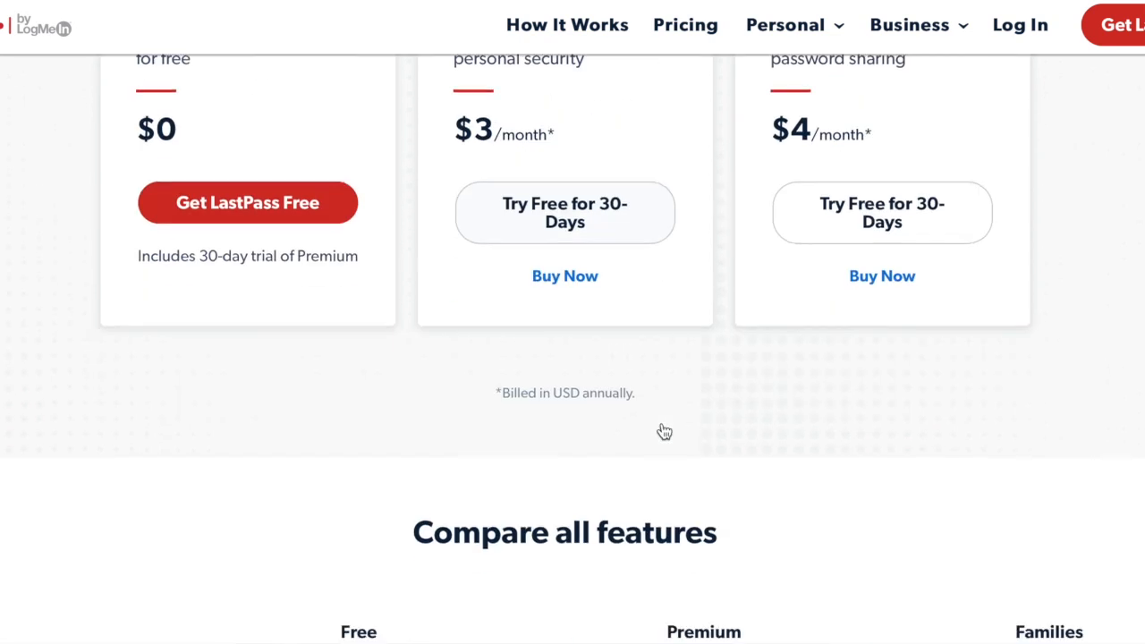
{"action": "scroll", "scroll_direction": "down", "scroll_amount": 3}
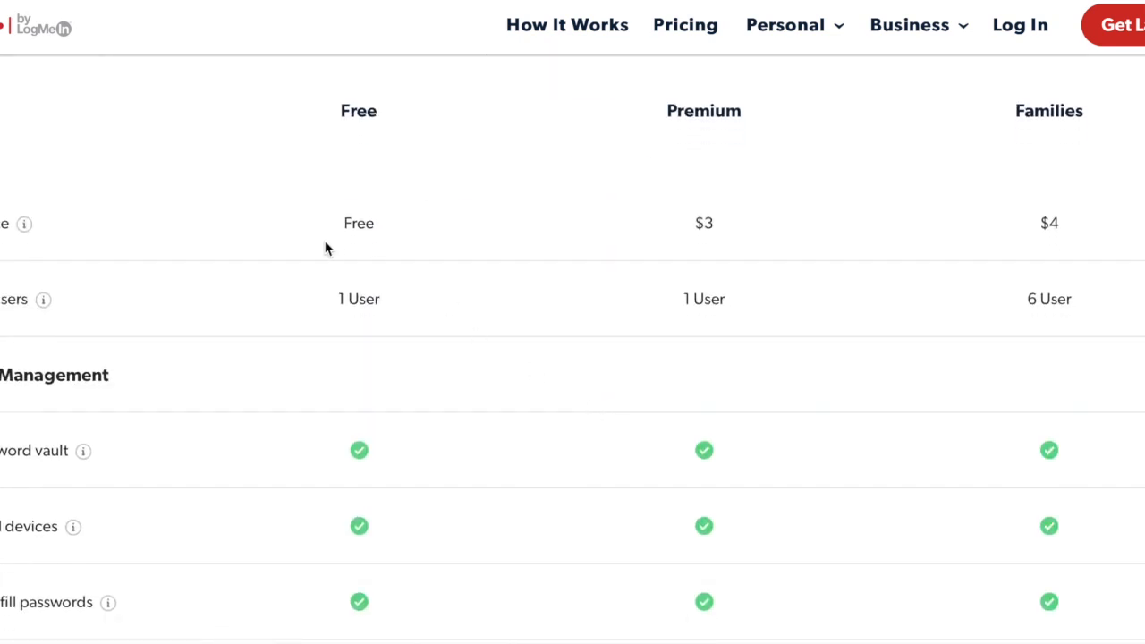
{"action": "scroll", "scroll_direction": "down", "scroll_amount": 3}
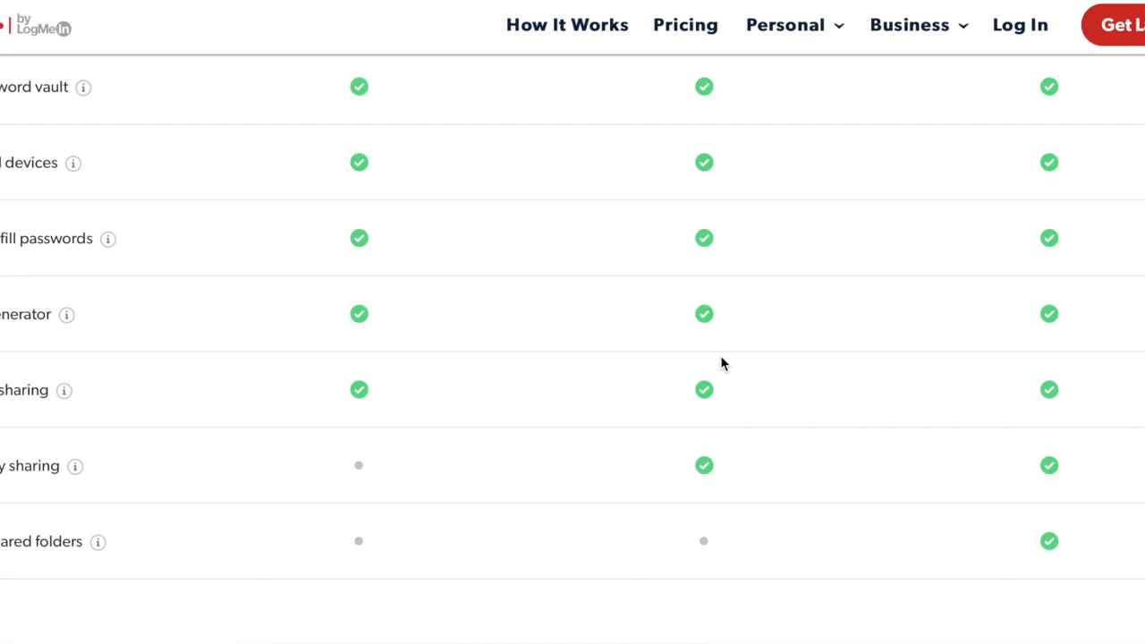
{"action": "scroll", "scroll_direction": "down", "scroll_amount": 3}
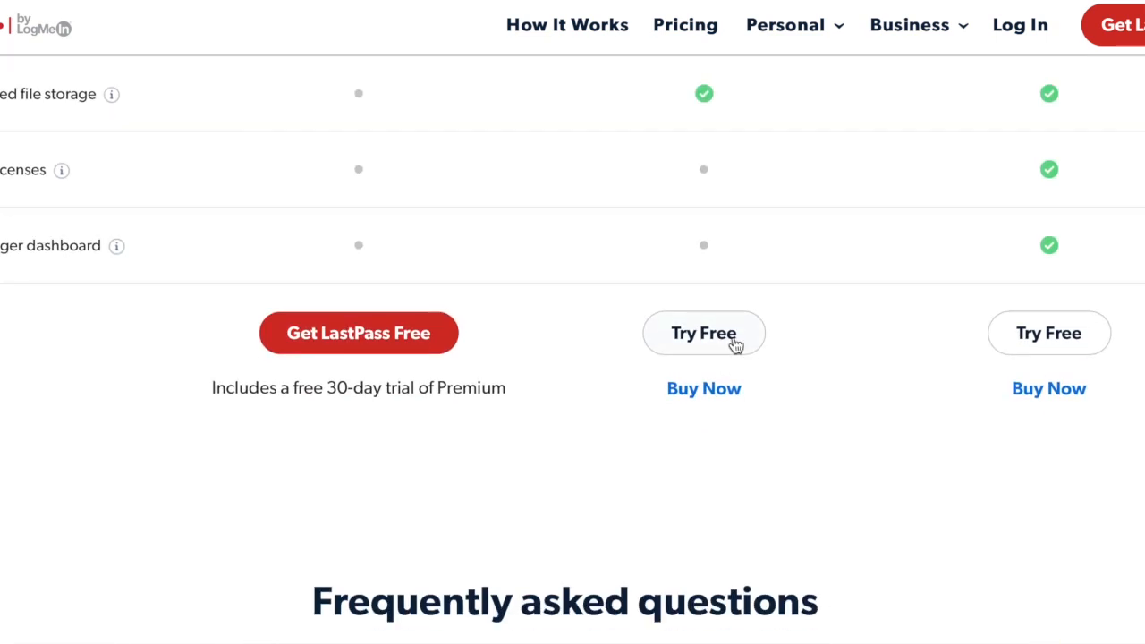
{"action": "scroll", "scroll_direction": "down", "scroll_amount": 3}
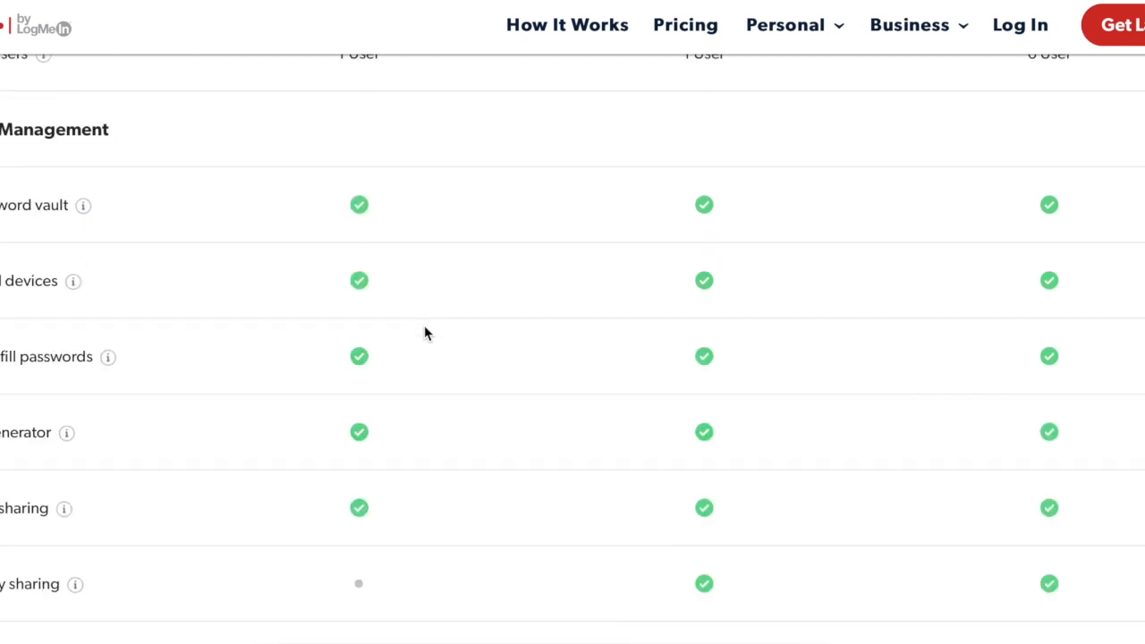
{"action": "scroll", "scroll_direction": "down", "scroll_amount": 3}
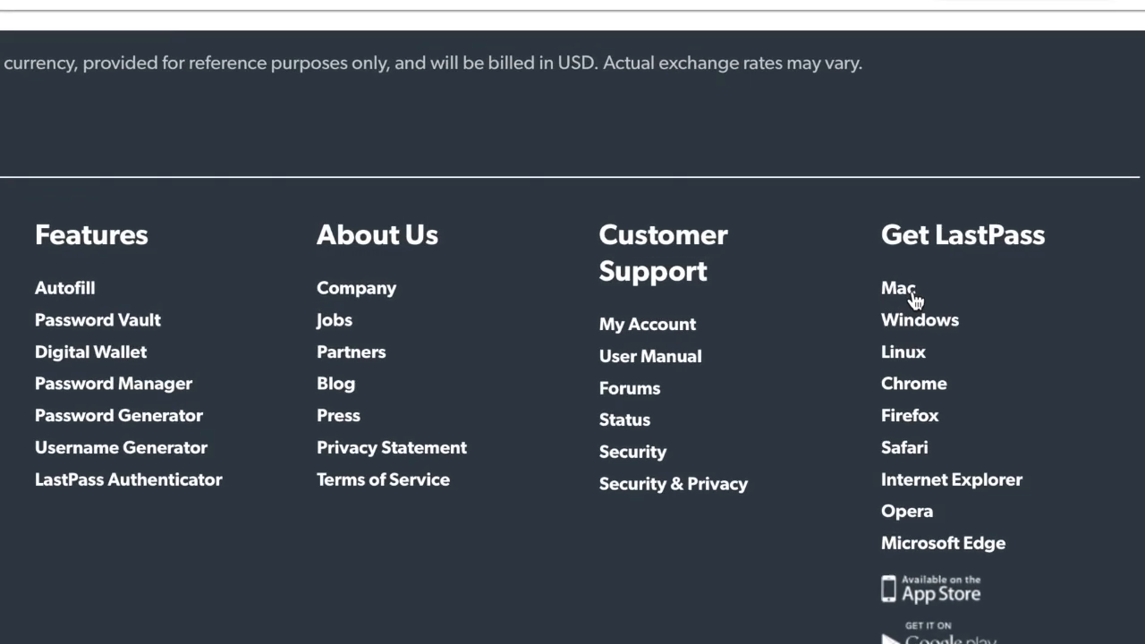
{"action": "left_click", "coordinate": [897, 287]}
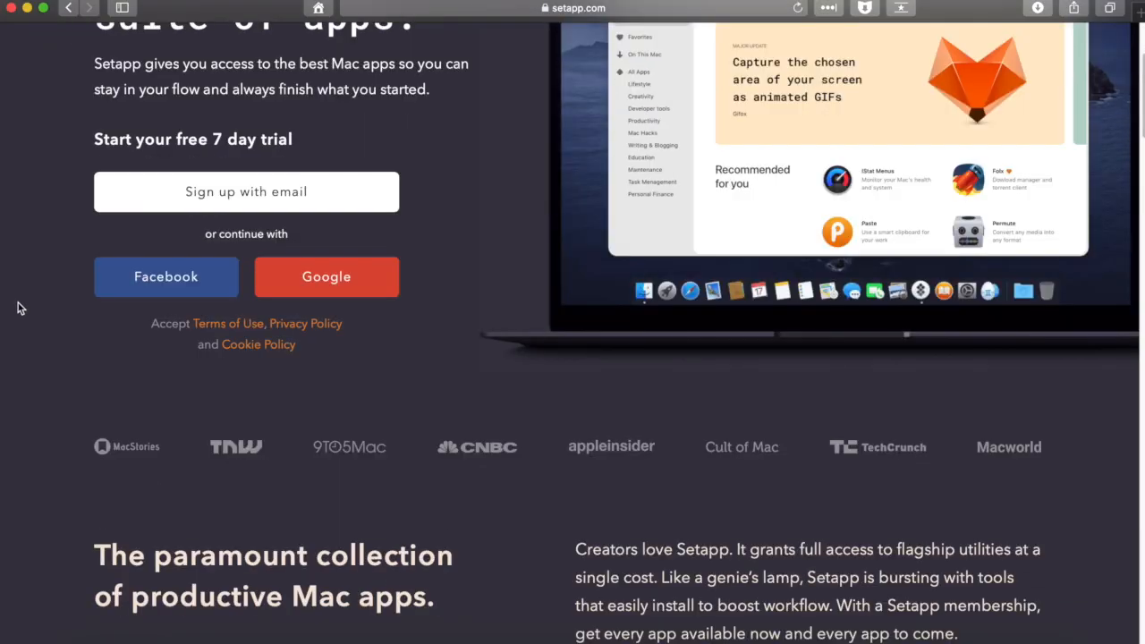
Scroll the Setapp homepage and view the Elevate Work and Optimize Life app picks.
{"action": "scroll", "scroll_direction": "down", "scroll_amount": 3}
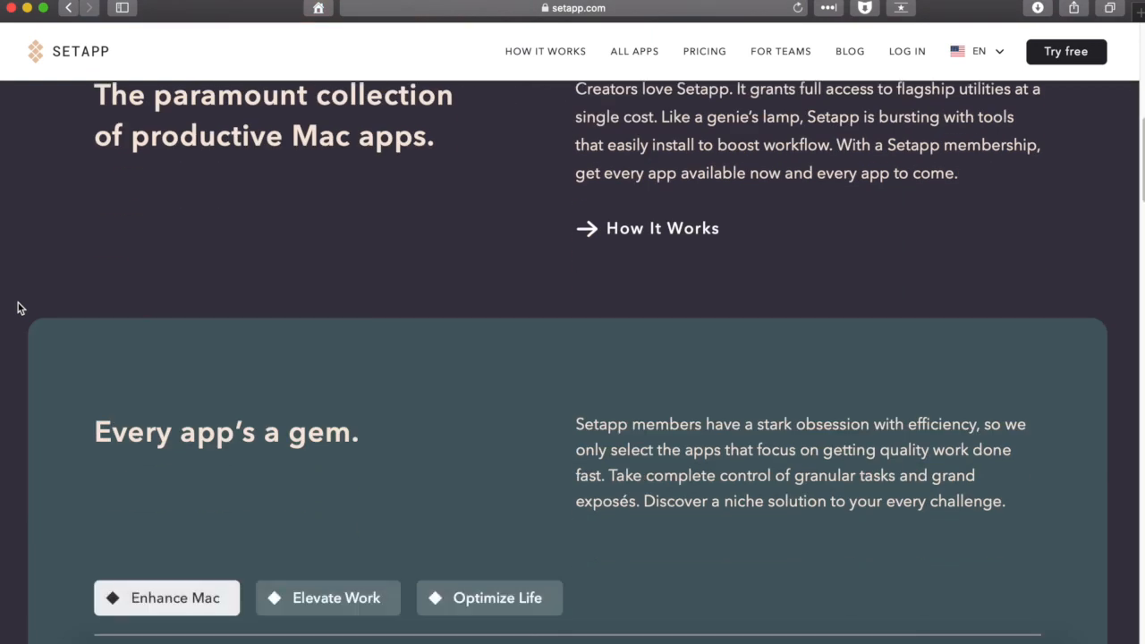
{"action": "scroll", "scroll_direction": "down", "scroll_amount": 3}
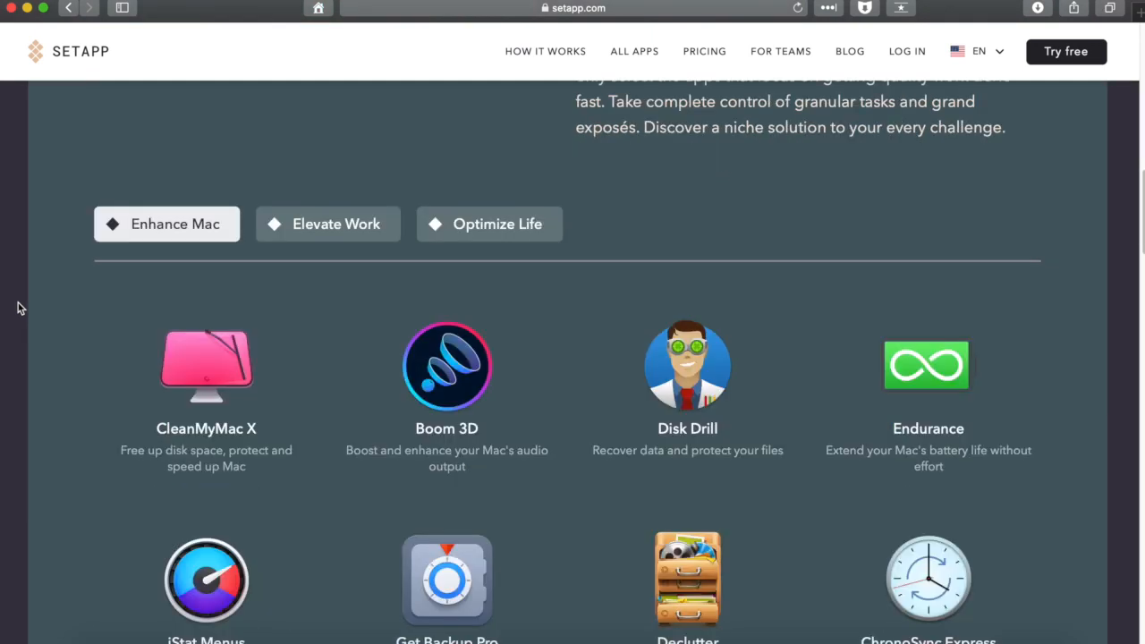
{"action": "scroll", "scroll_direction": "down", "scroll_amount": 3}
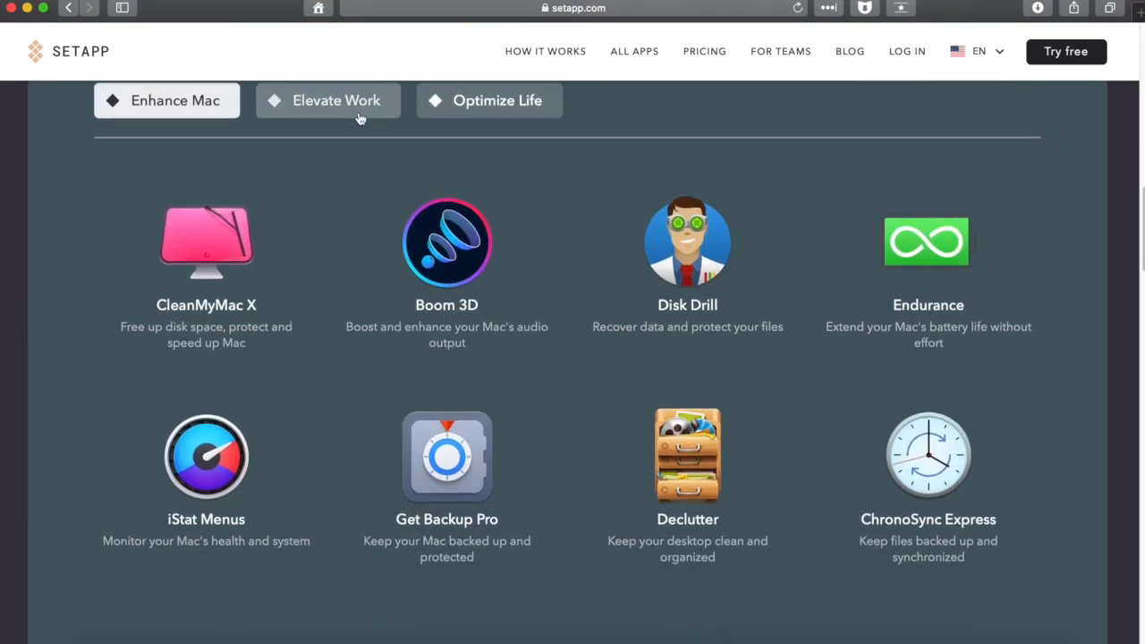
{"action": "left_click", "coordinate": [490, 100]}
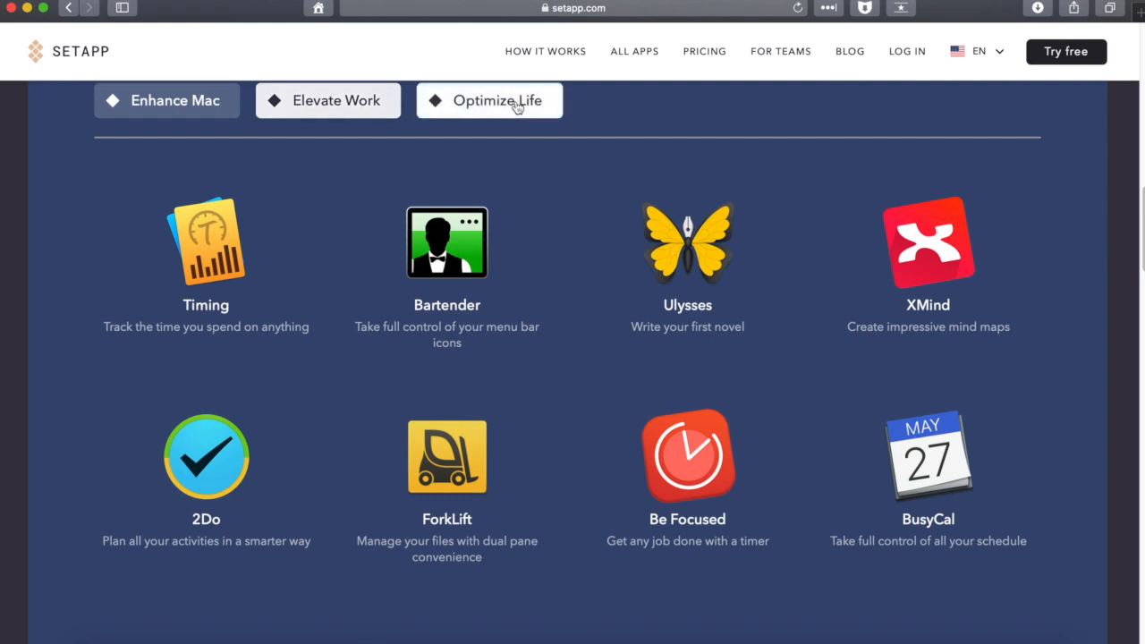
{"action": "left_click", "coordinate": [497, 101]}
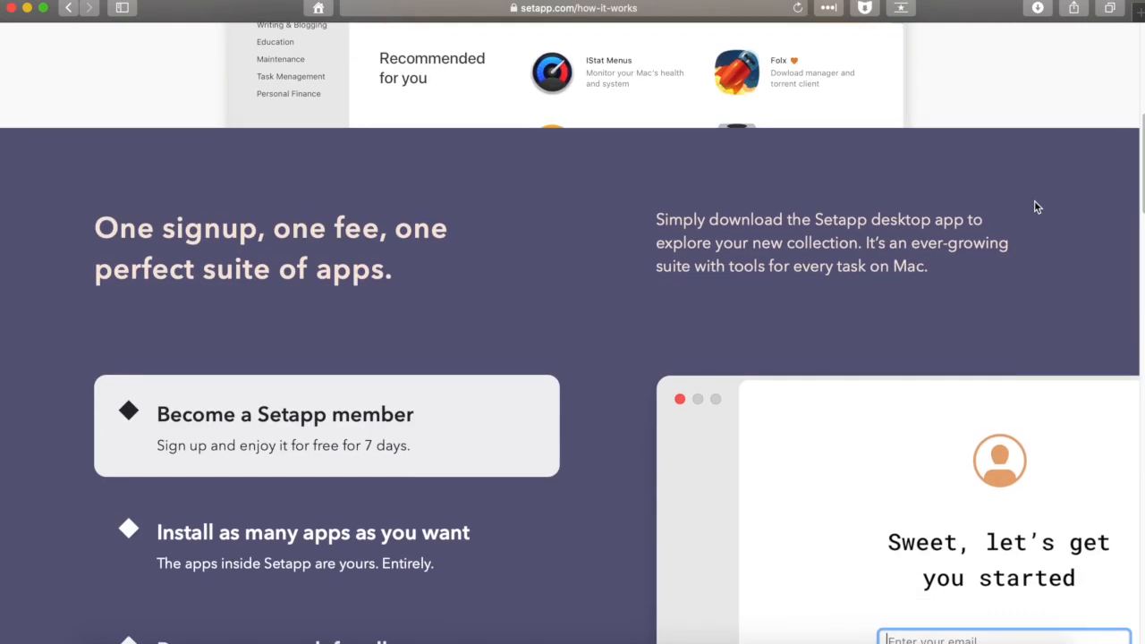
Browse the How It Works page and its new-app discovery demo.
{"action": "scroll", "scroll_direction": "down", "scroll_amount": 3}
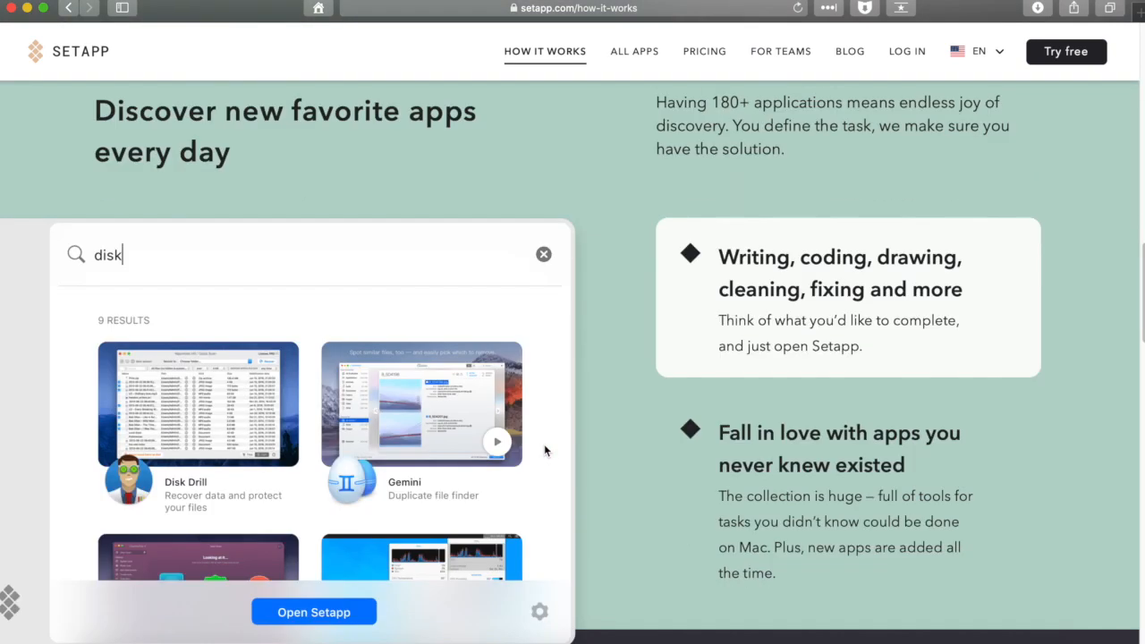
{"action": "left_click", "coordinate": [422, 403]}
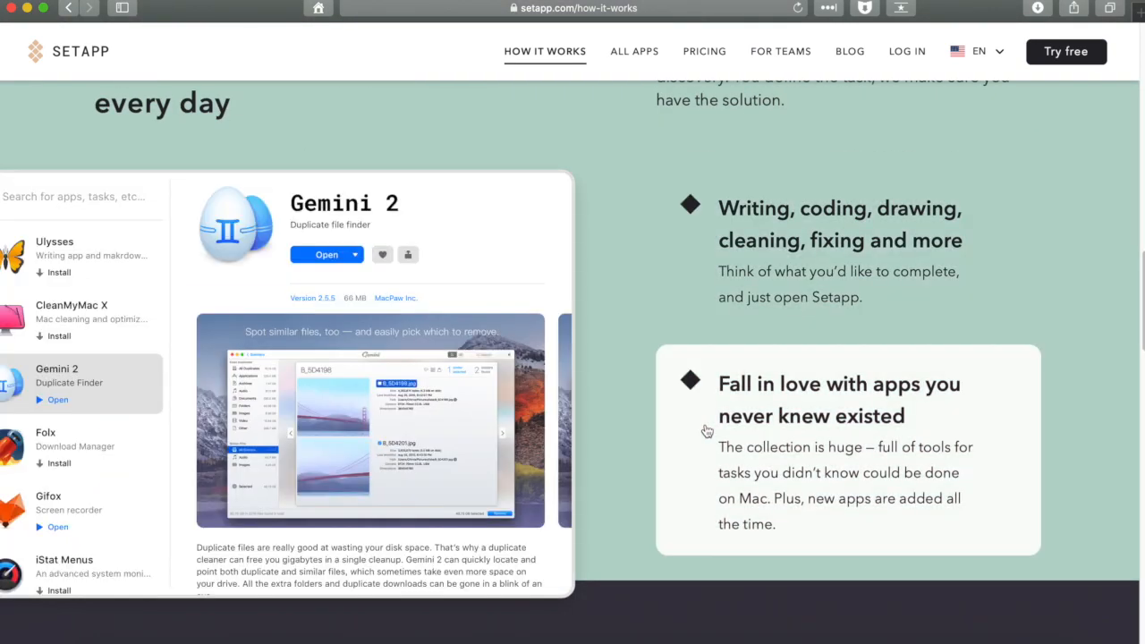
{"action": "scroll", "scroll_direction": "down", "scroll_amount": 3}
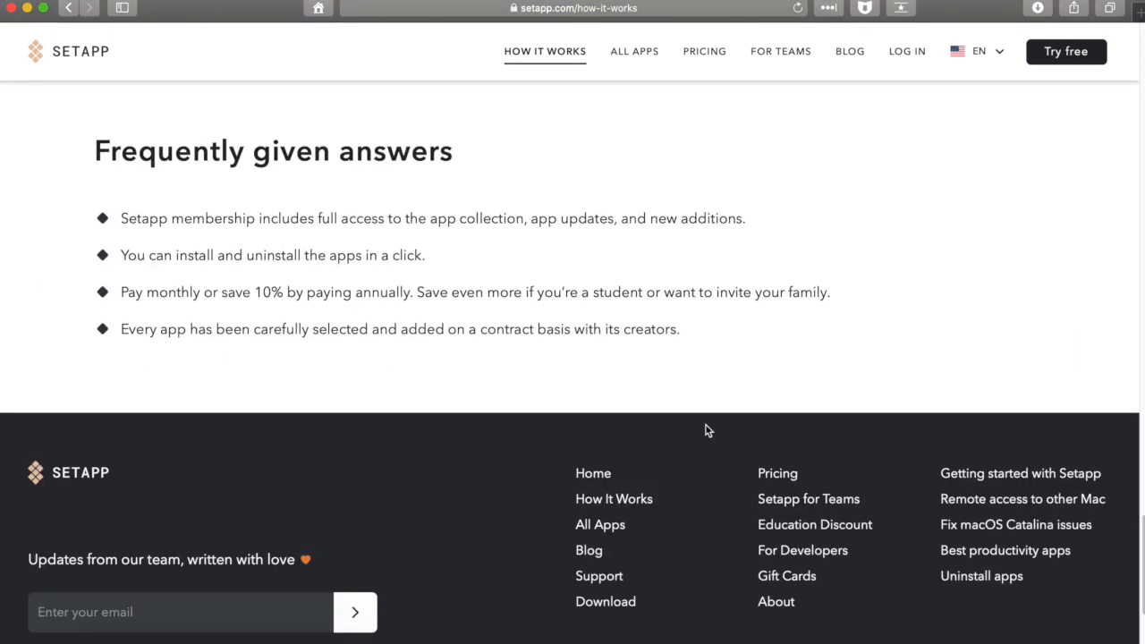
{"action": "left_click", "coordinate": [704, 51]}
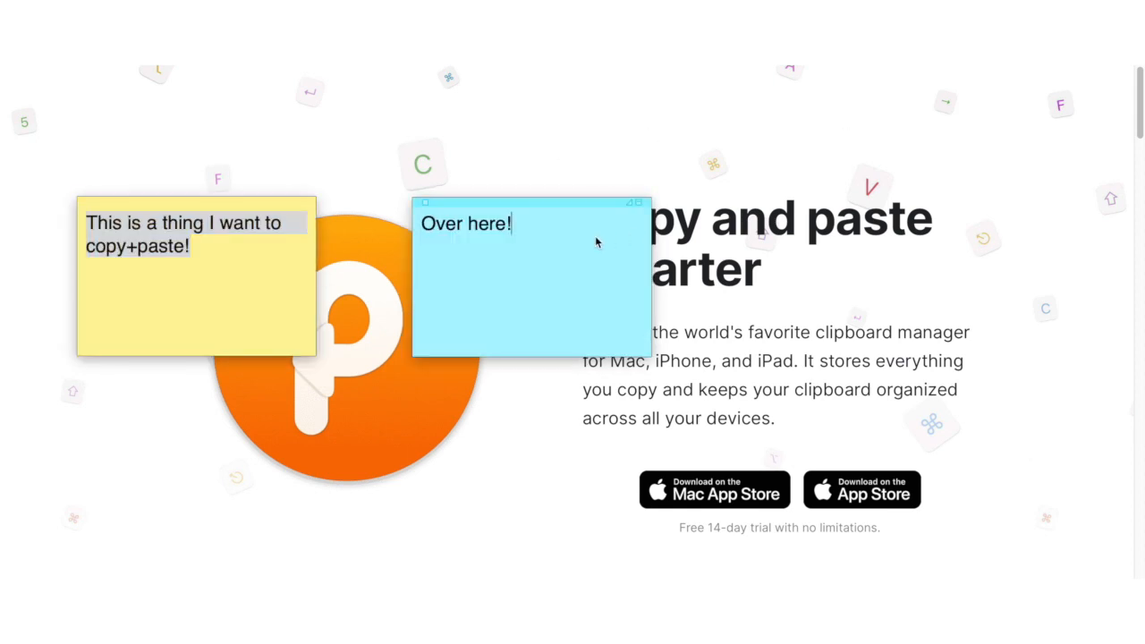
Add 'Oh whoops, wrong thing!!!' after 'Over here!' in the blue sticky note.
{"action": "type", "text": "Oh whoops, wrong thing!!!"}
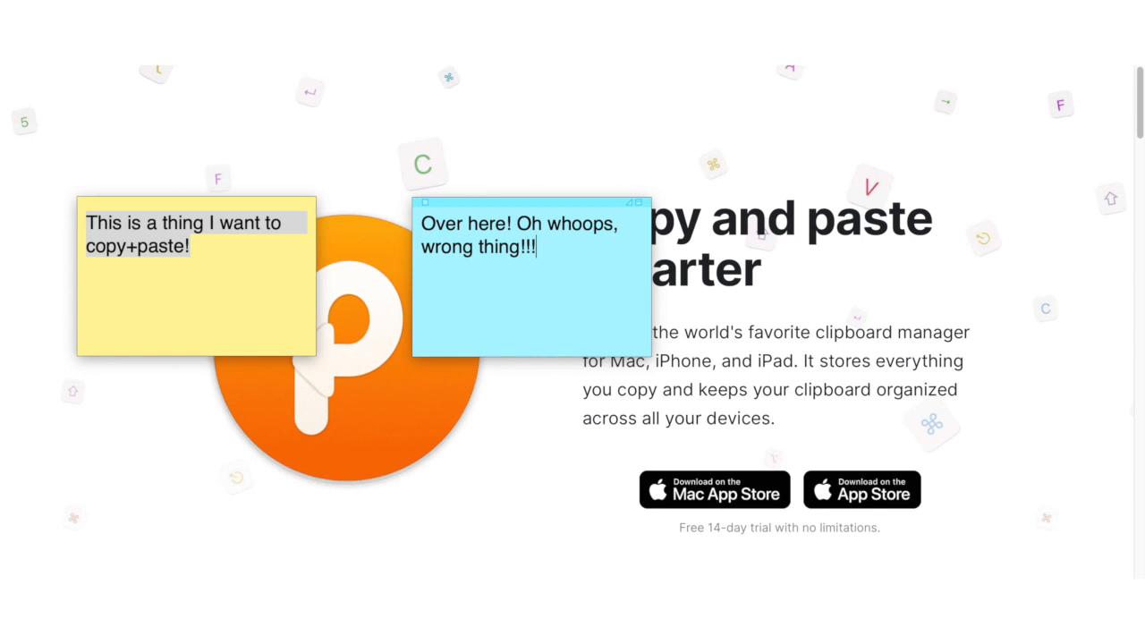
{"action": "right_click", "coordinate": [195, 233]}
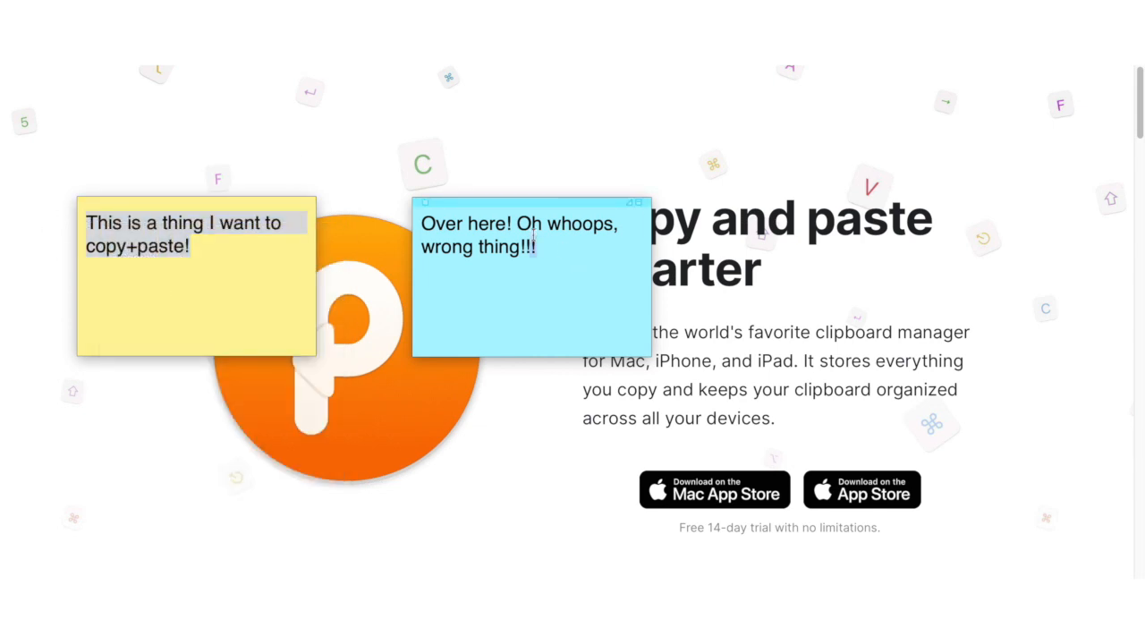
{"action": "scroll", "scroll_direction": "down", "scroll_amount": 3}
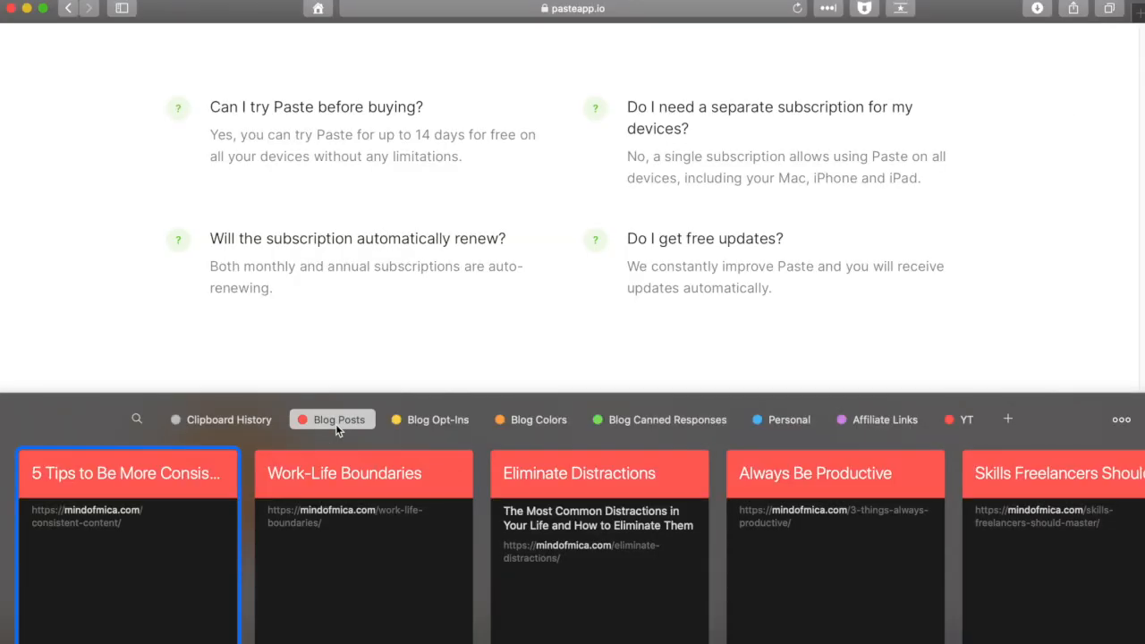
{"action": "left_click", "coordinate": [539, 419]}
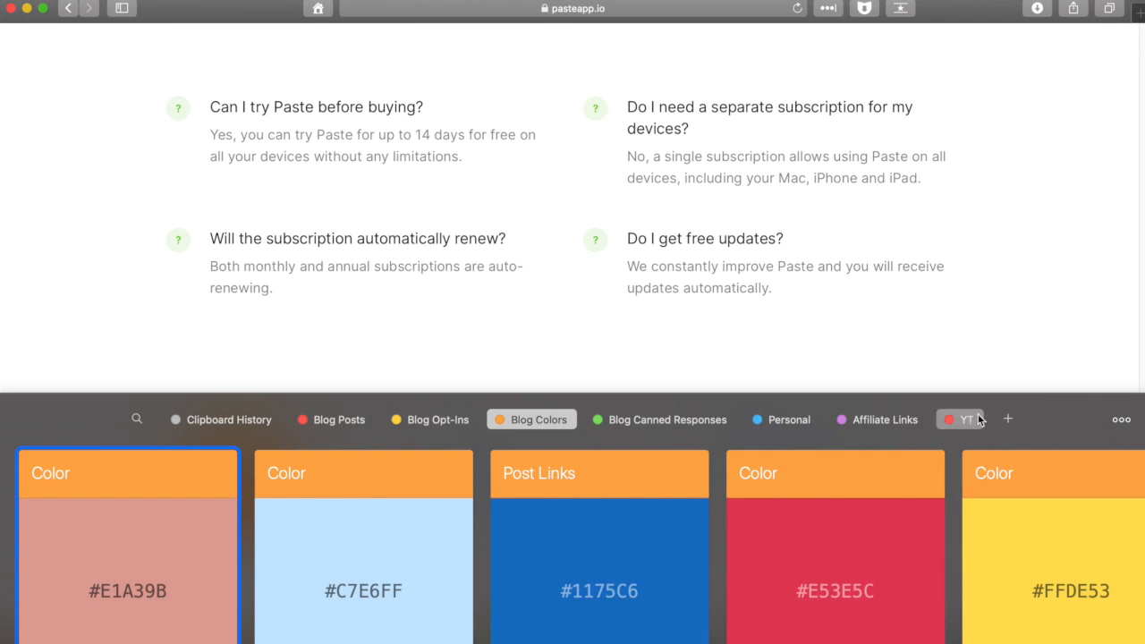
{"action": "left_click", "coordinate": [960, 419]}
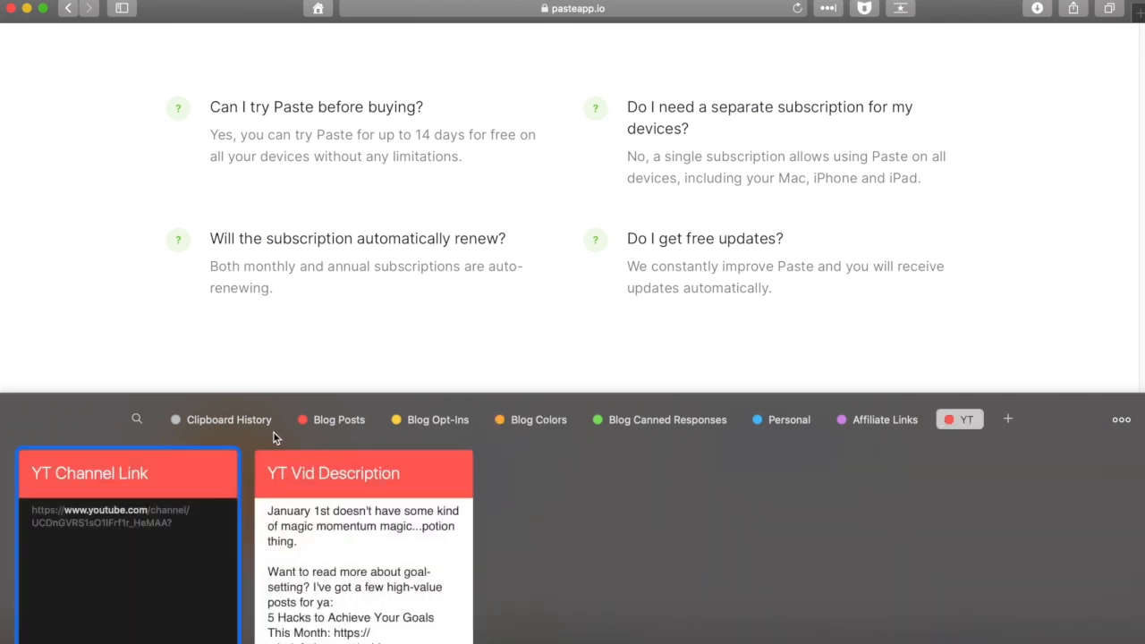
{"action": "left_click", "coordinate": [339, 419]}
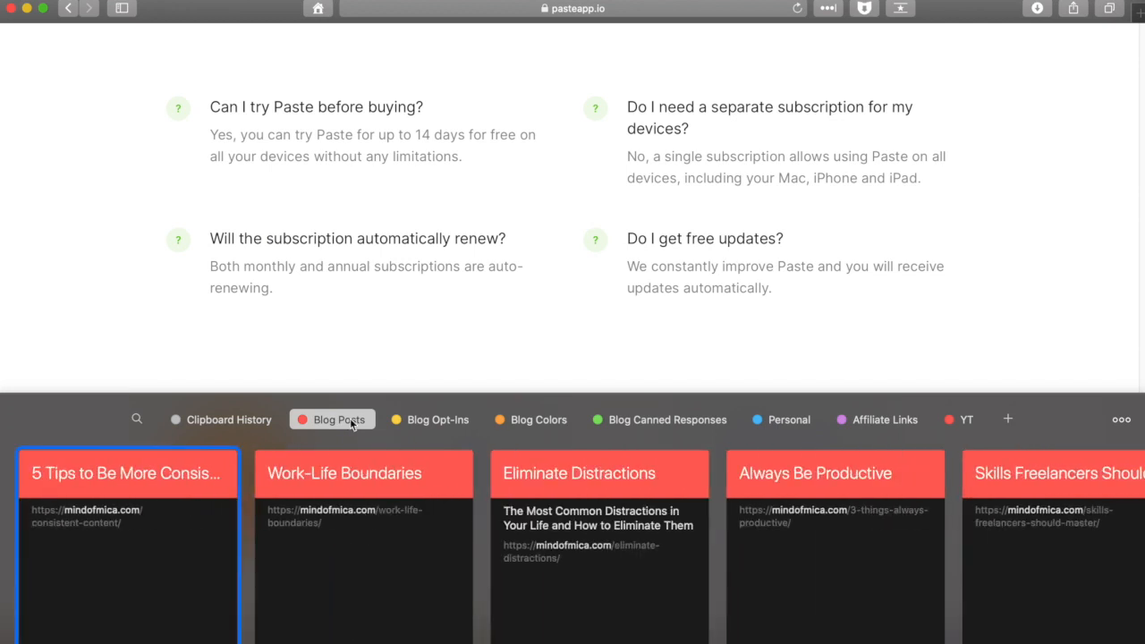
{"action": "left_click", "coordinate": [228, 419]}
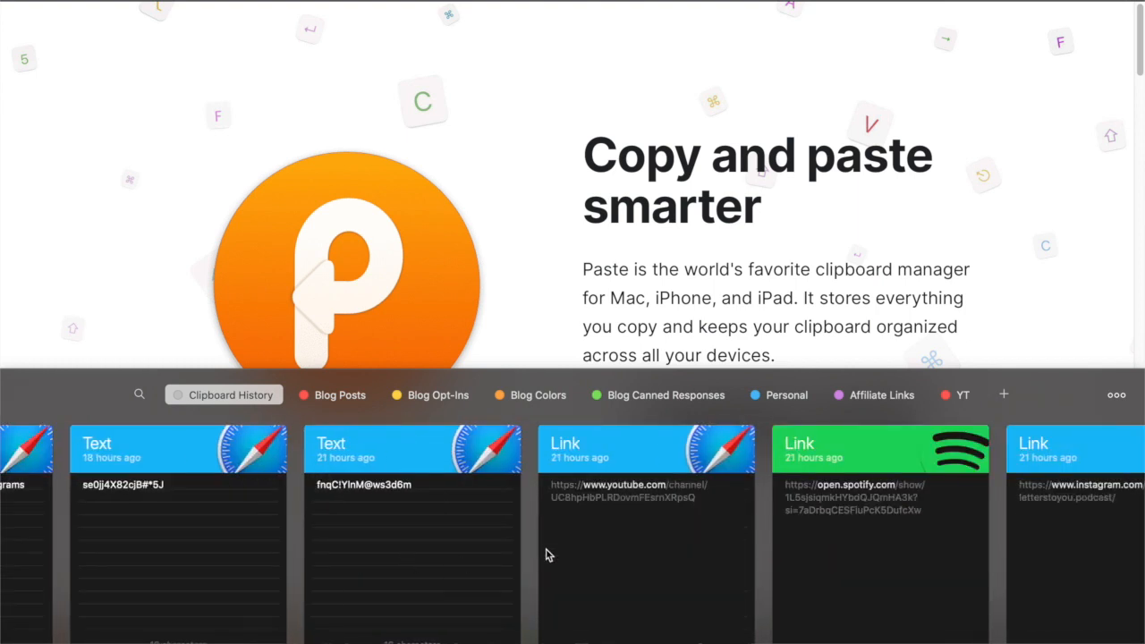
Drag the History capacity slider in Paste's General preferences from Day to Month.
{"action": "left_click", "coordinate": [1113, 395]}
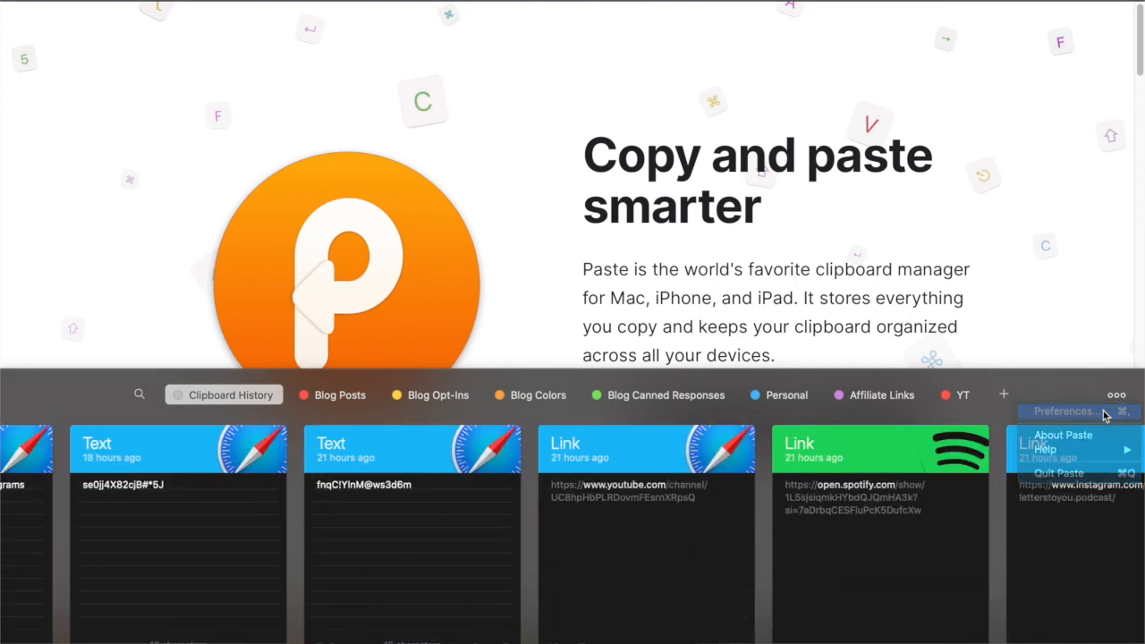
{"action": "left_click", "coordinate": [1063, 412]}
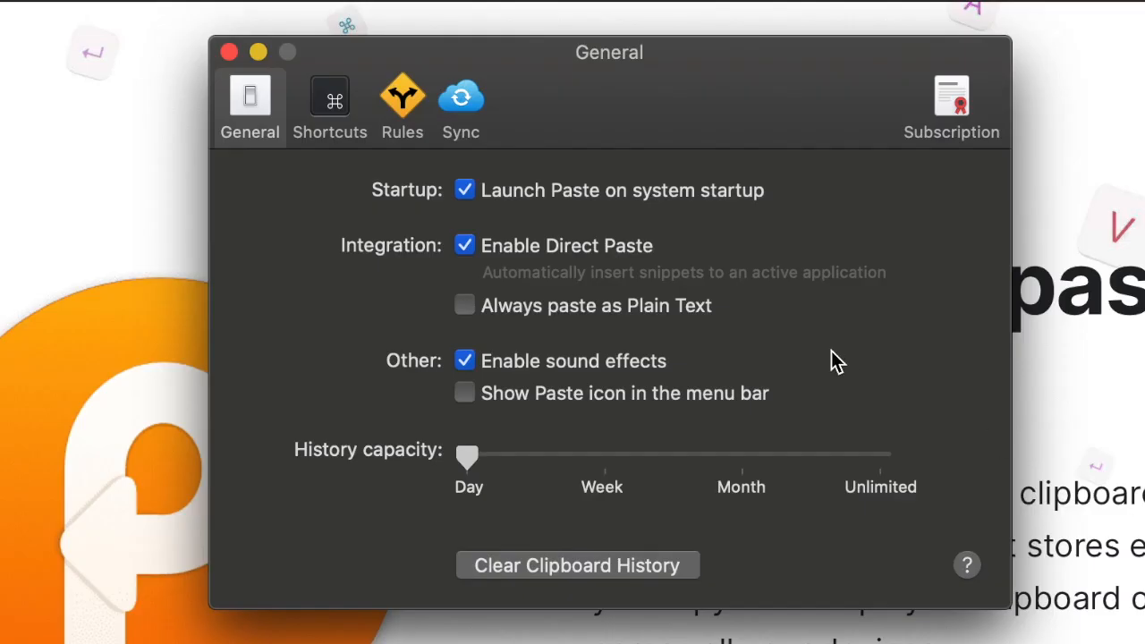
{"action": "mouse_move", "coordinate": [329, 116]}
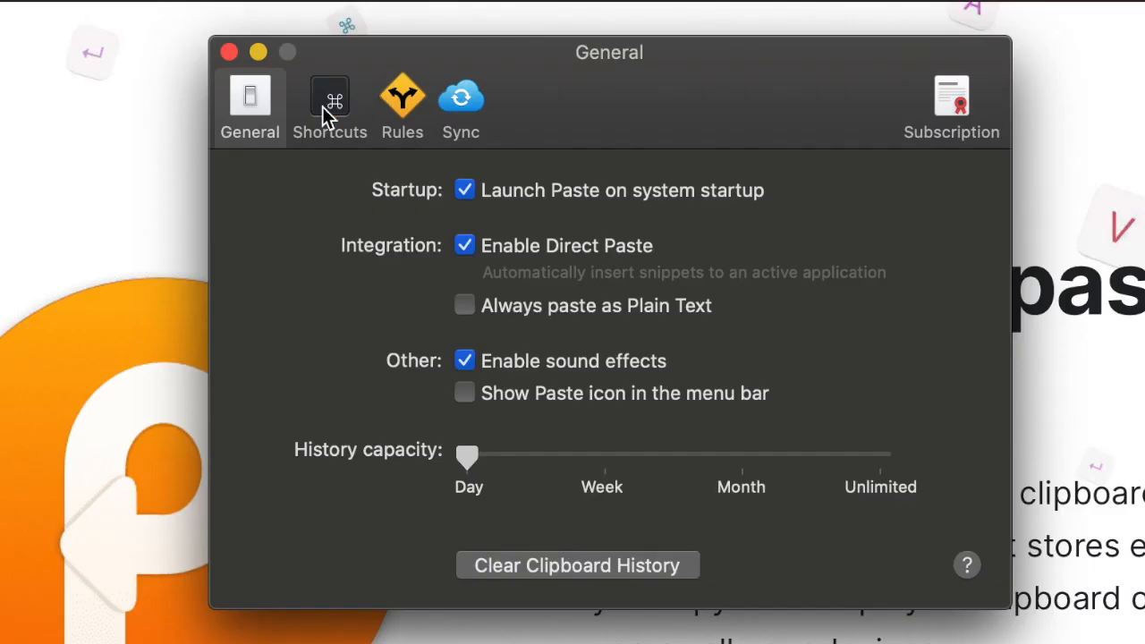
{"action": "mouse_move", "coordinate": [476, 469]}
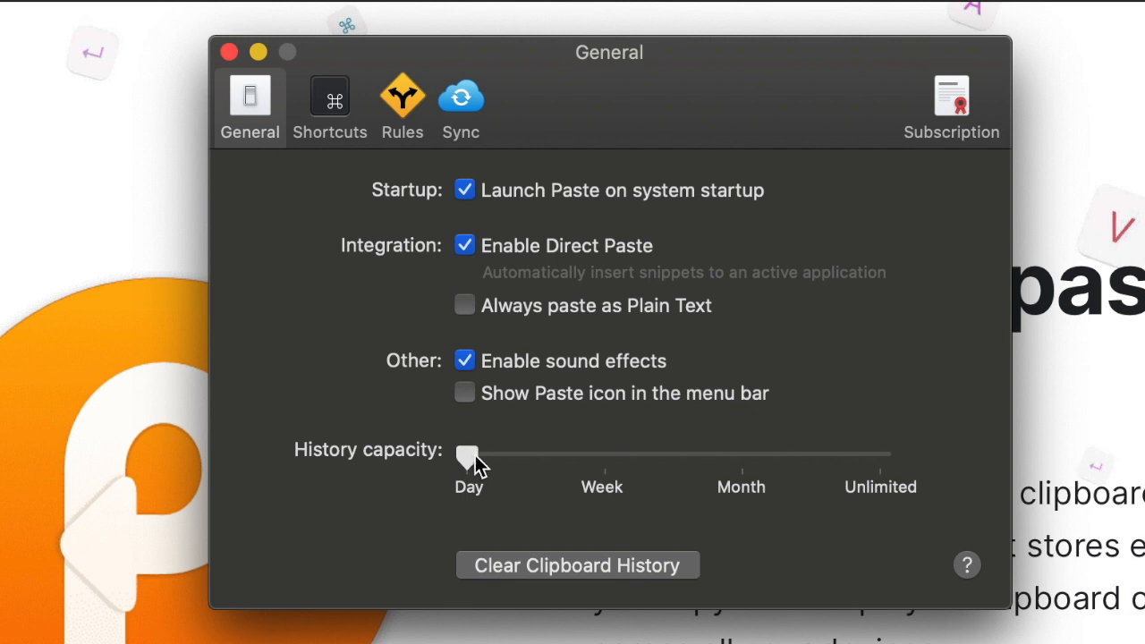
{"action": "left_click_drag", "start_coordinate": [468, 456], "coordinate": [741, 457]}
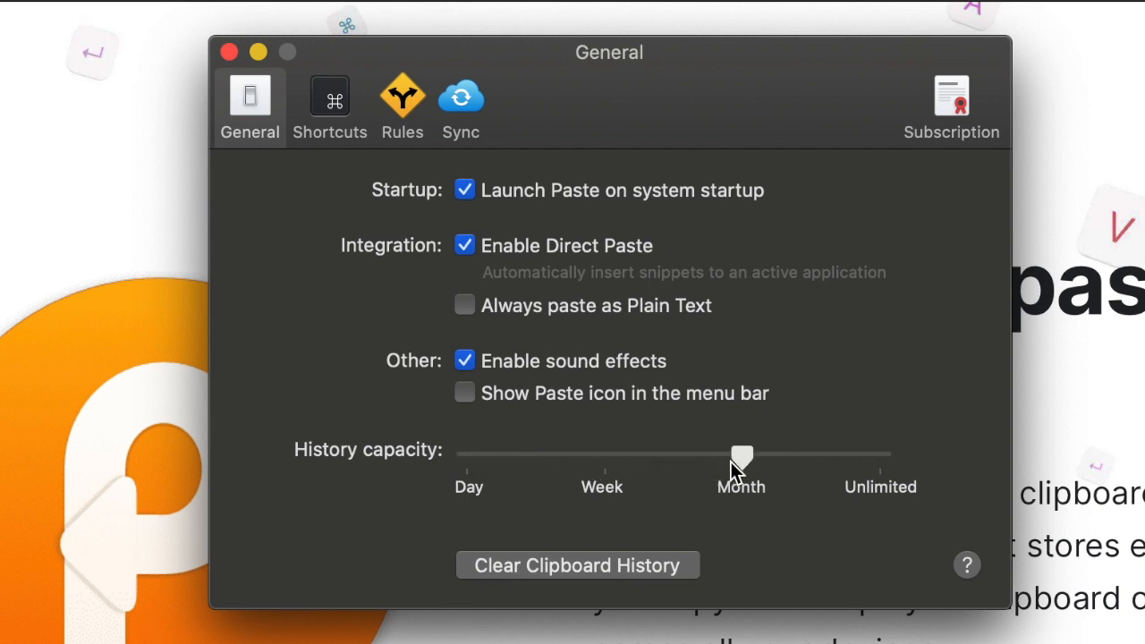
{"action": "left_click_drag", "start_coordinate": [741, 454], "coordinate": [881, 454]}
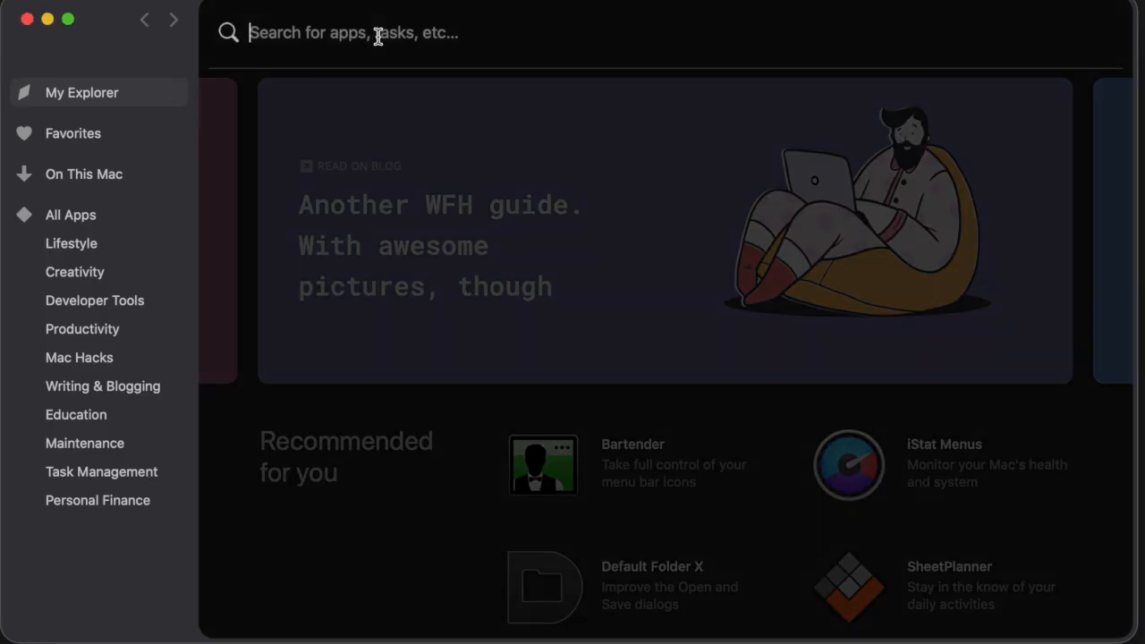
Type 'paste' into the Setapp search field.
{"action": "type", "text": "paste"}
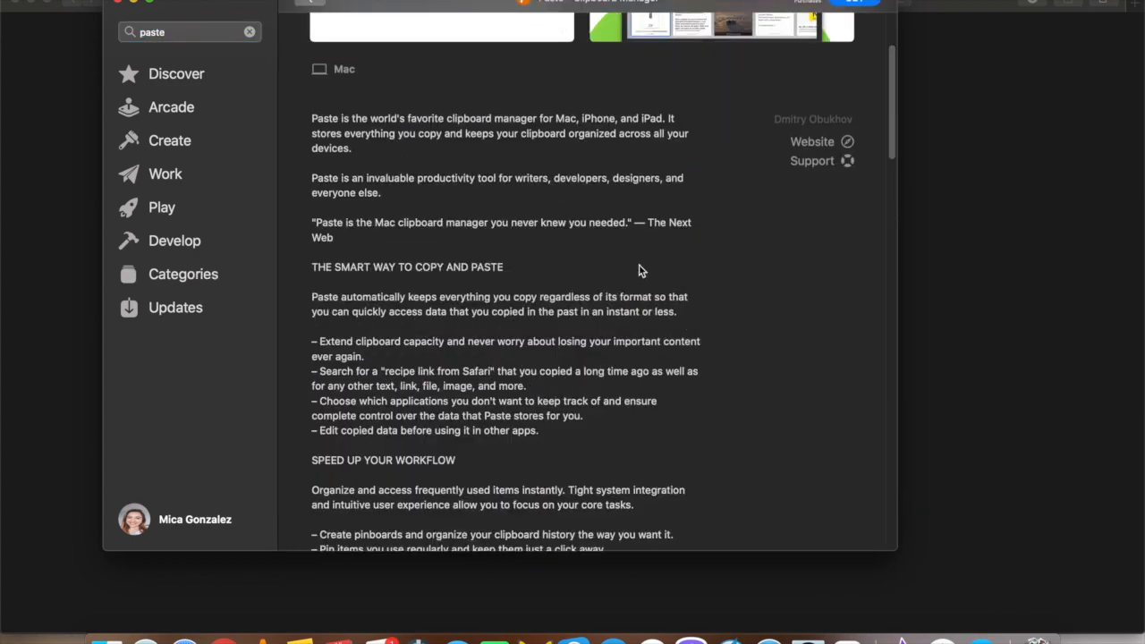
Scroll Paste's App Store page down to its description.
{"action": "scroll", "scroll_direction": "down", "scroll_amount": 3}
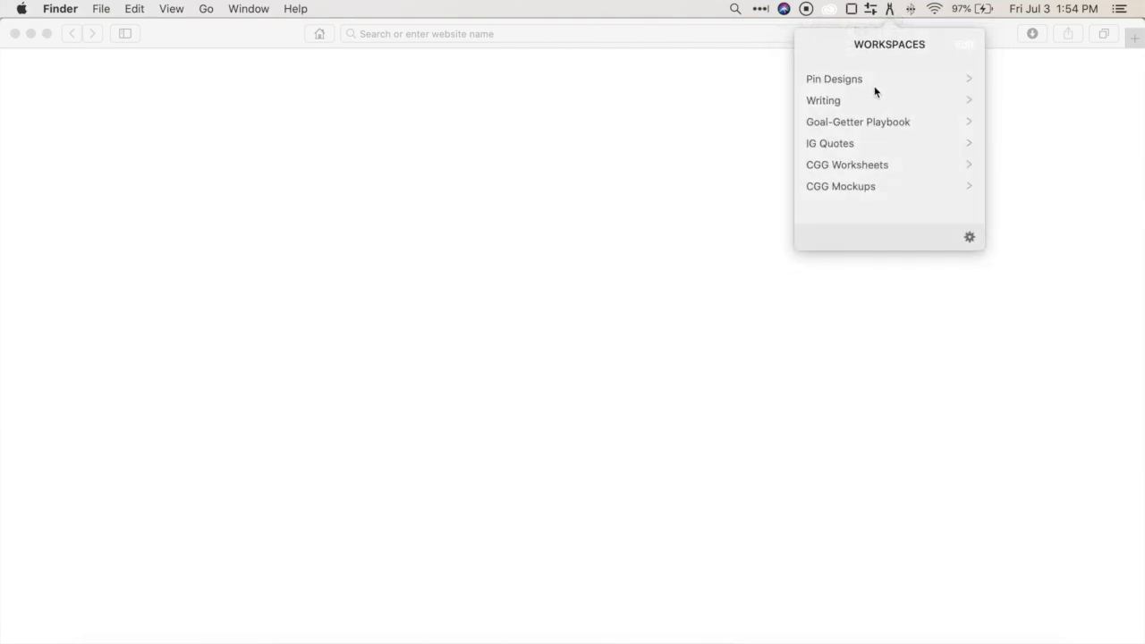
Add a new workspace in the Workspaces editor and begin naming it 'Here's a new work'.
{"action": "left_click", "coordinate": [835, 79]}
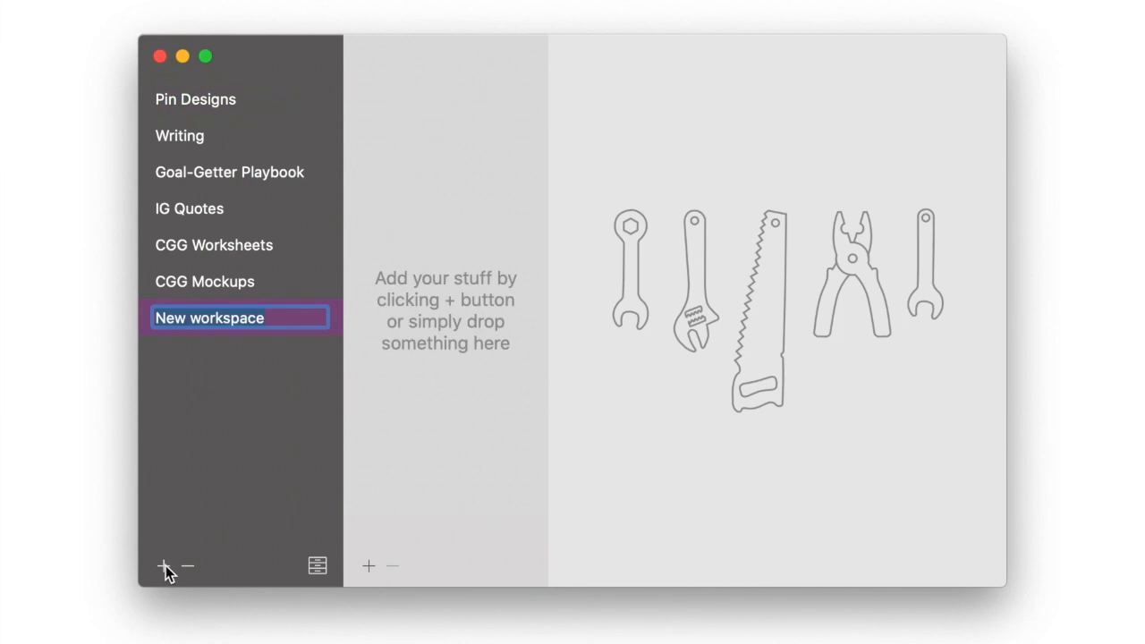
{"action": "type", "text": "Here's a new work"}
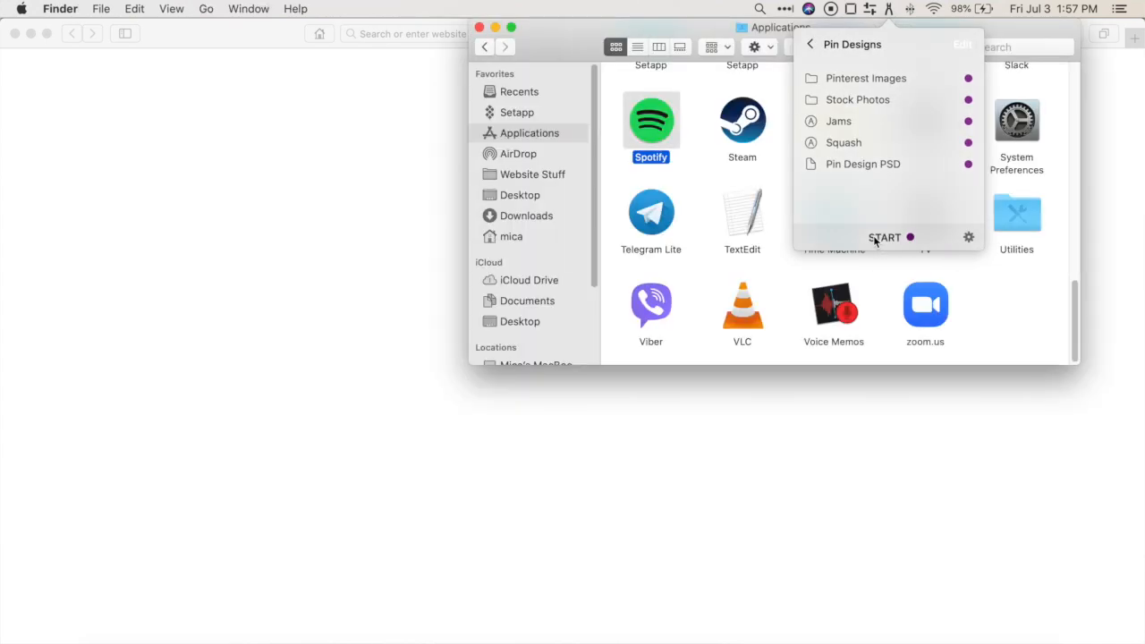
Add the 'Need This File' and 'Another File' resources to the new workspace.
{"action": "double_click", "coordinate": [651, 114]}
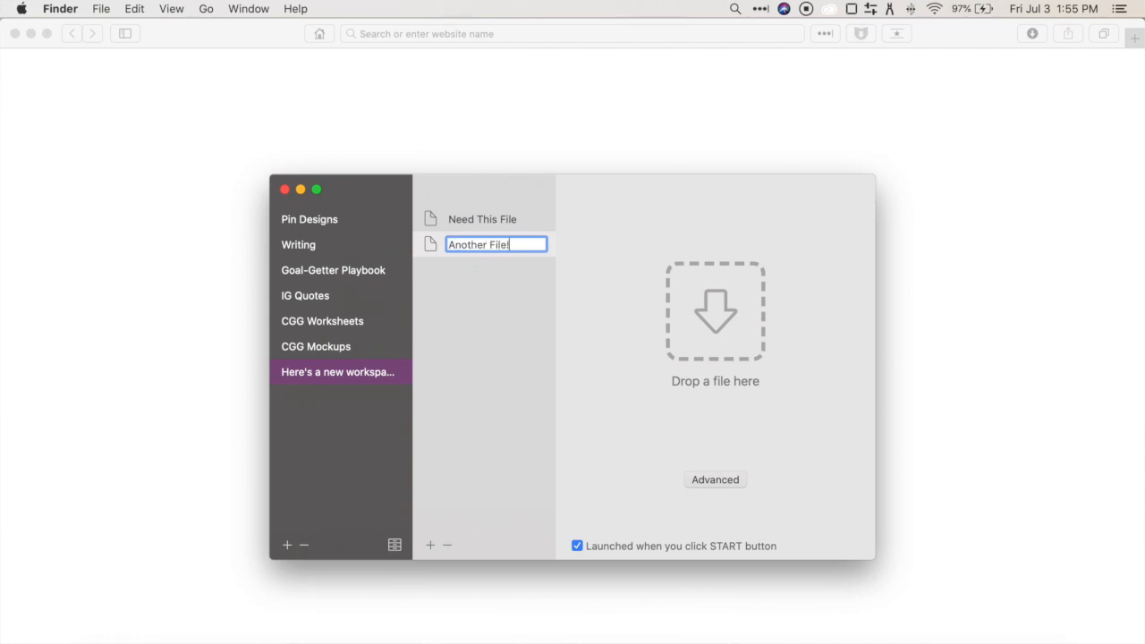
{"action": "type", "text": "Let's add Spoti"}
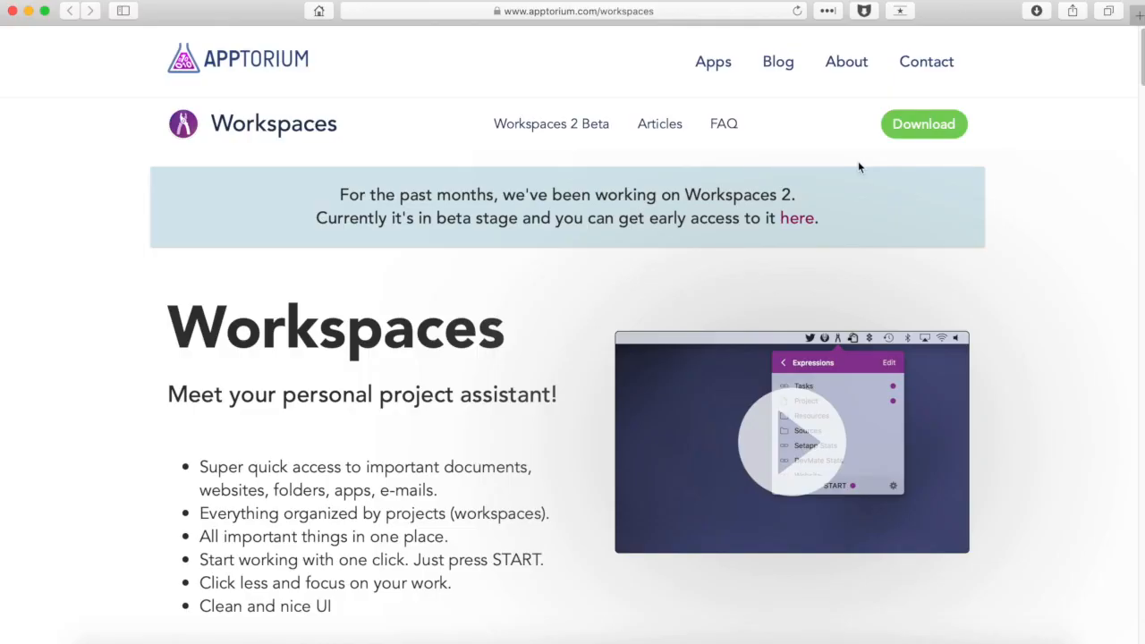
{"action": "mouse_move", "coordinate": [337, 201]}
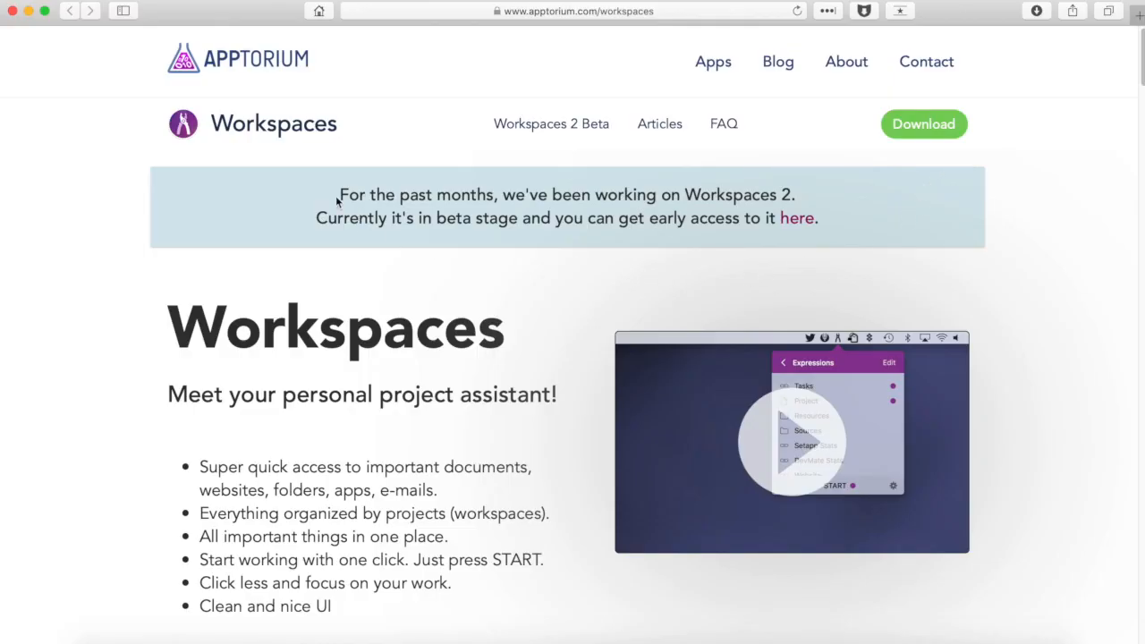
Follow the Workspaces 2 beta banner link to the early-access page.
{"action": "left_click_drag", "start_coordinate": [338, 194], "coordinate": [810, 198]}
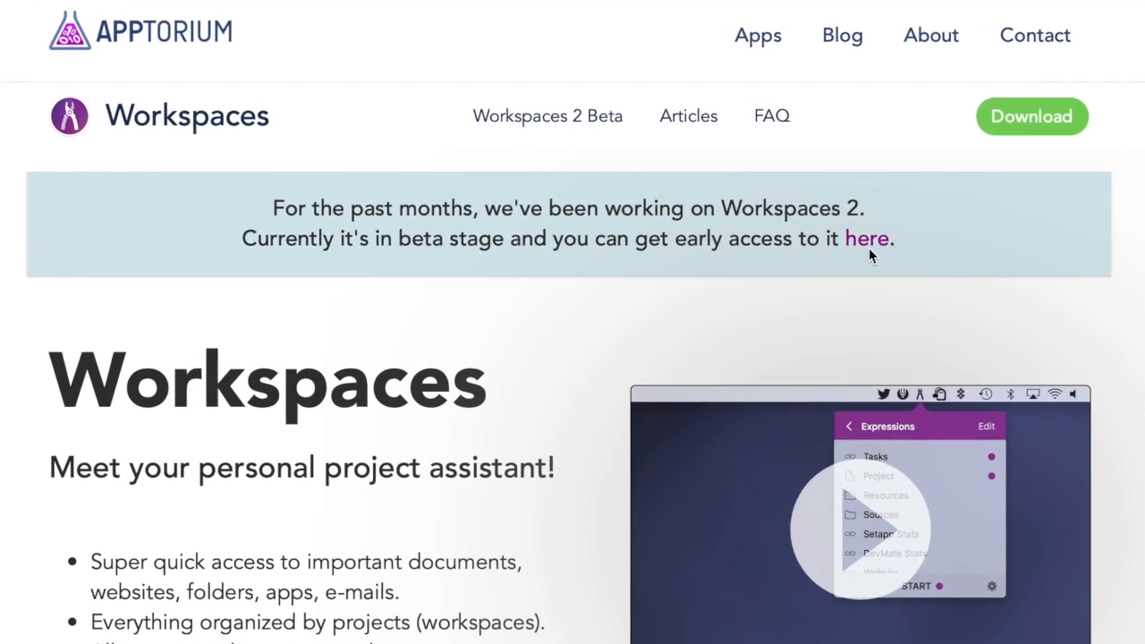
{"action": "left_click", "coordinate": [869, 238]}
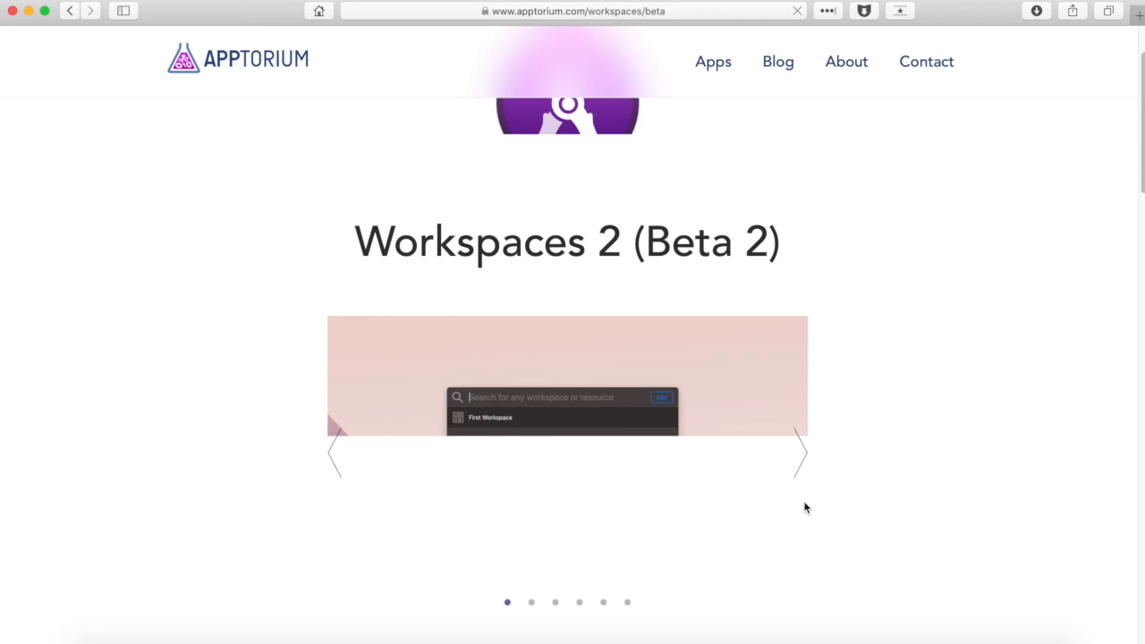
Scroll the Workspaces 2 beta page past the feature list to the FAQ.
{"action": "scroll", "scroll_direction": "down", "scroll_amount": 3}
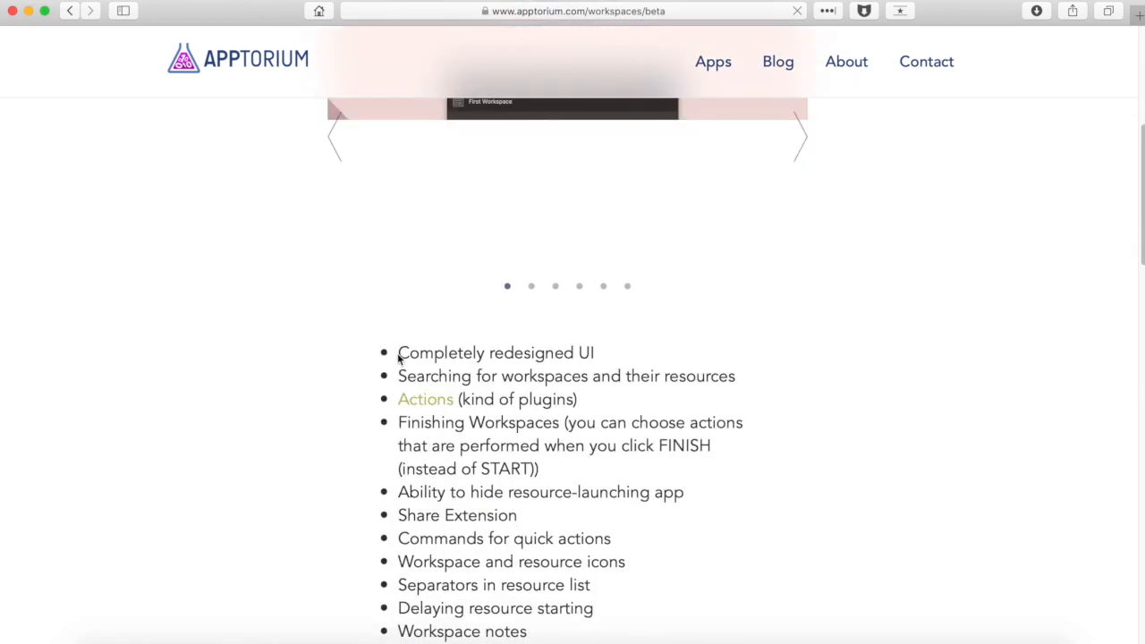
{"action": "scroll", "scroll_direction": "down", "scroll_amount": 3}
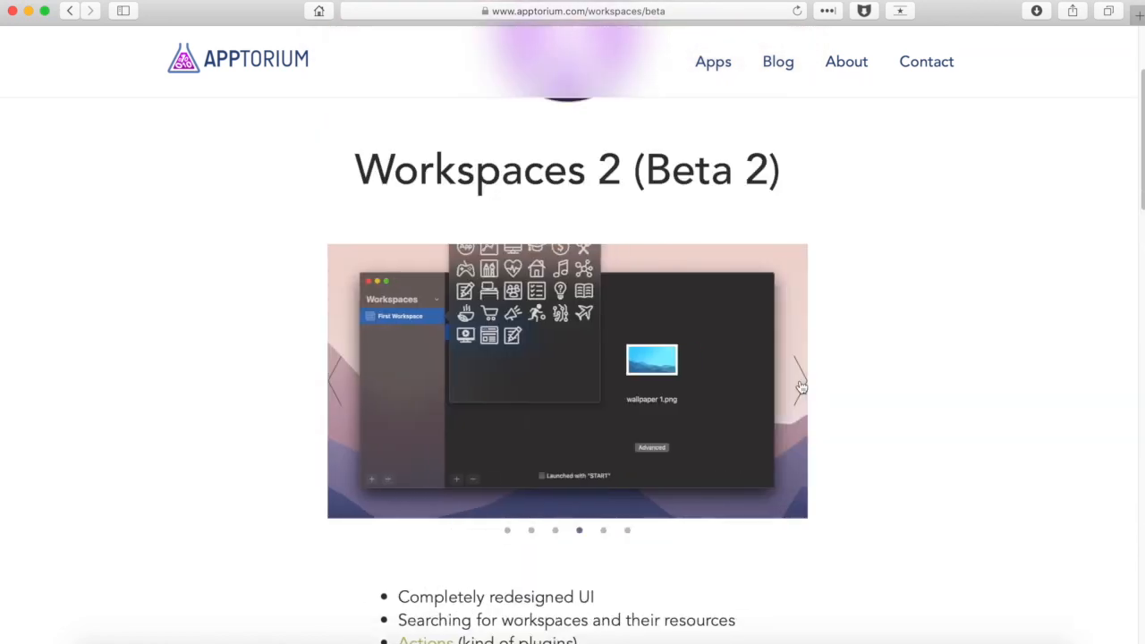
{"action": "scroll", "scroll_direction": "down", "scroll_amount": 3}
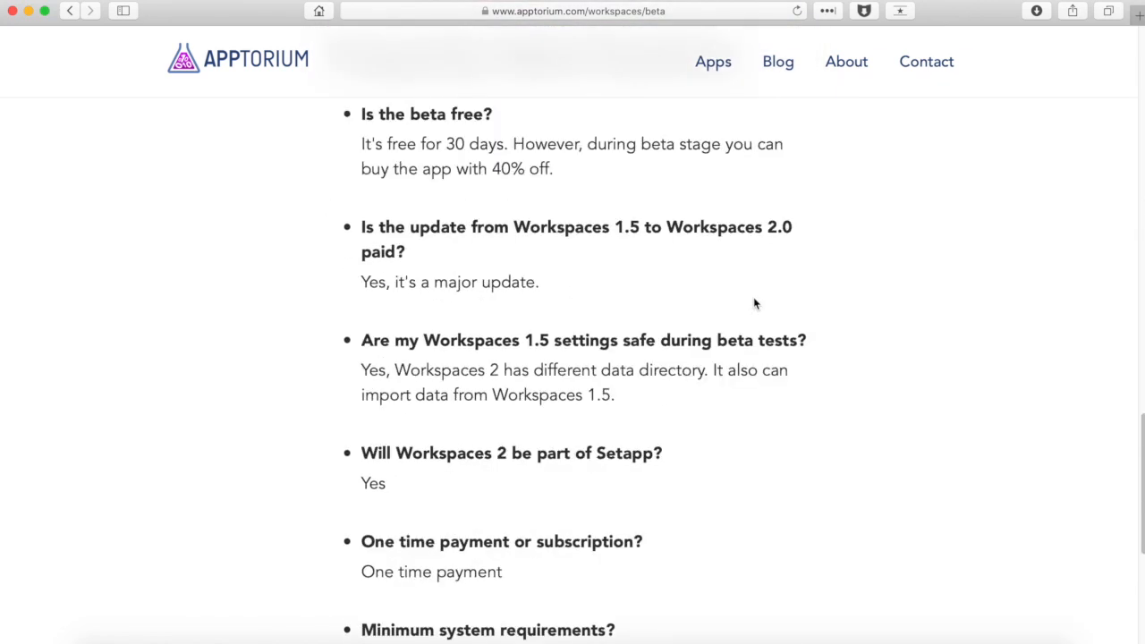
{"action": "scroll", "scroll_direction": "down", "scroll_amount": 3}
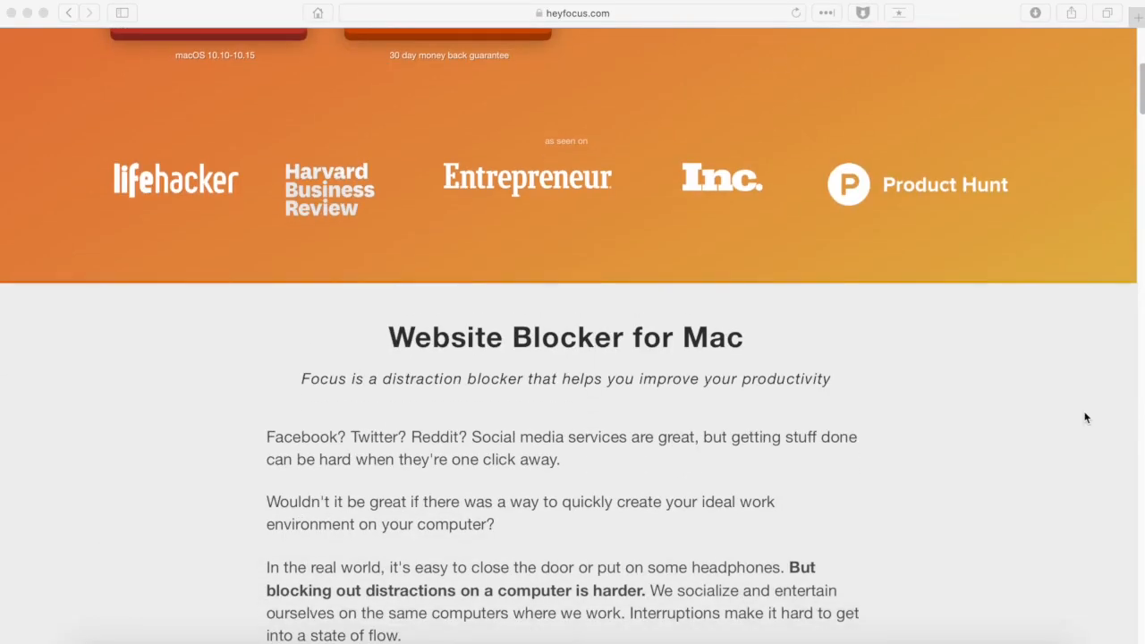
Scroll heyfocus.com down to the 'Website & App Blocker for Mac' section.
{"action": "scroll", "scroll_direction": "down", "scroll_amount": 3}
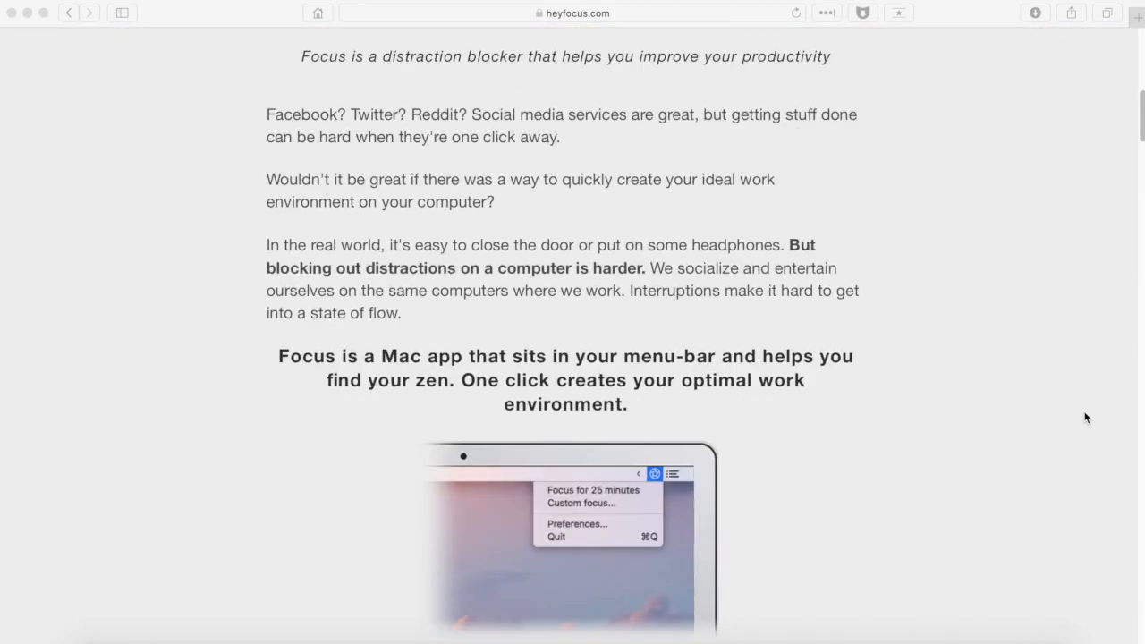
{"action": "scroll", "scroll_direction": "down", "scroll_amount": 3}
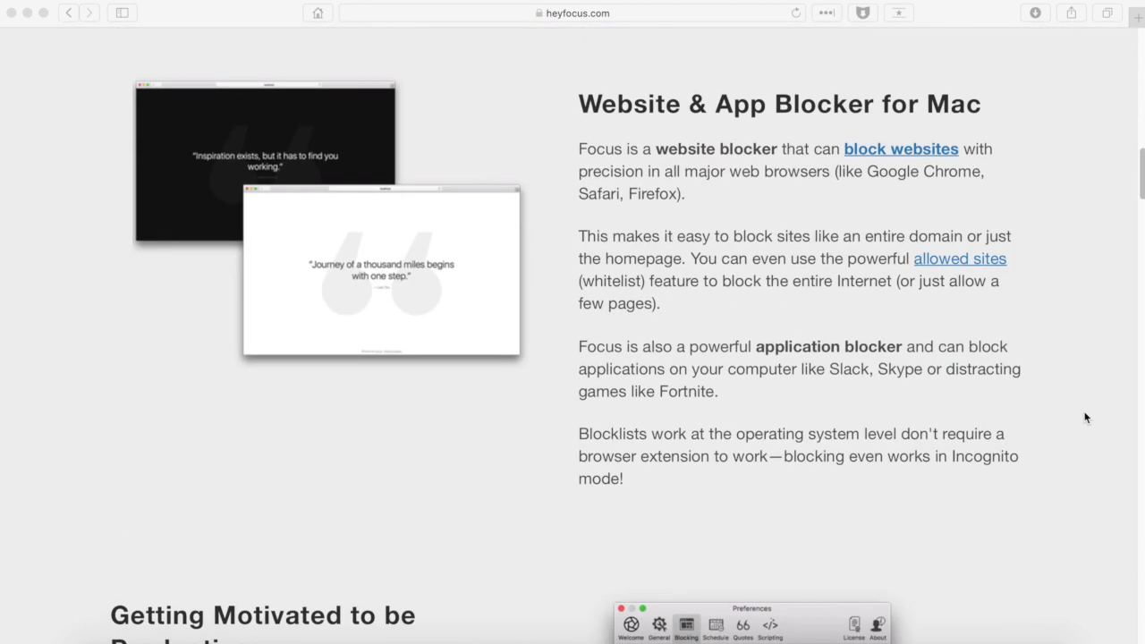
{"action": "scroll", "scroll_direction": "down", "scroll_amount": 3}
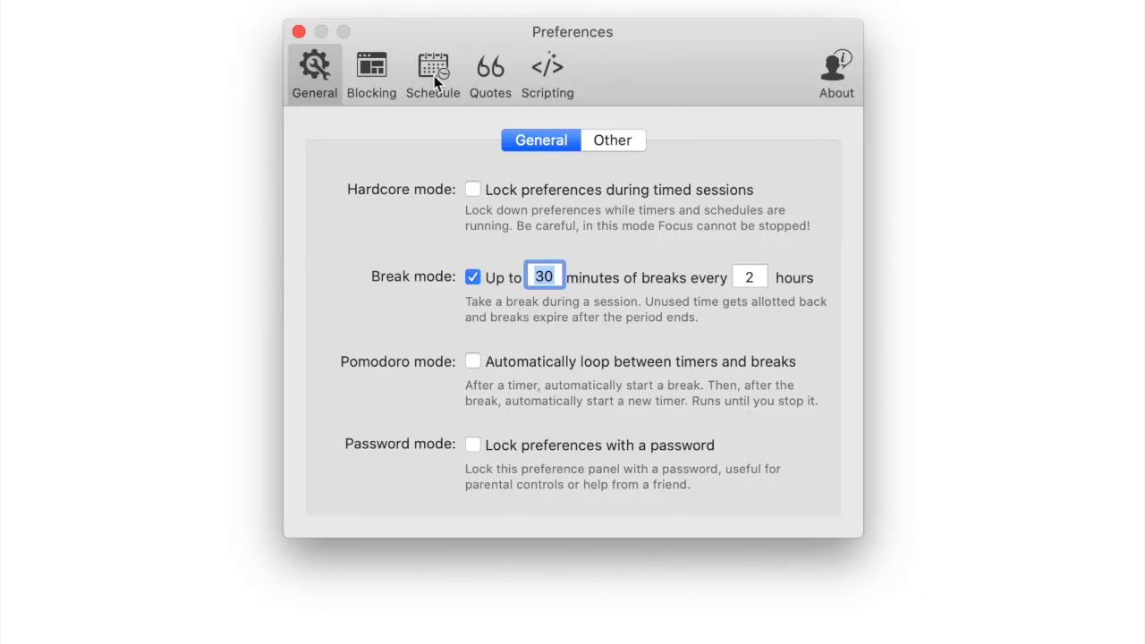
Review the blocked apps and websites, then enable and save the weekday 7 AM–12 PM schedule.
{"action": "left_click", "coordinate": [372, 71]}
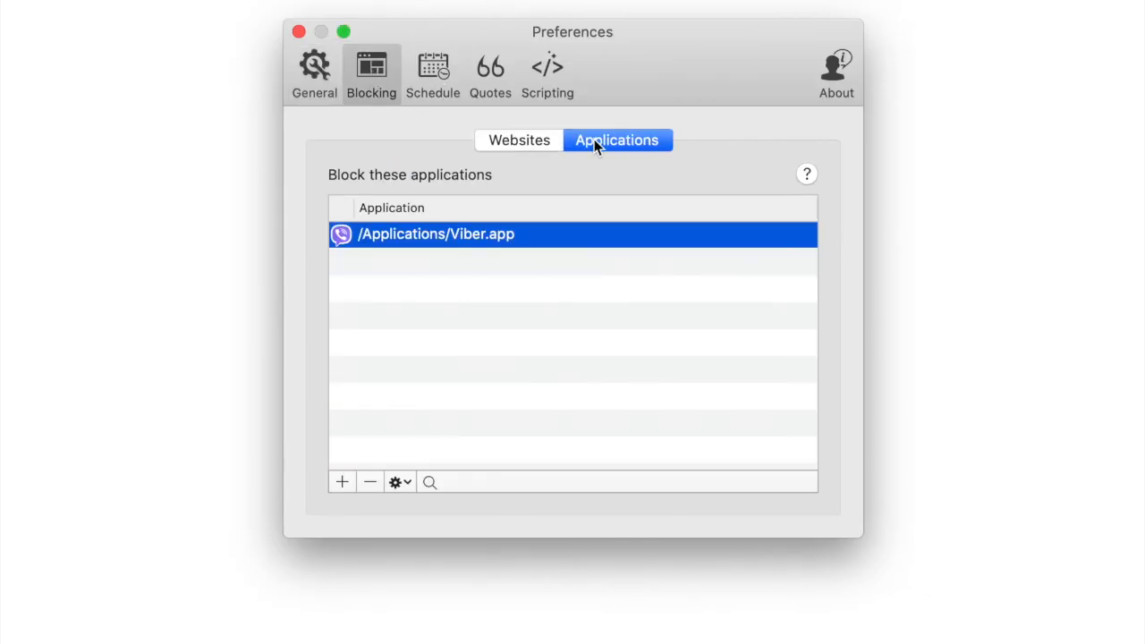
{"action": "left_click", "coordinate": [518, 140]}
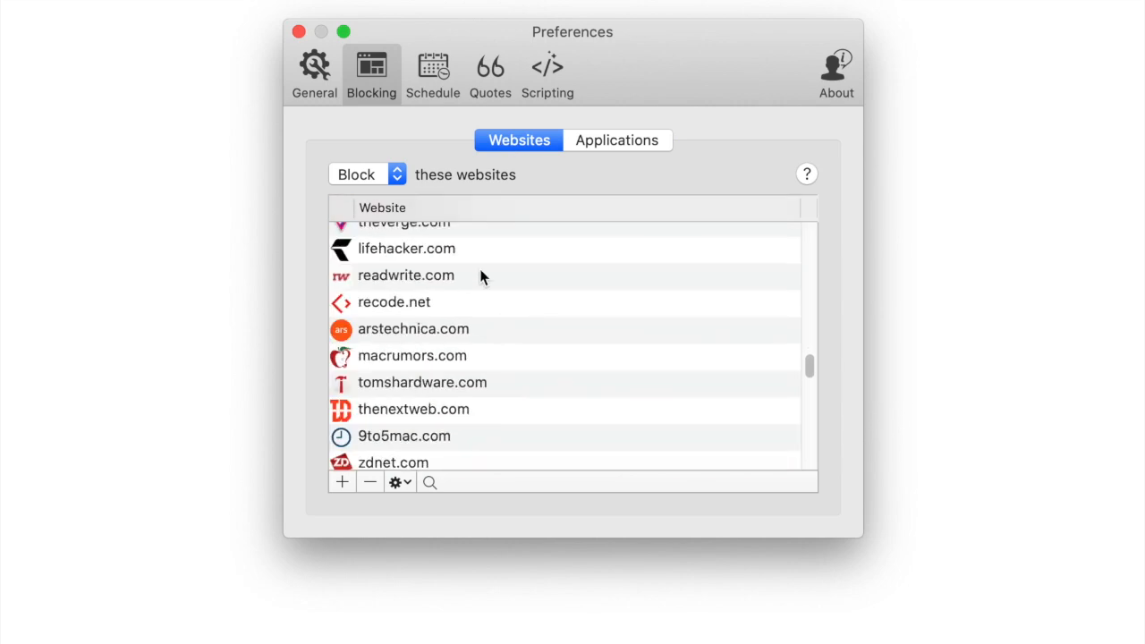
{"action": "left_click", "coordinate": [434, 73]}
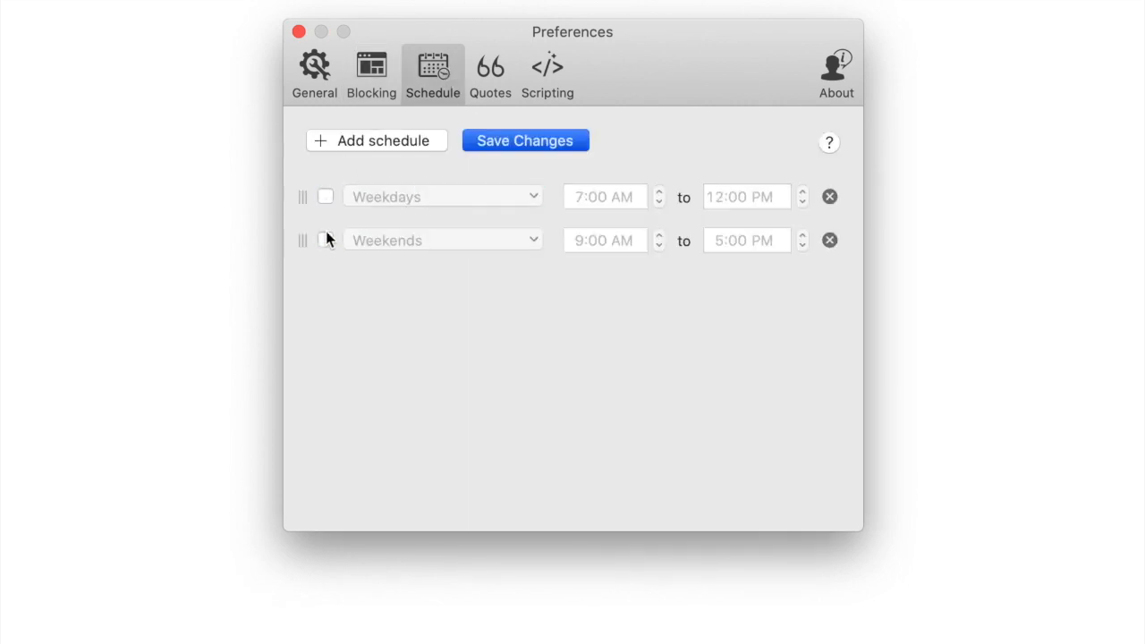
{"action": "left_click", "coordinate": [377, 140]}
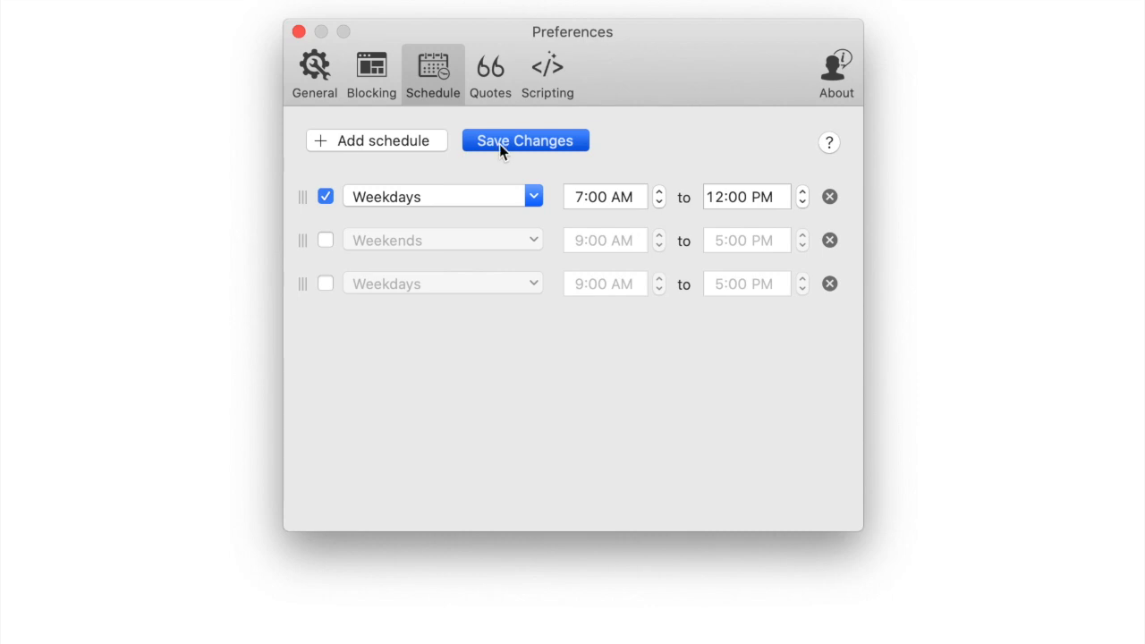
{"action": "left_click", "coordinate": [525, 140]}
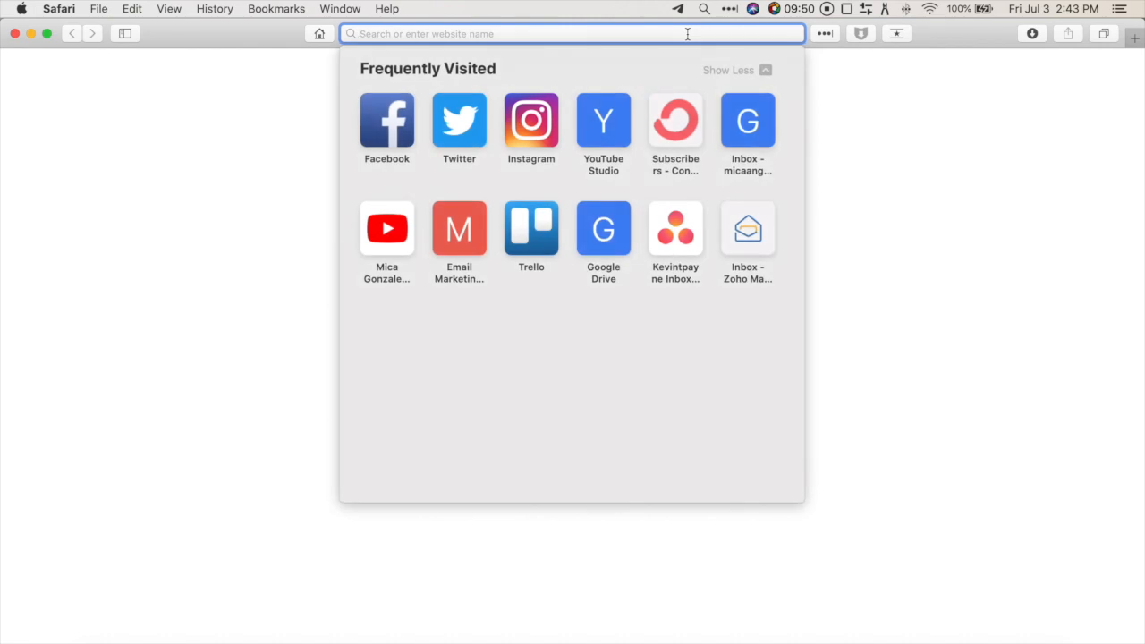
Visit Instagram to reach Focus's block page and select its motivational quote.
{"action": "left_click", "coordinate": [531, 121]}
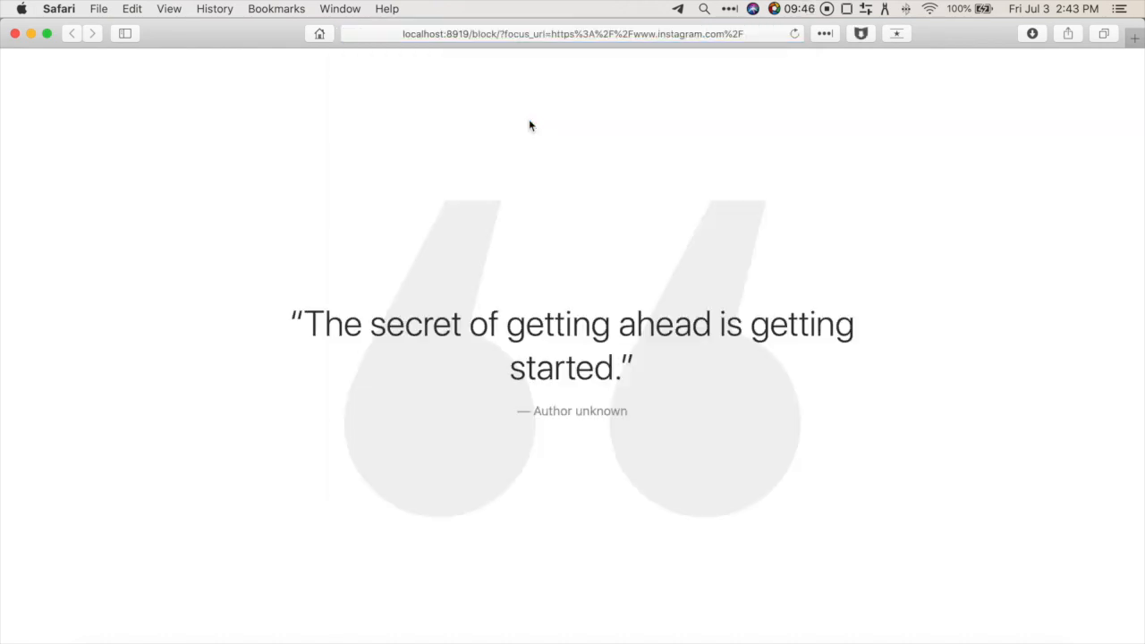
{"action": "left_click_drag", "start_coordinate": [290, 323], "coordinate": [635, 367]}
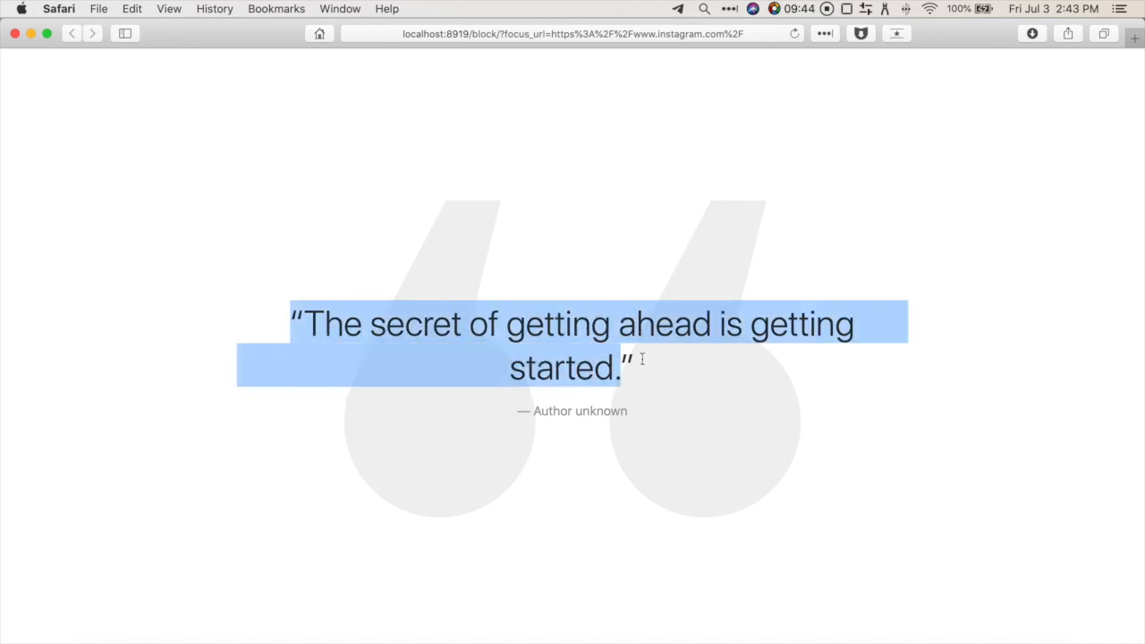
{"action": "left_click", "coordinate": [710, 297]}
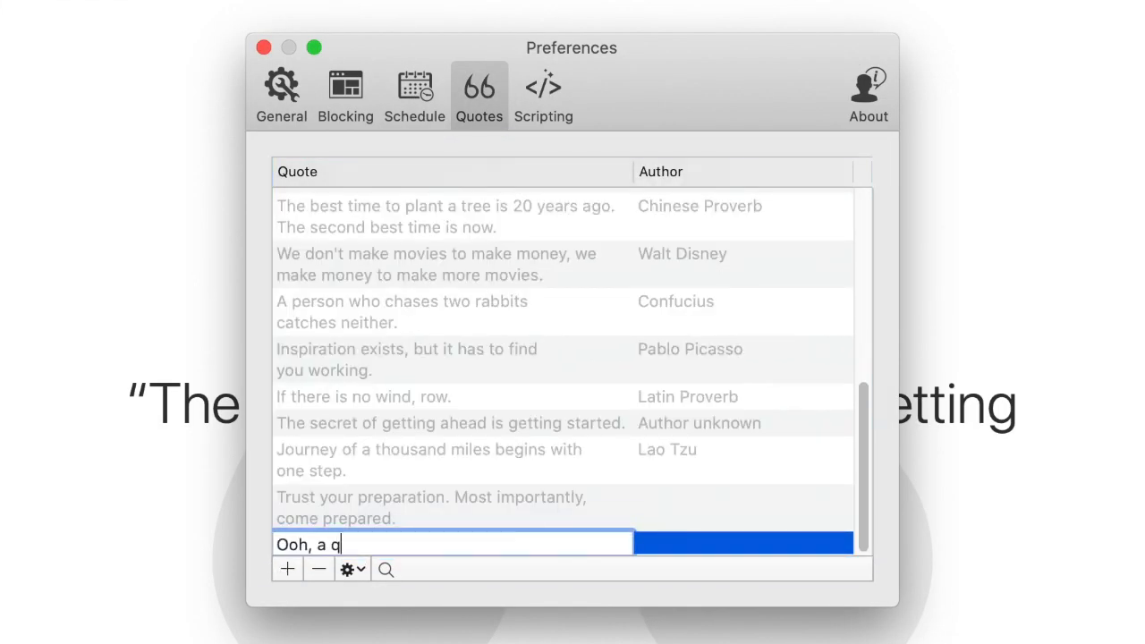
Enable hardcore mode in Focus's General preferences to lock settings during timed sessions.
{"action": "left_click", "coordinate": [280, 86]}
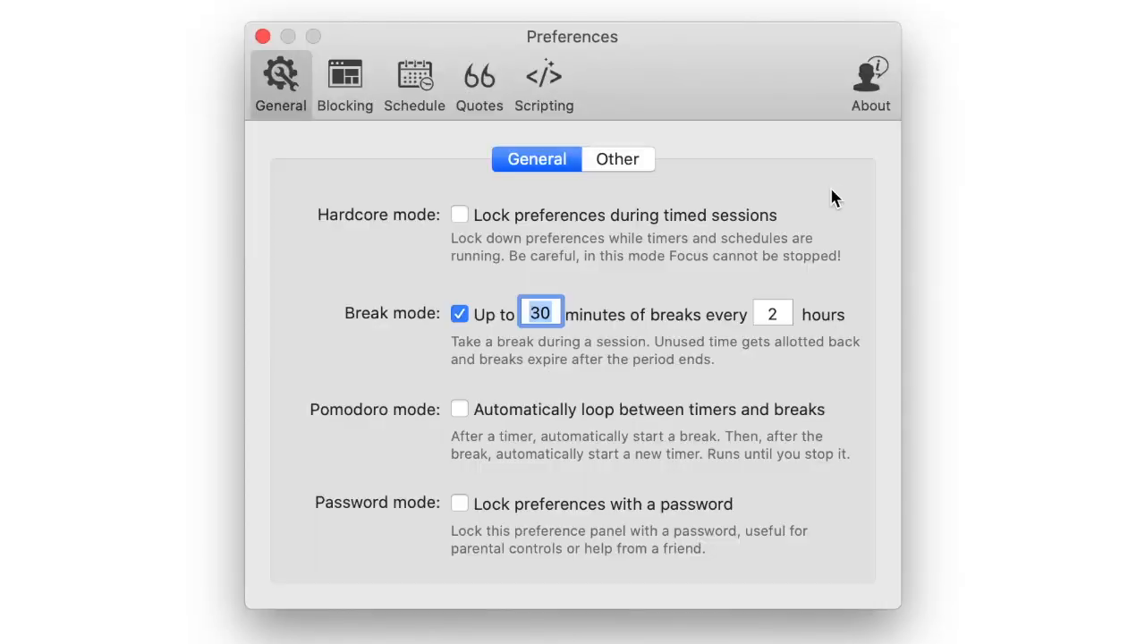
{"action": "left_click", "coordinate": [460, 214]}
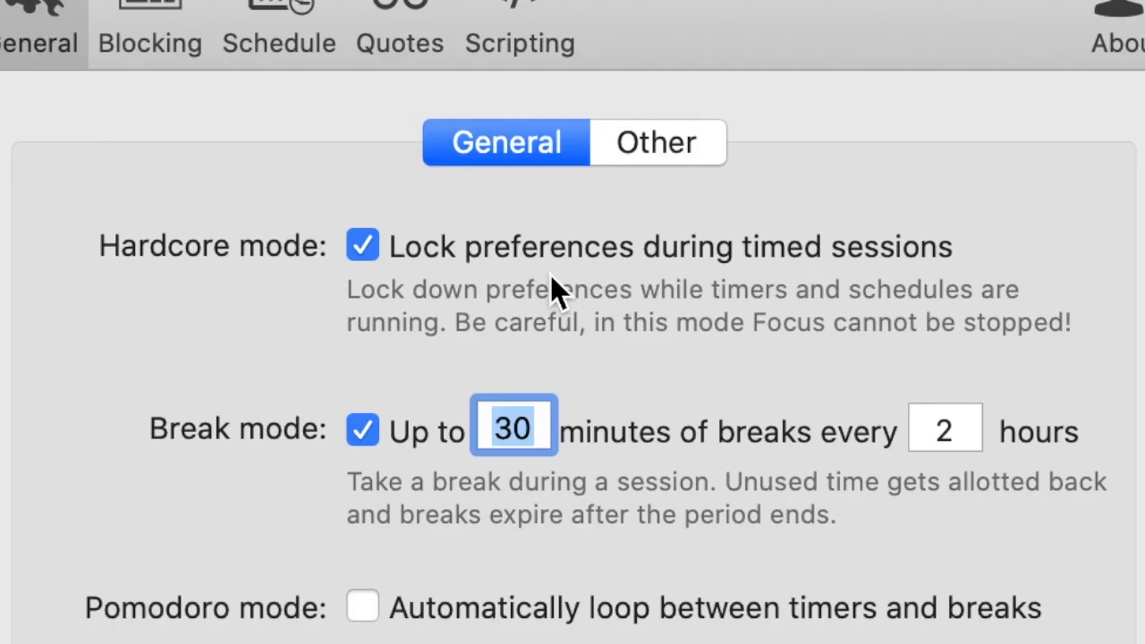
{"action": "mouse_move", "coordinate": [346, 358]}
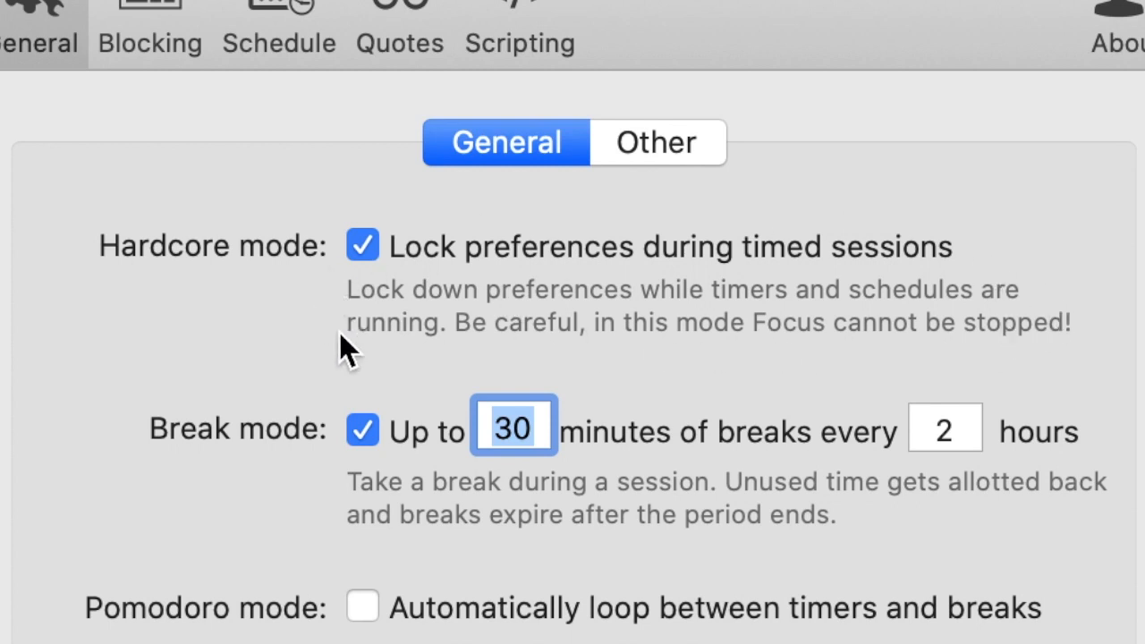
{"action": "mouse_move", "coordinate": [340, 295]}
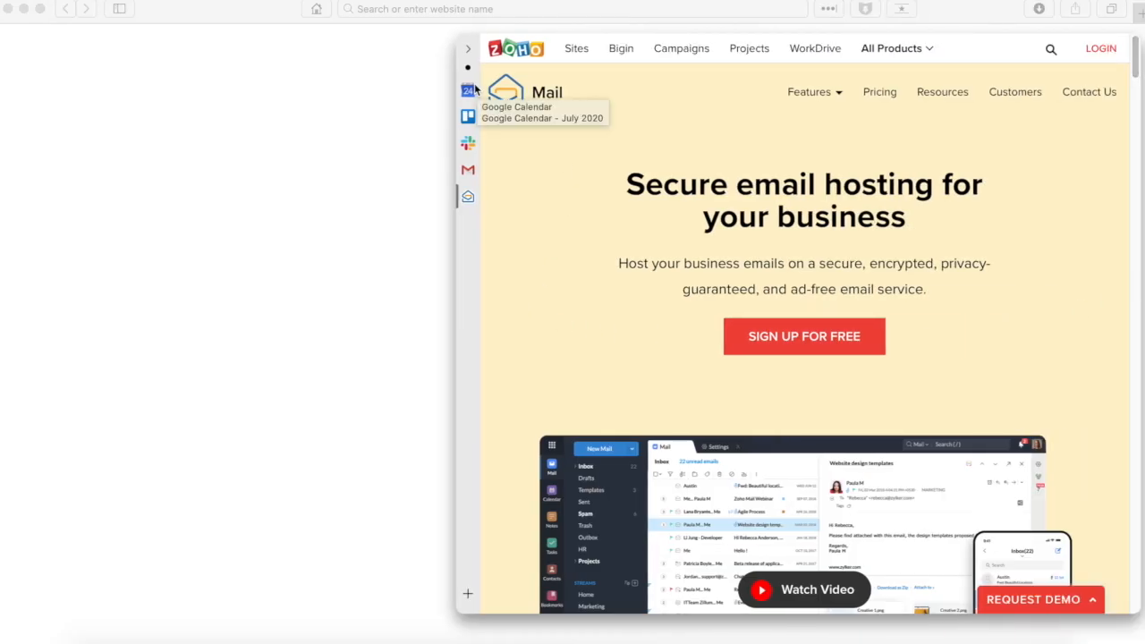
Switch through the Google Calendar, Trello and Gmail web apps in Slidepad.
{"action": "left_click", "coordinate": [468, 90]}
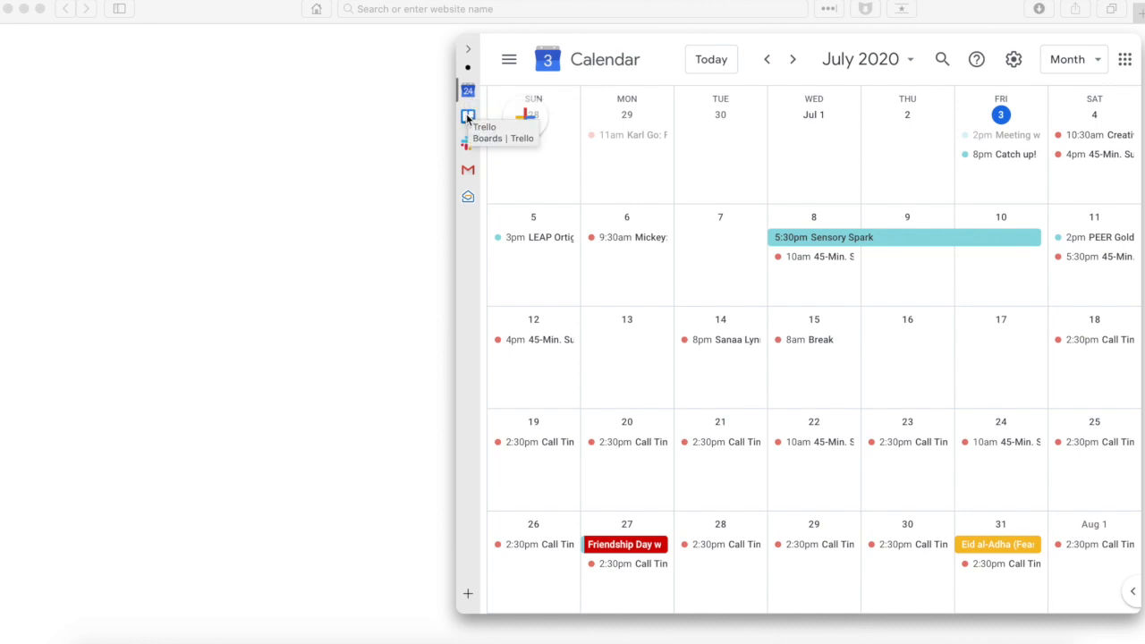
{"action": "left_click", "coordinate": [467, 116]}
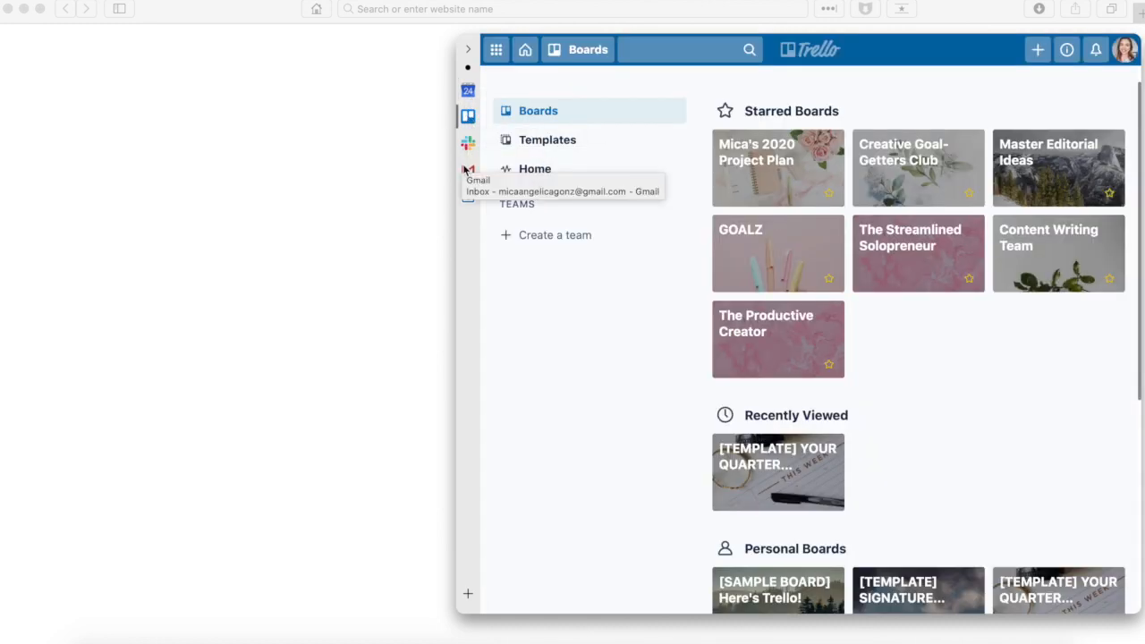
{"action": "left_click", "coordinate": [468, 196]}
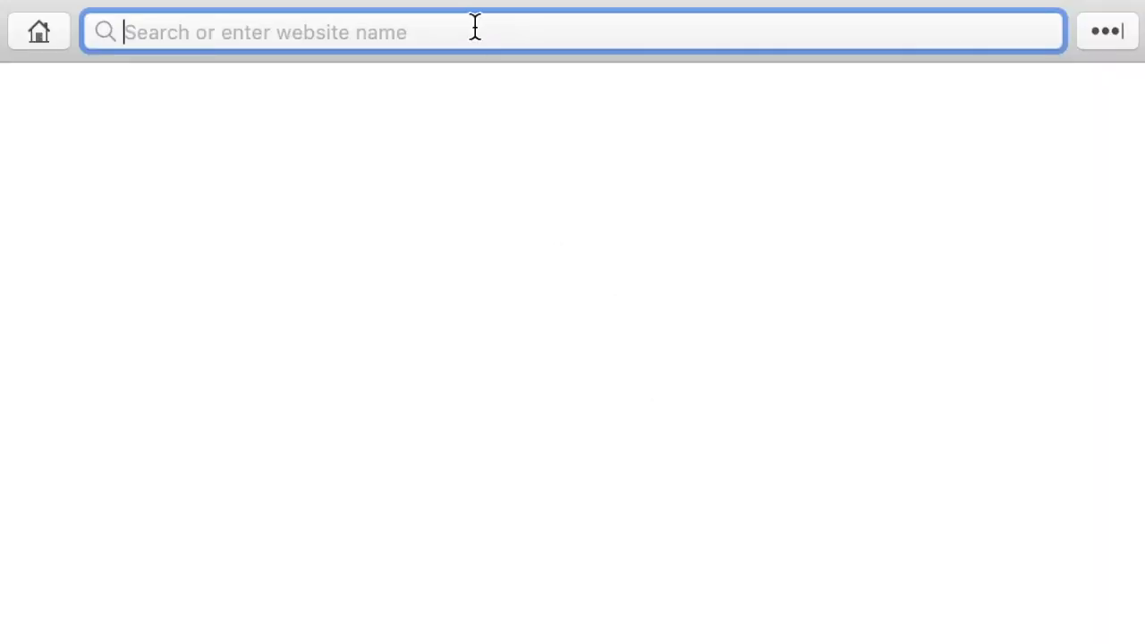
Enter 'what's the thing i wanted to go to again????' and enable Zoho Mail push notifications.
{"action": "type", "text": "what's the thing i wante"}
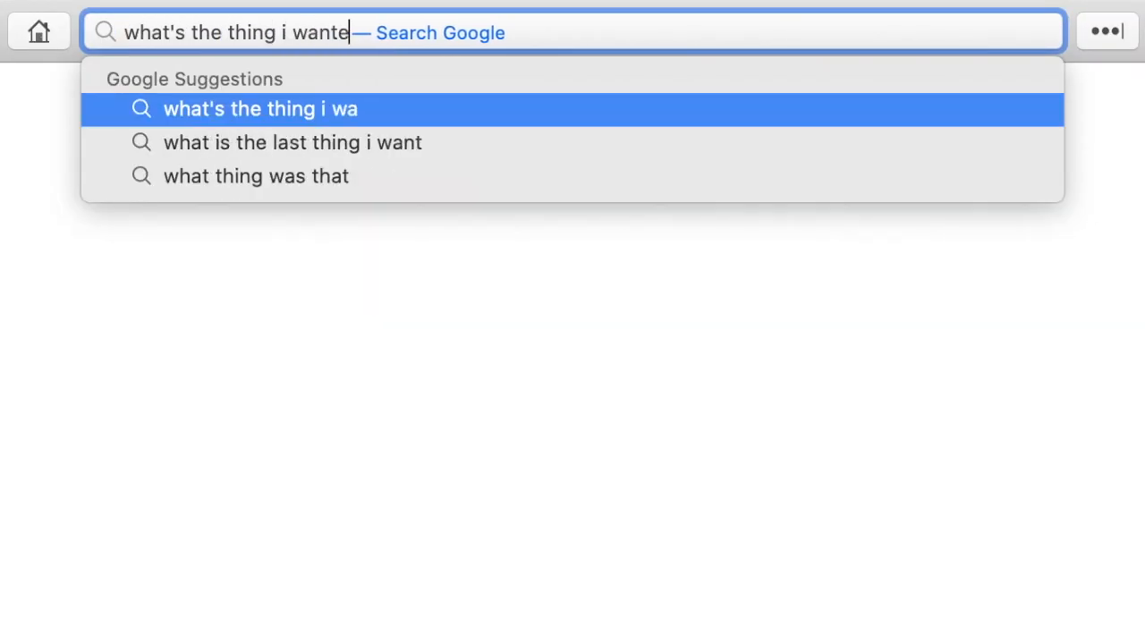
{"action": "type", "text": "d to go to again????"}
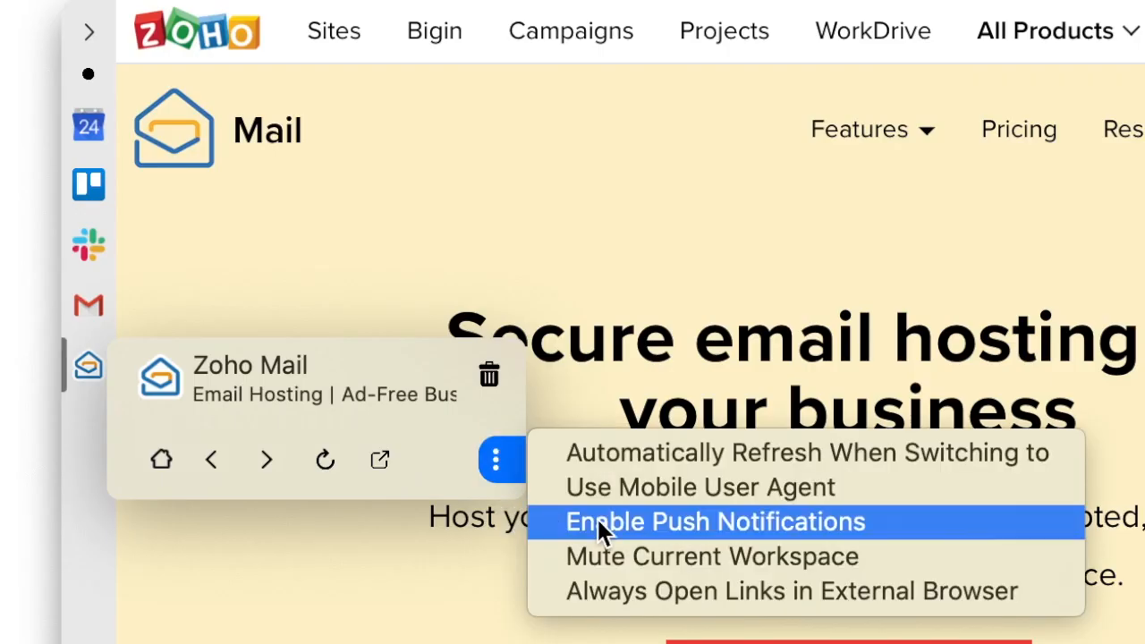
{"action": "left_click", "coordinate": [715, 522]}
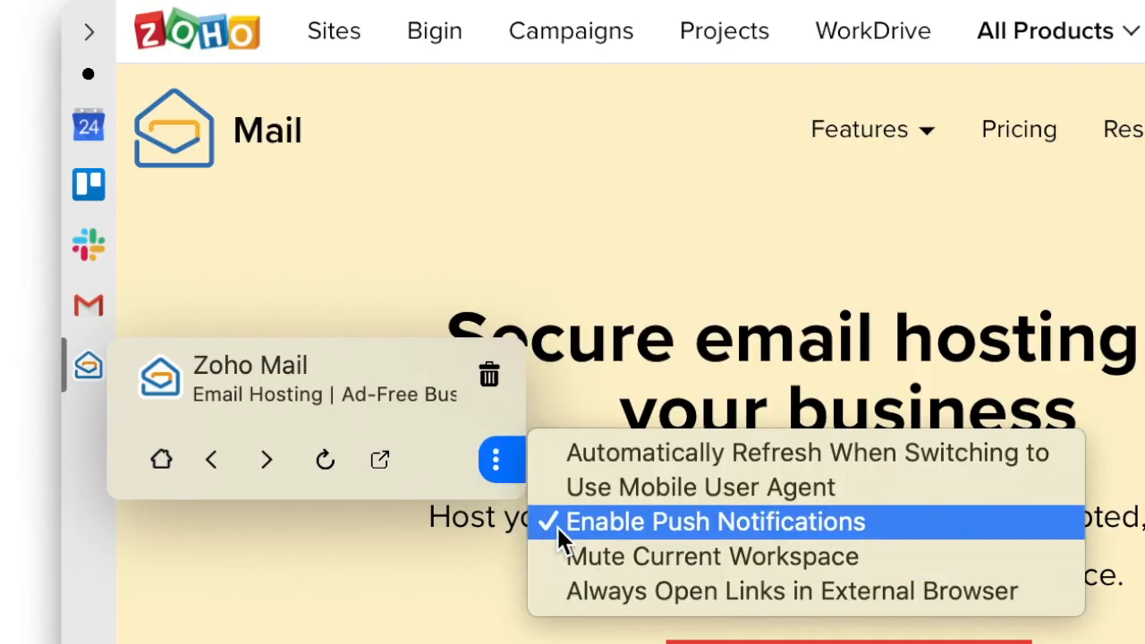
{"action": "left_click", "coordinate": [722, 522]}
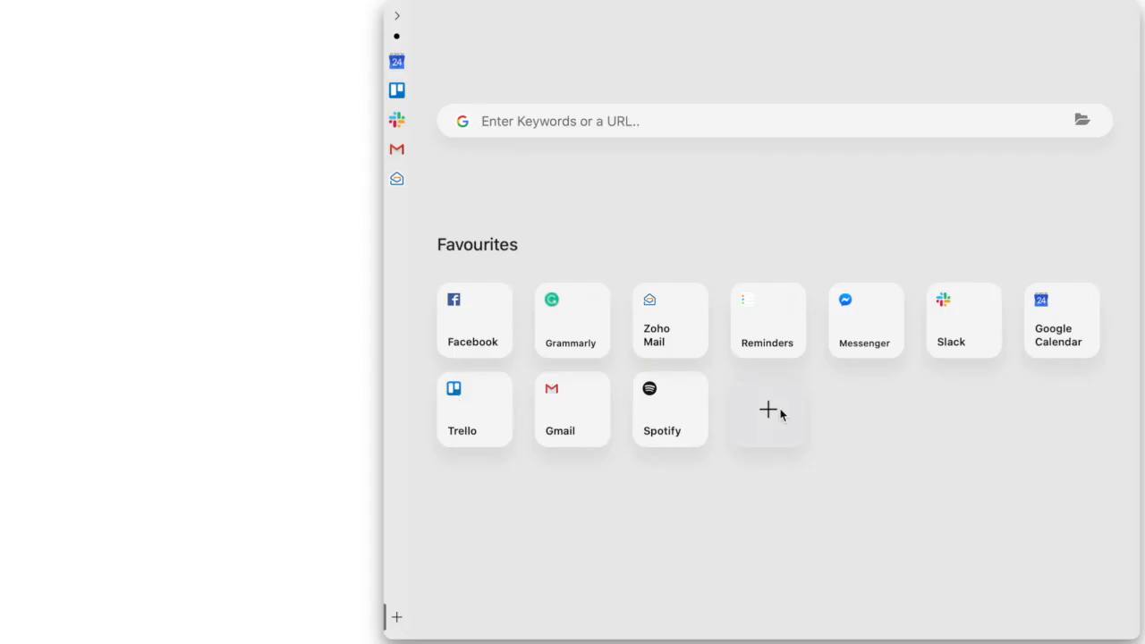
Browse Slidepad's web app catalogue and open the Facebook search result.
{"action": "left_click", "coordinate": [768, 410]}
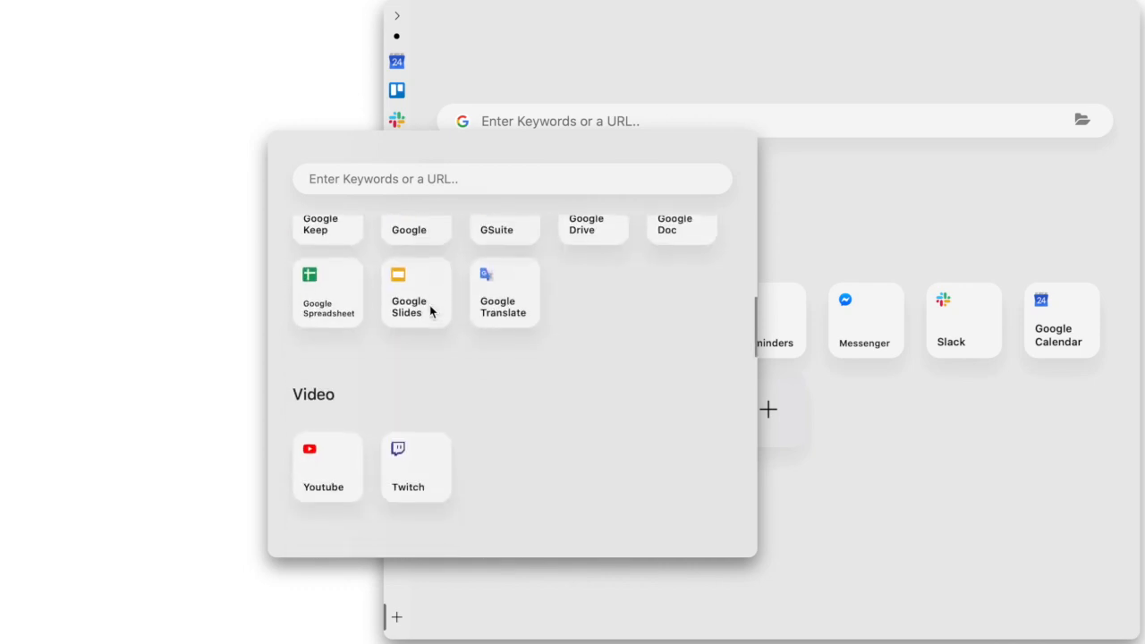
{"action": "scroll", "scroll_direction": "down", "scroll_amount": 3}
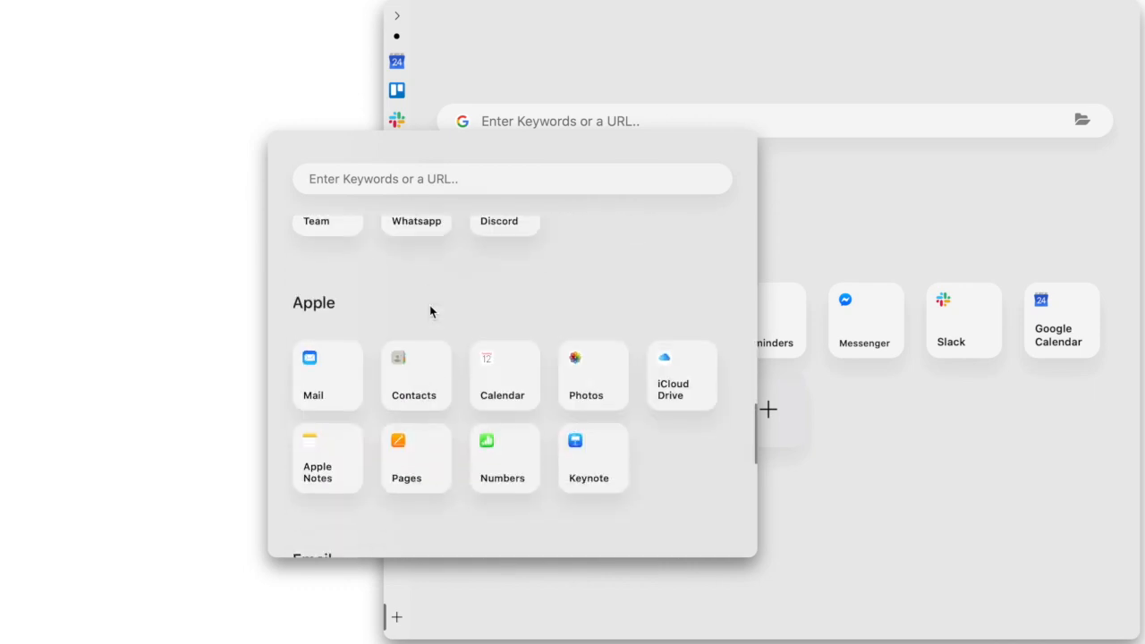
{"action": "scroll", "scroll_direction": "down", "scroll_amount": 3}
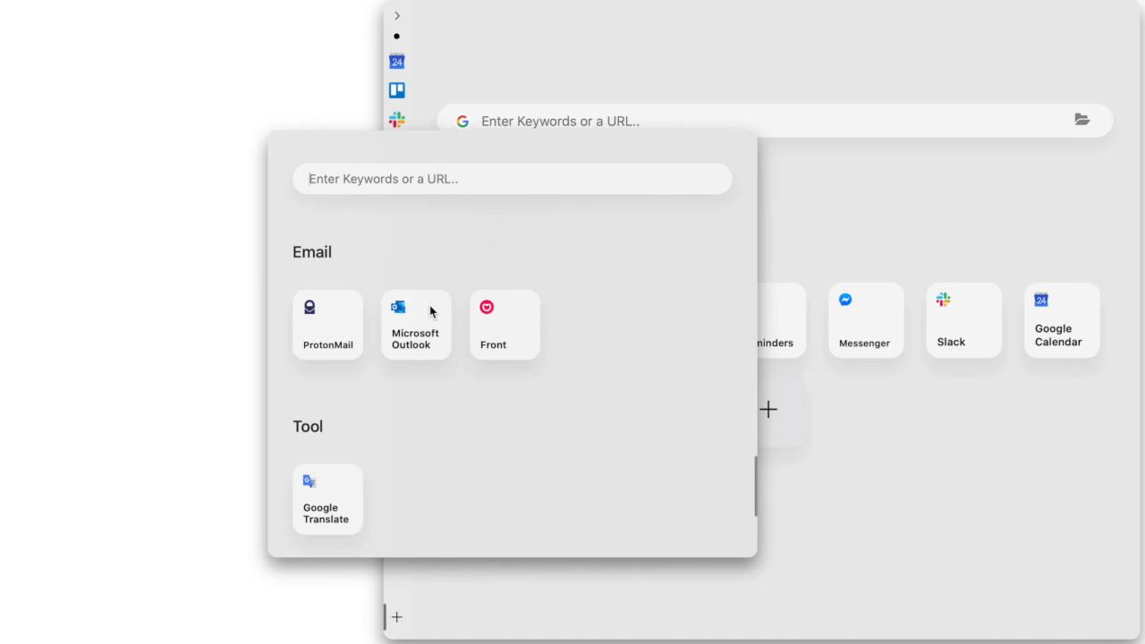
{"action": "scroll", "scroll_direction": "down", "scroll_amount": 3}
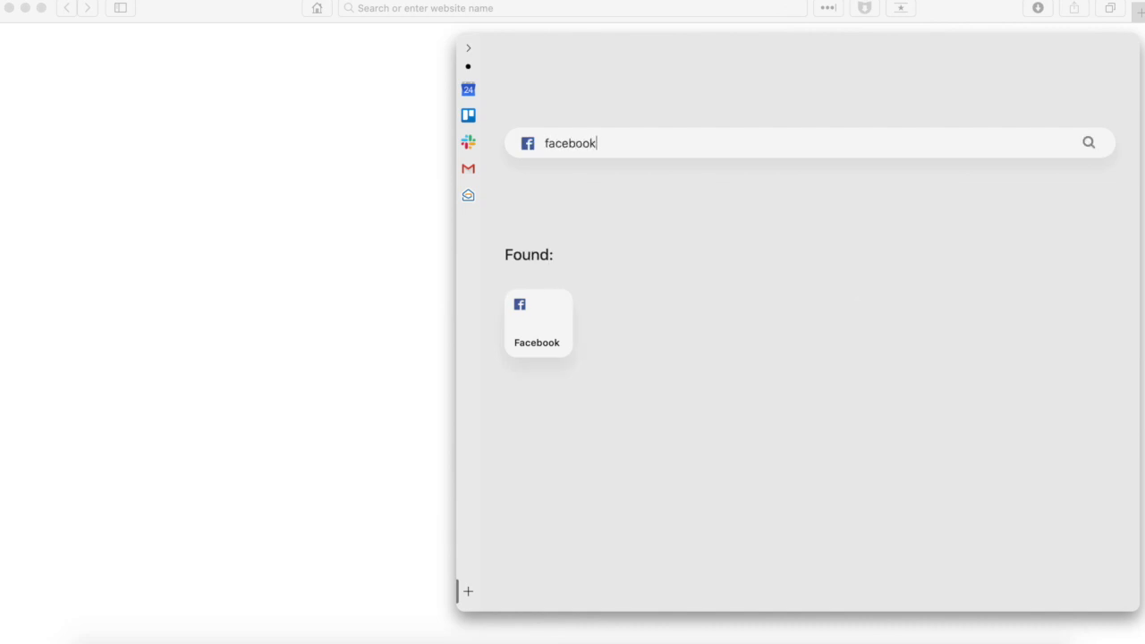
{"action": "left_click", "coordinate": [537, 322]}
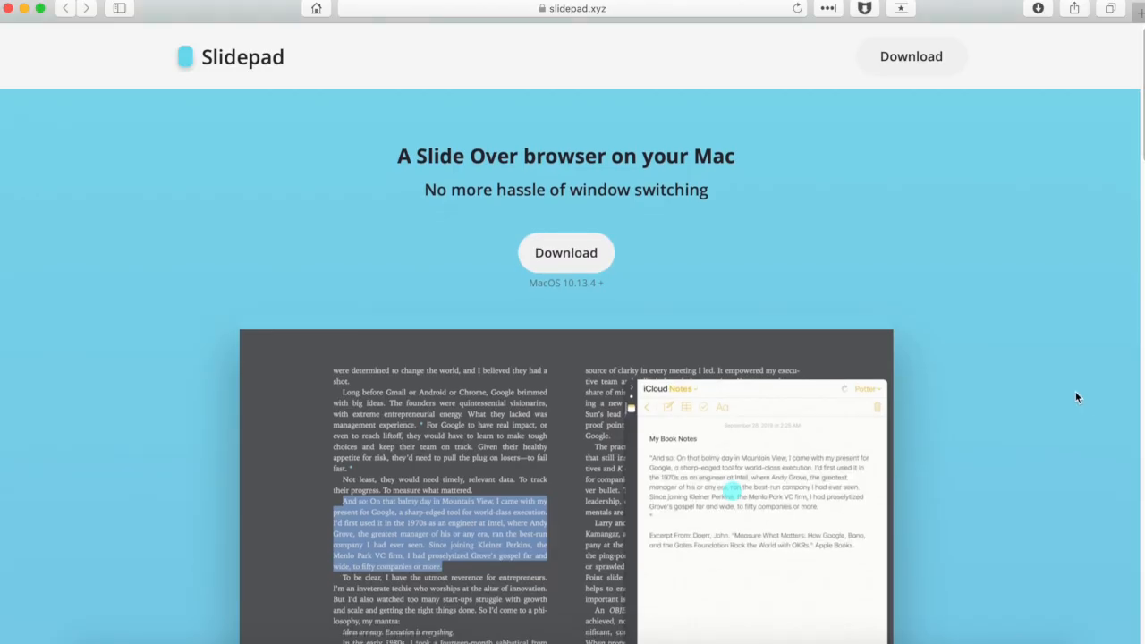
Scroll the slidepad.xyz page down to the More Features list above the download offer.
{"action": "scroll", "scroll_direction": "down", "scroll_amount": 3}
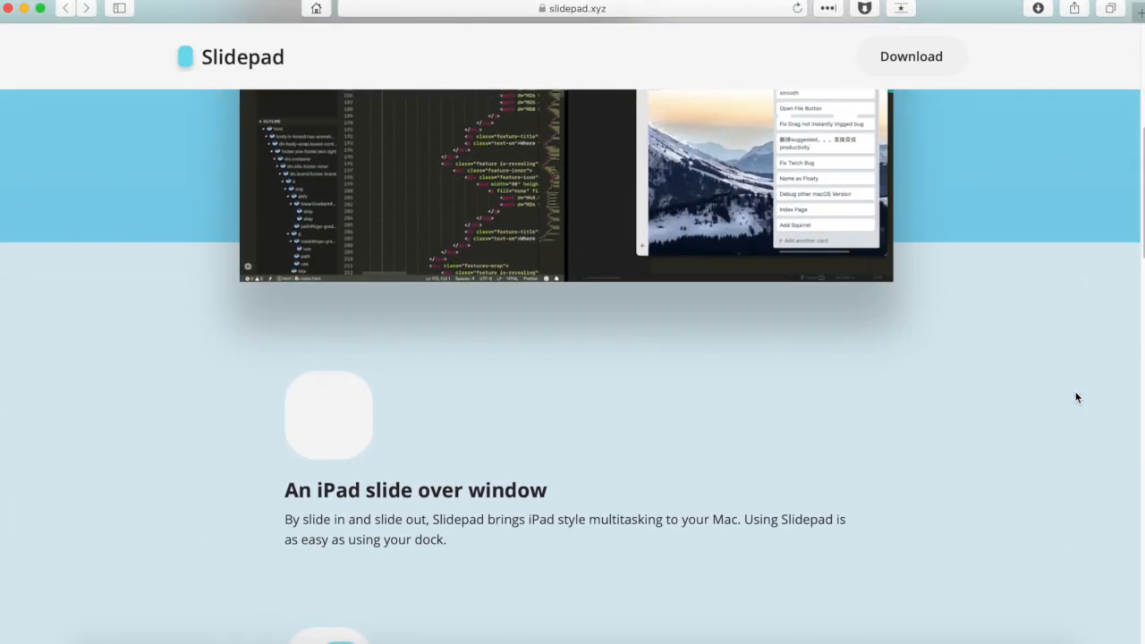
{"action": "scroll", "scroll_direction": "down", "scroll_amount": 3}
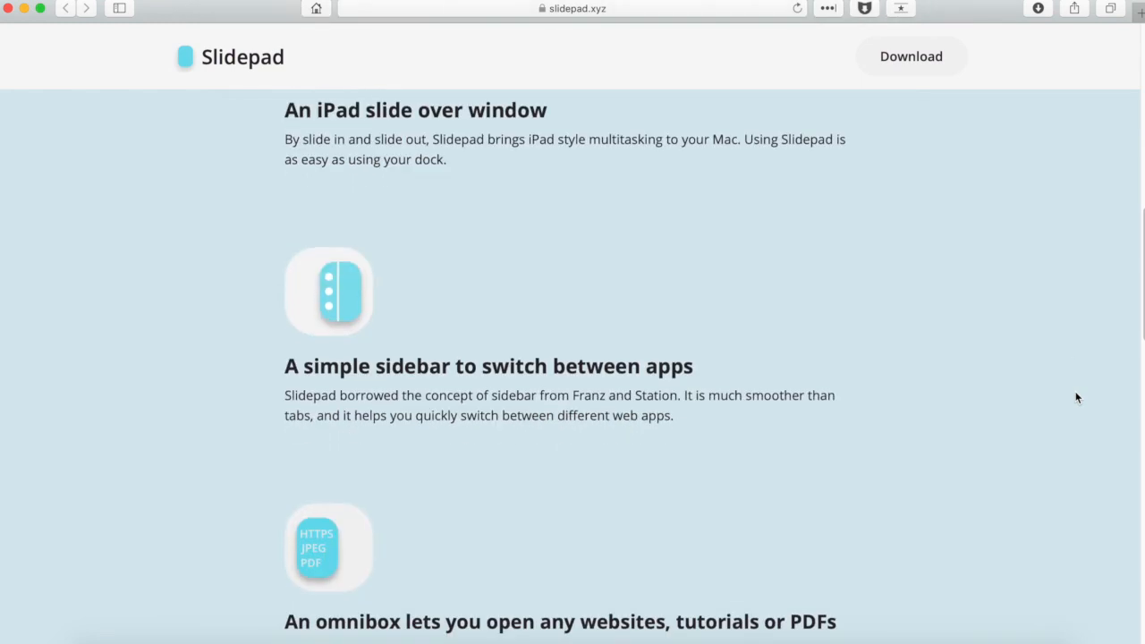
{"action": "scroll", "scroll_direction": "down", "scroll_amount": 3}
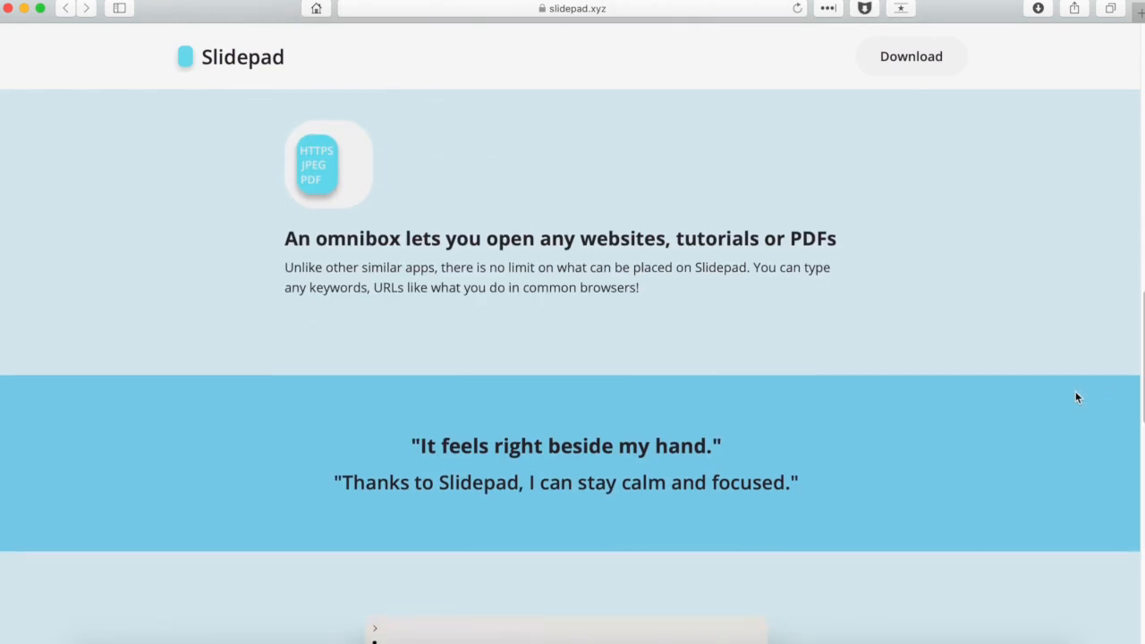
{"action": "scroll", "scroll_direction": "down", "scroll_amount": 3}
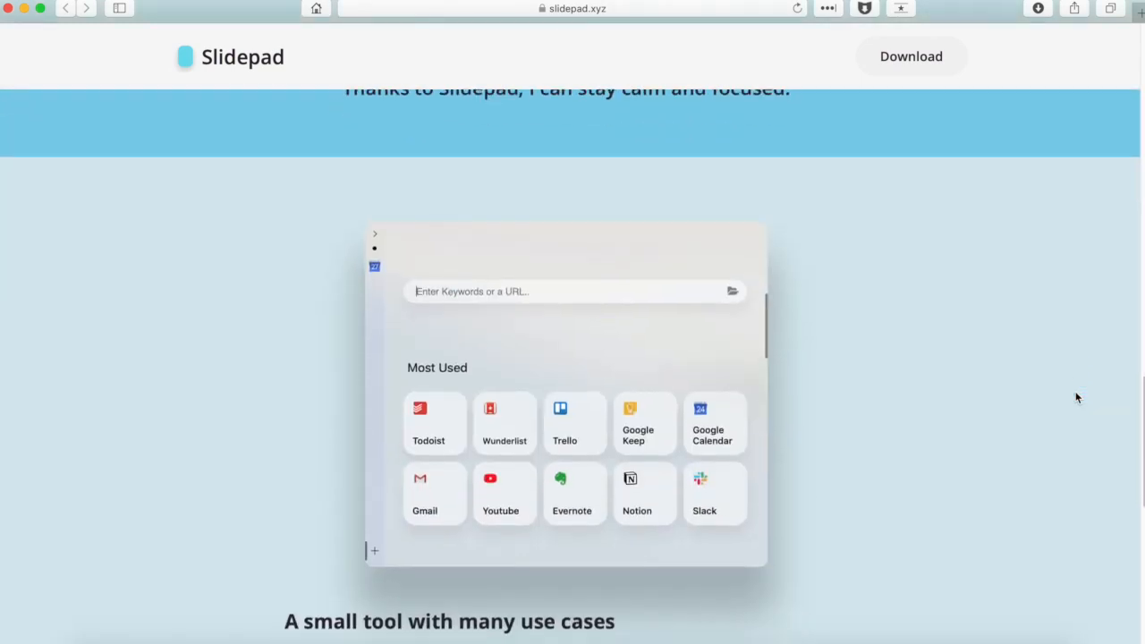
{"action": "scroll", "scroll_direction": "down", "scroll_amount": 3}
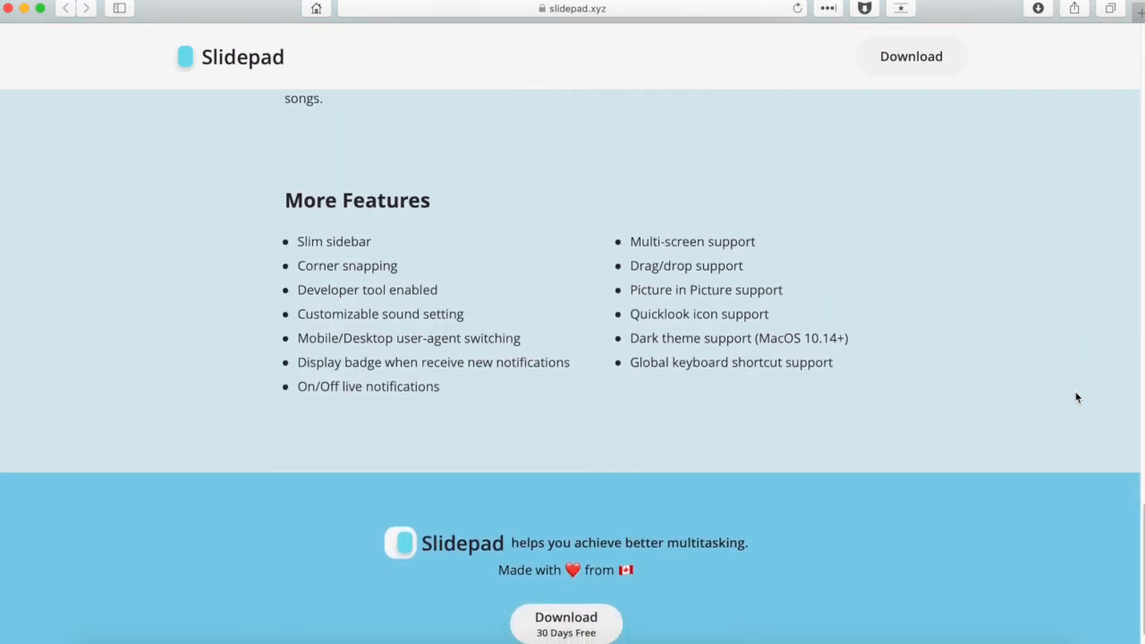
{"action": "scroll", "scroll_direction": "down", "scroll_amount": 3}
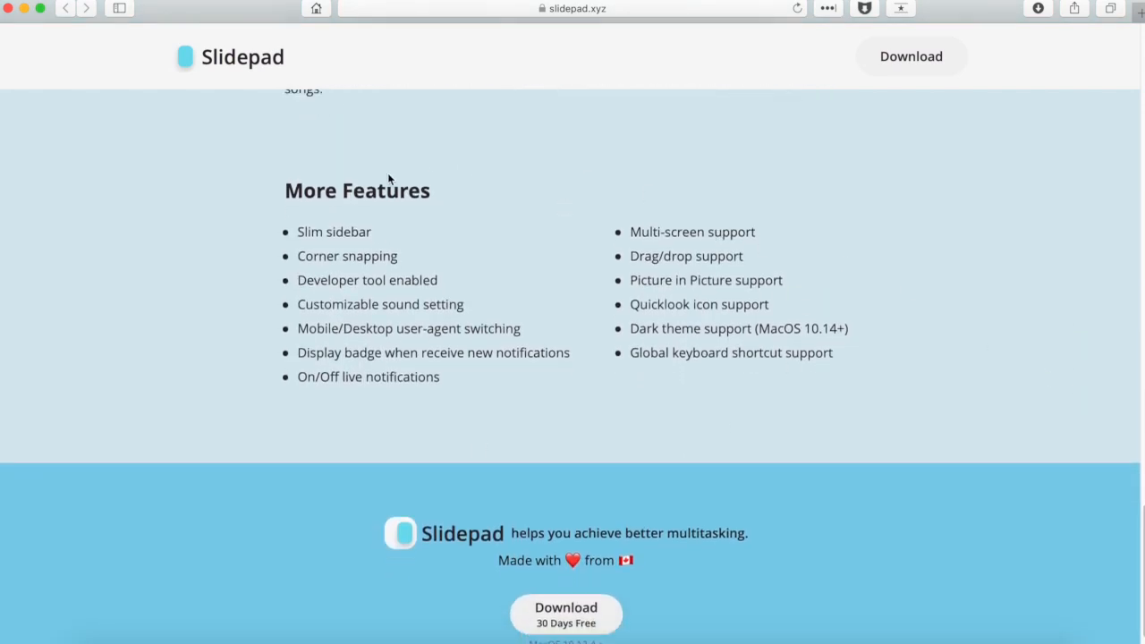